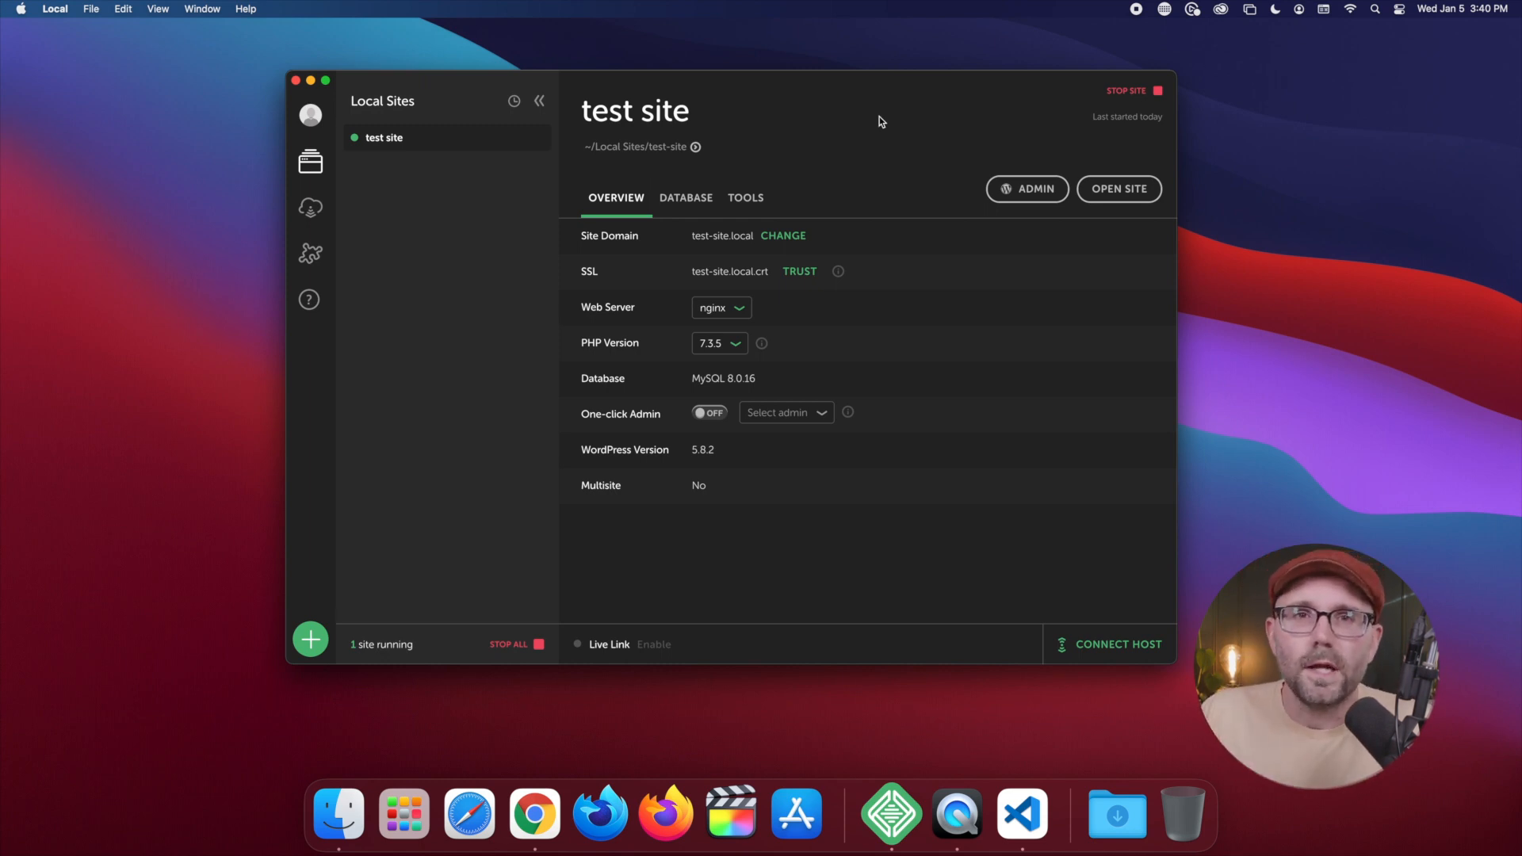
pyautogui.moveTo(1029, 168)
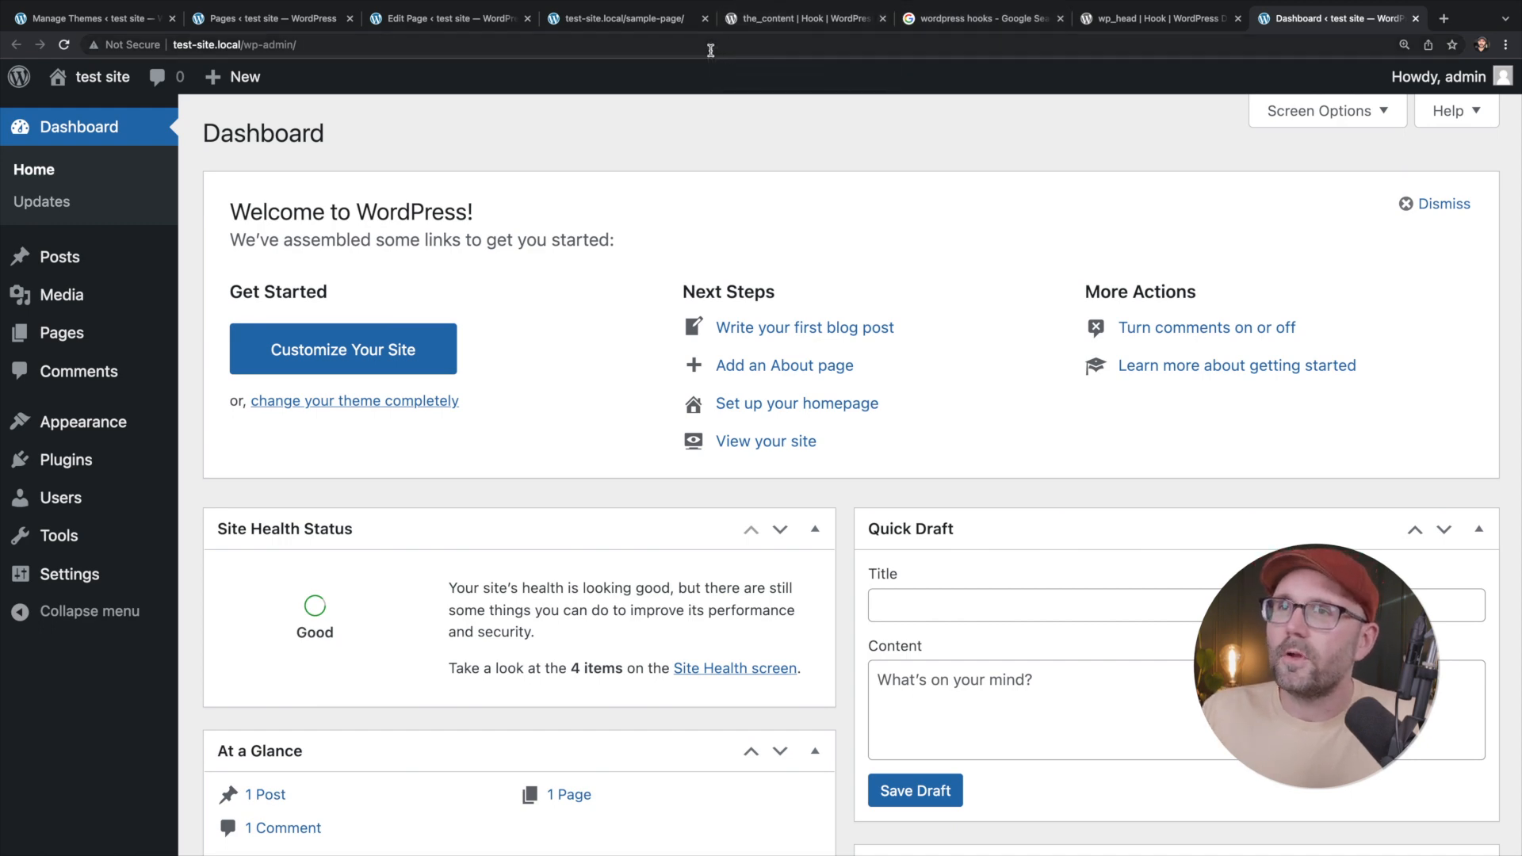
# - Open the test site's WordPress dashboard from Local and close the other browser tabs
pyautogui.click(449, 18)
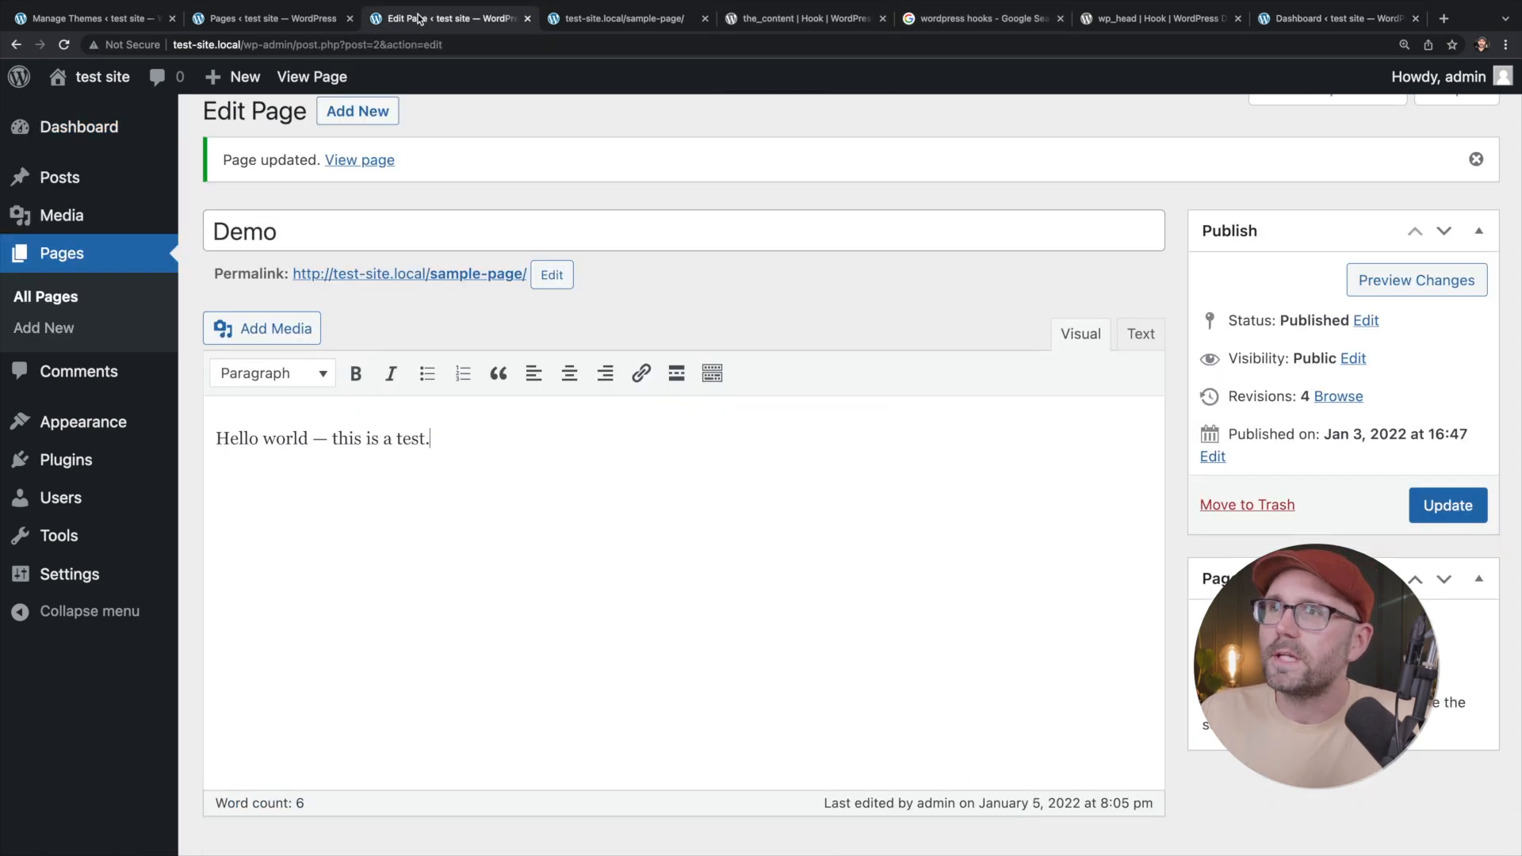
pyautogui.click(270, 17)
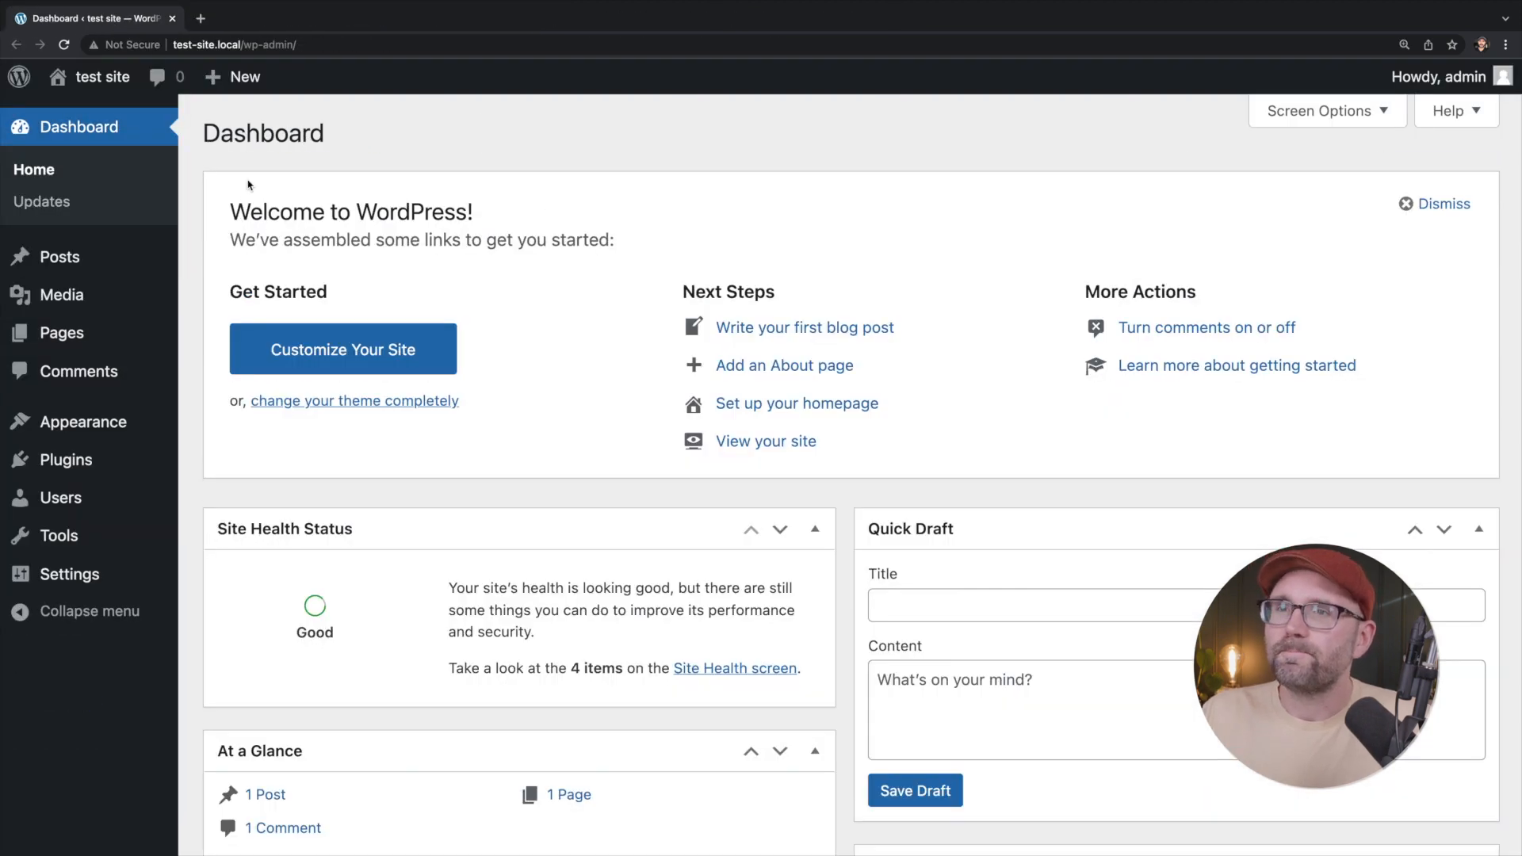
pyautogui.moveTo(83, 421)
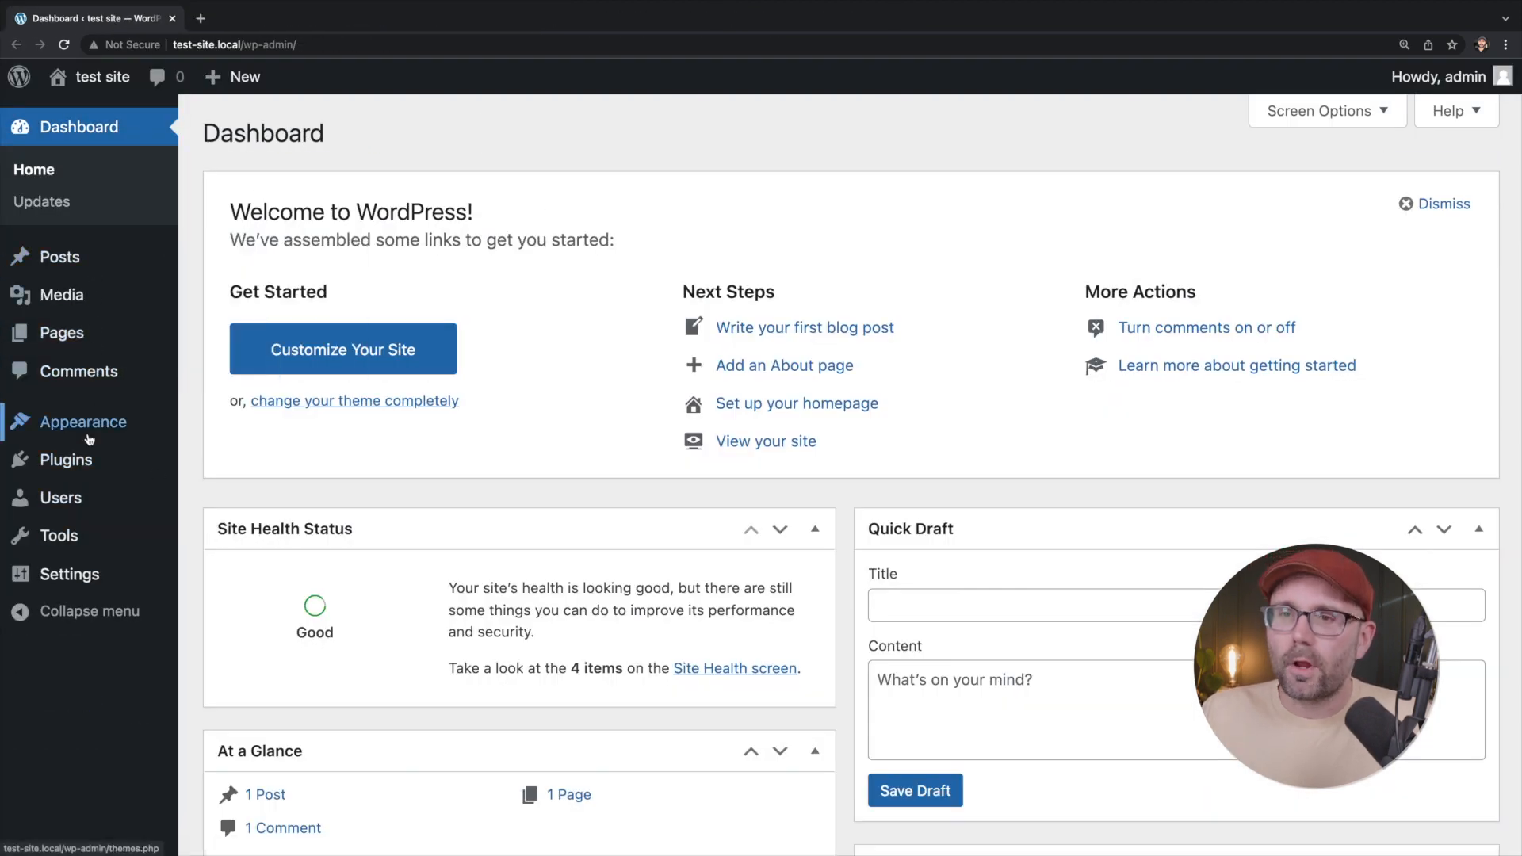
# - Search plugins for 'acf', then install and activate Advanced Custom Fields
pyautogui.click(69, 459)
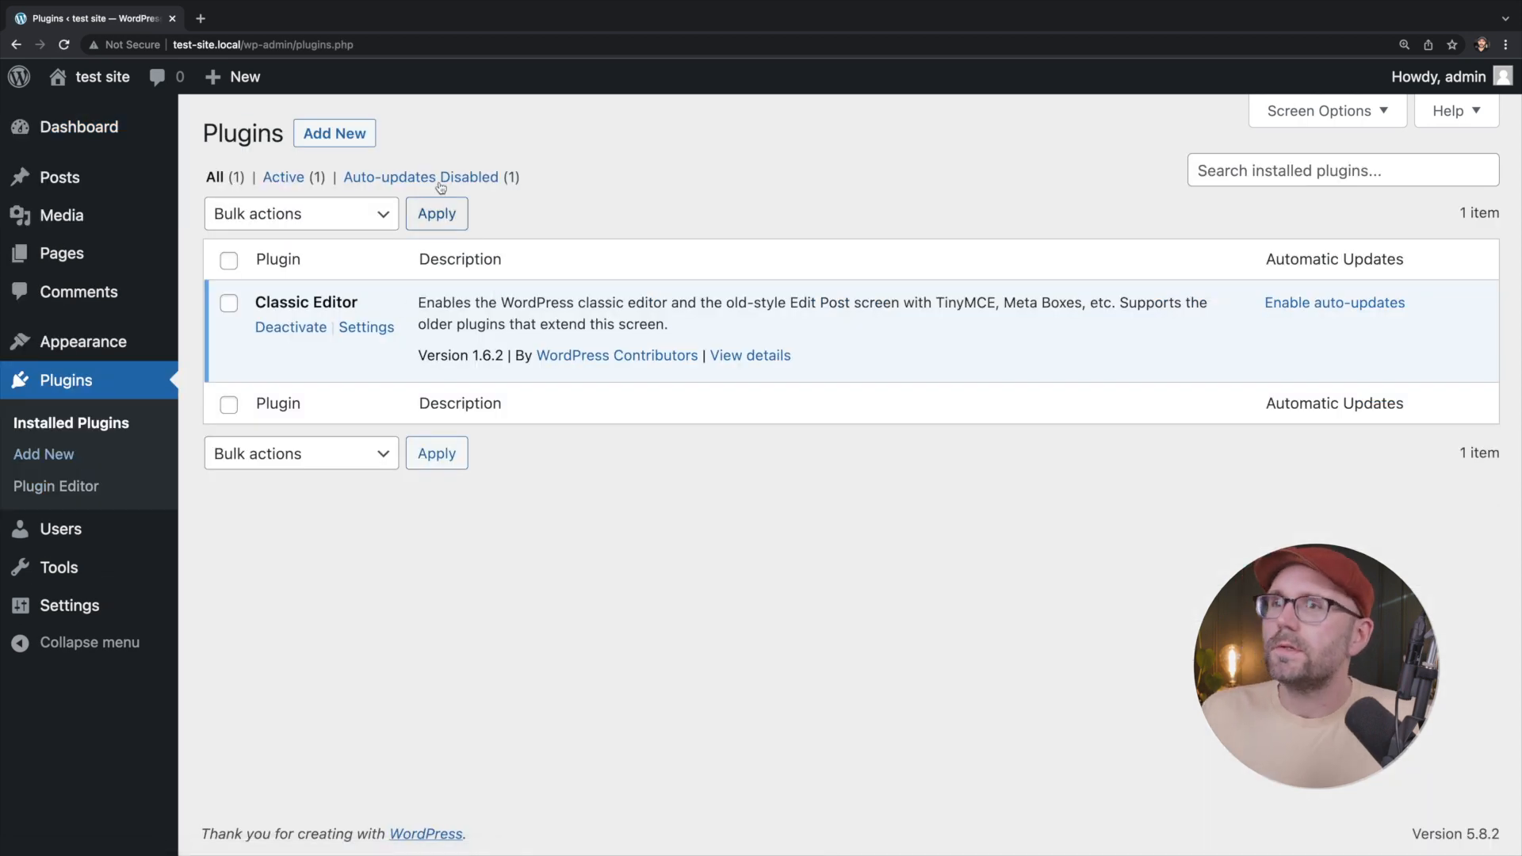
pyautogui.click(334, 133)
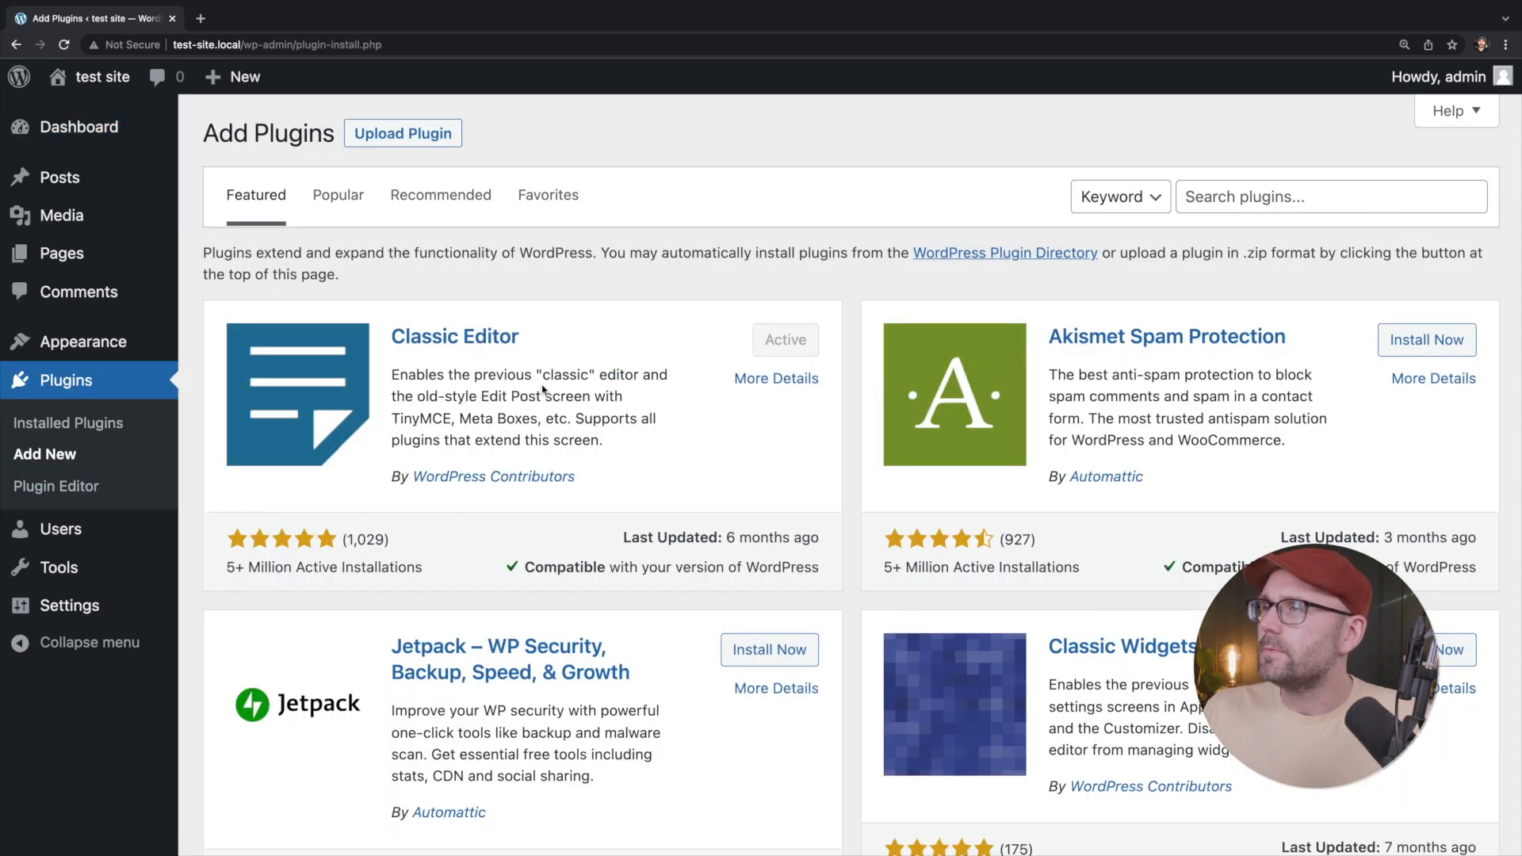
pyautogui.write('acf')
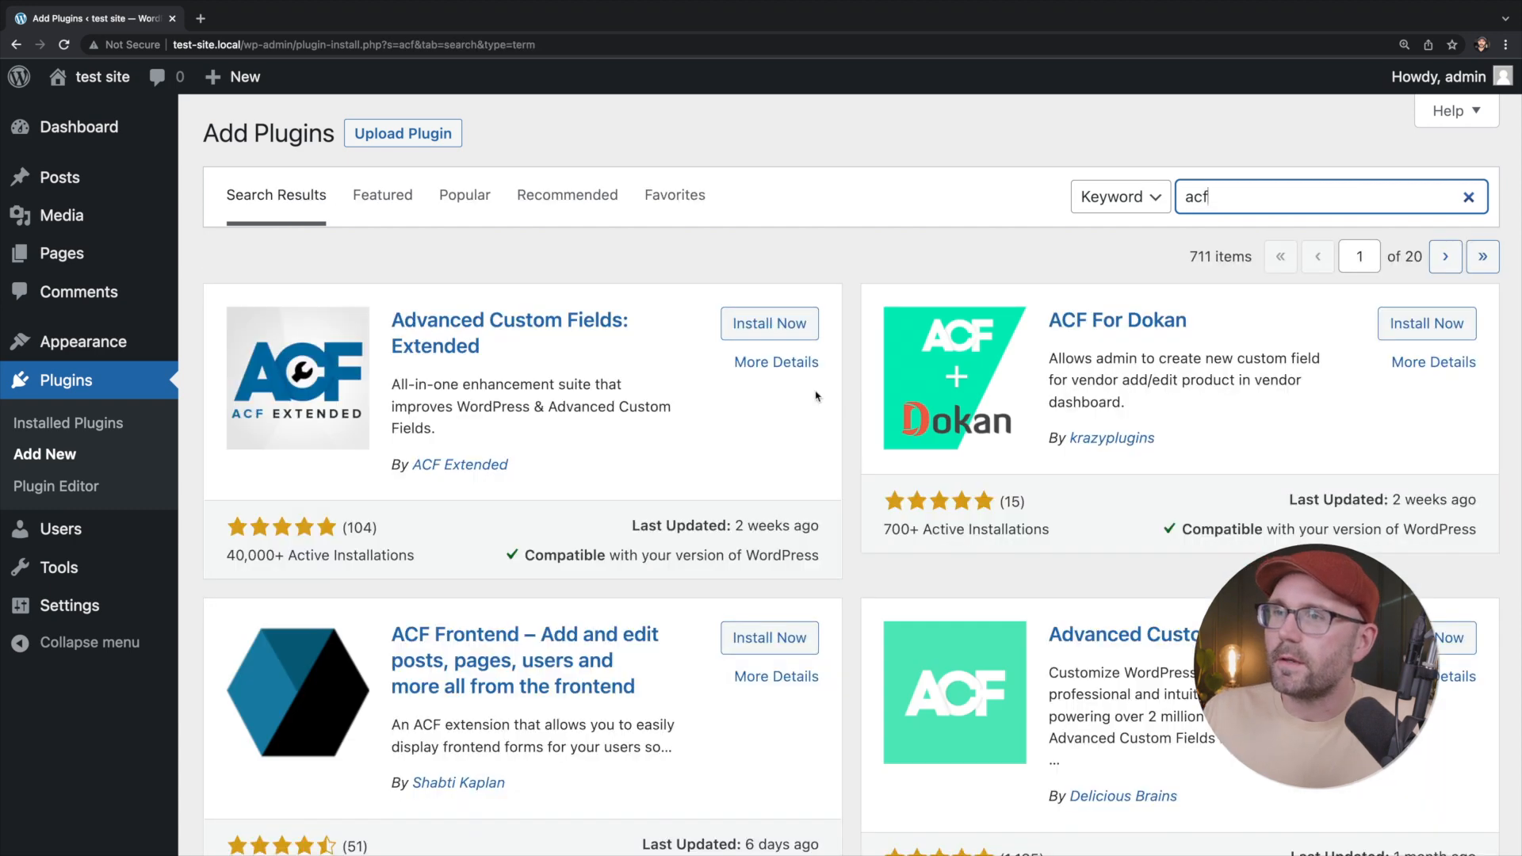
pyautogui.scroll(-3)
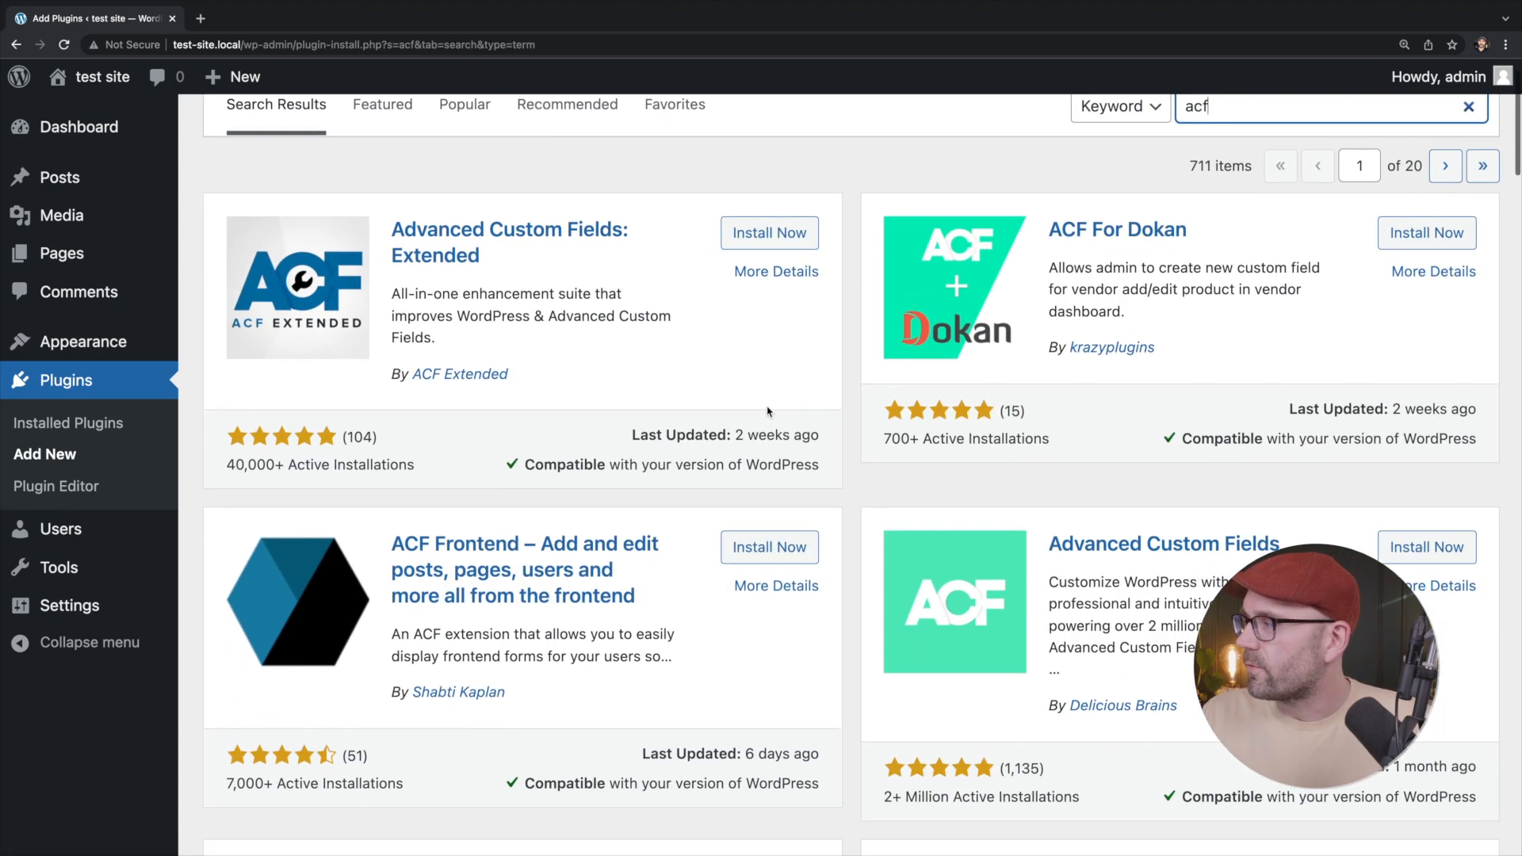
pyautogui.scroll(-3)
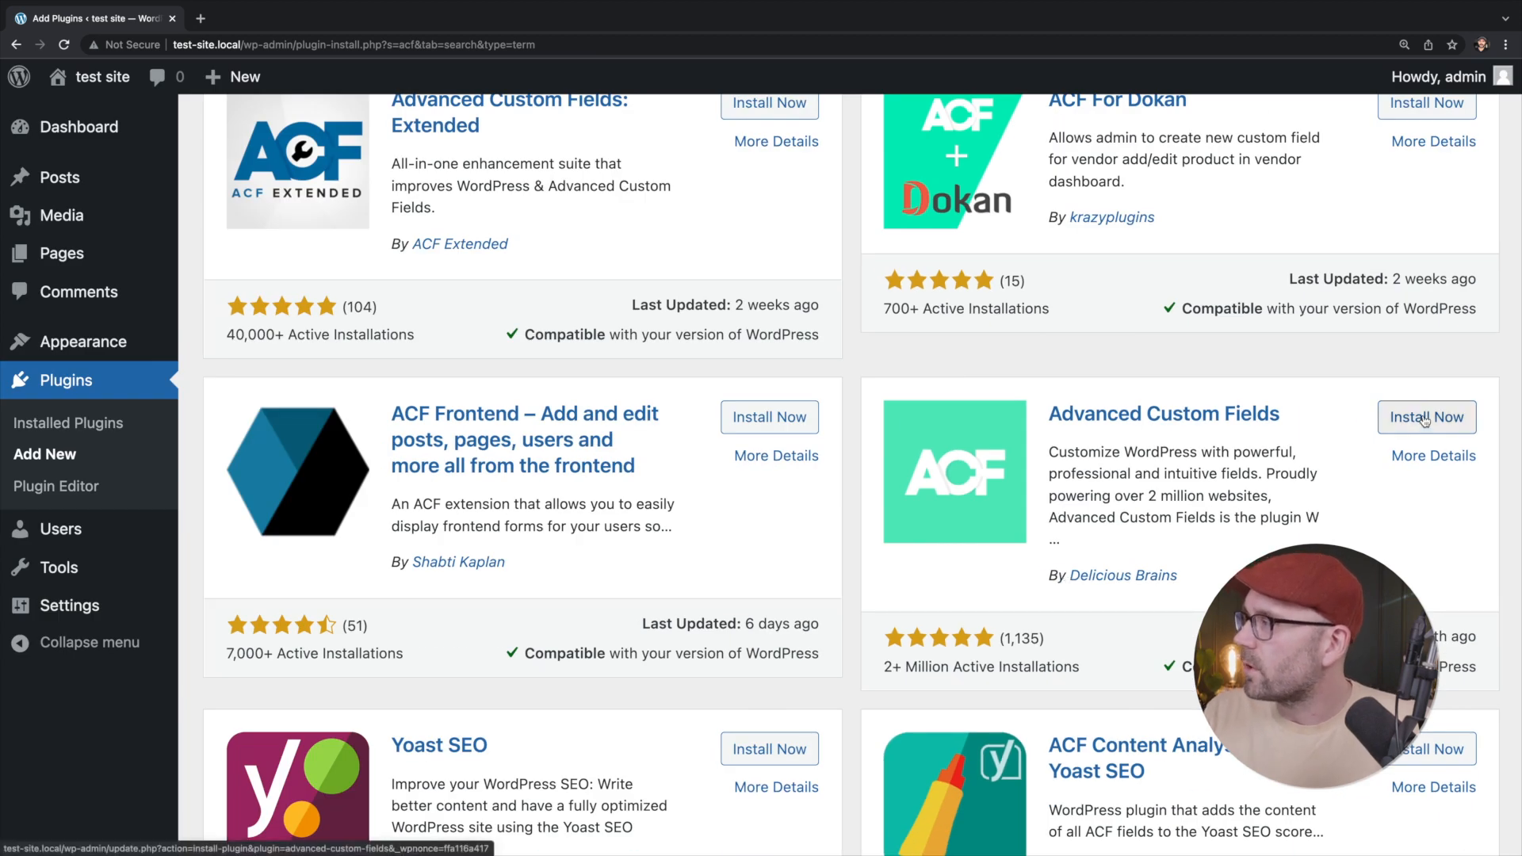
pyautogui.click(1426, 418)
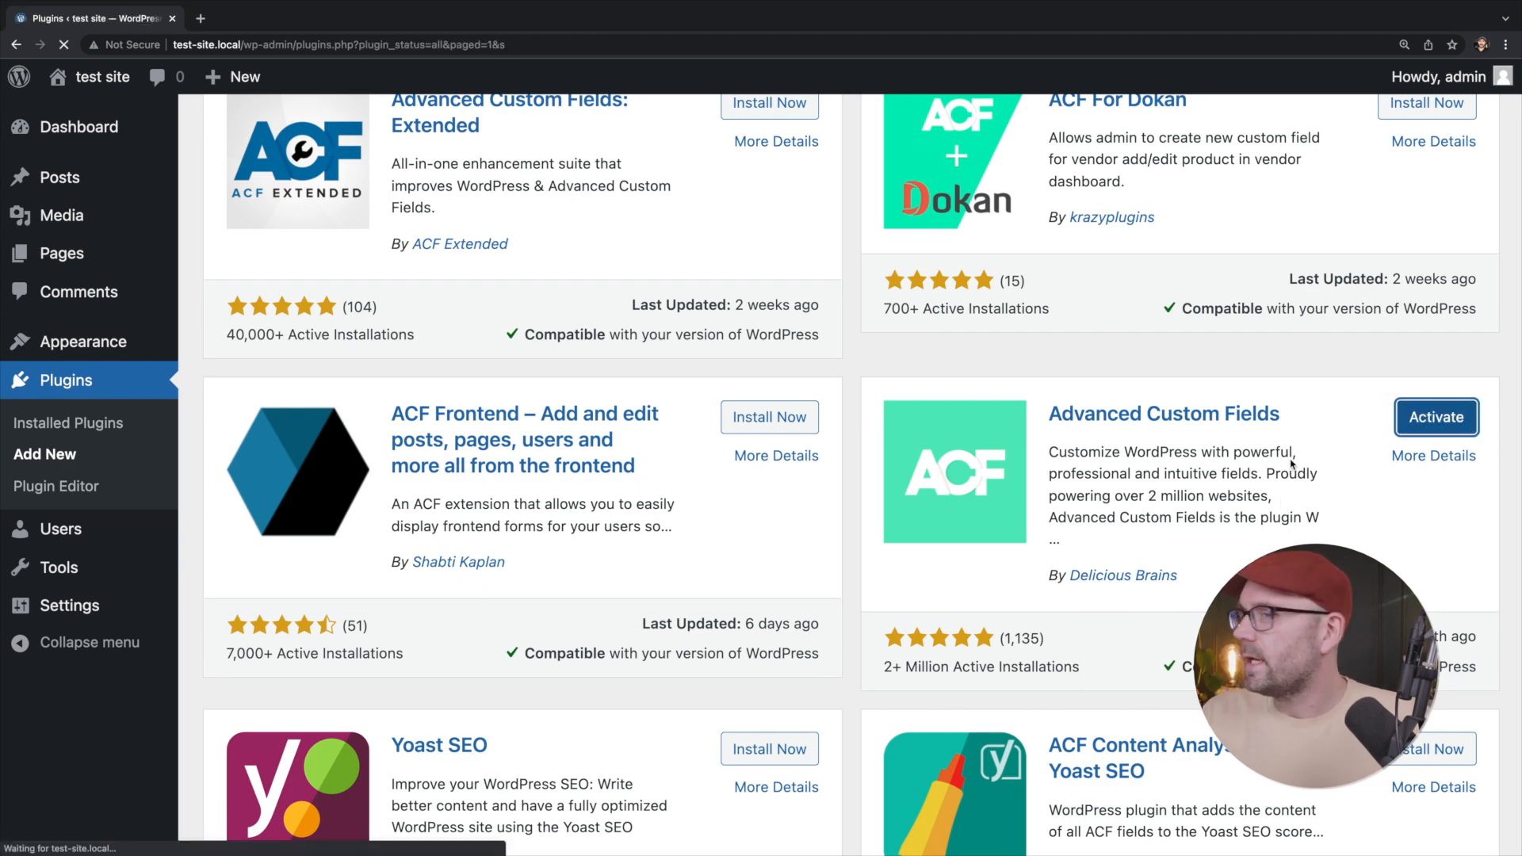
pyautogui.click(1436, 417)
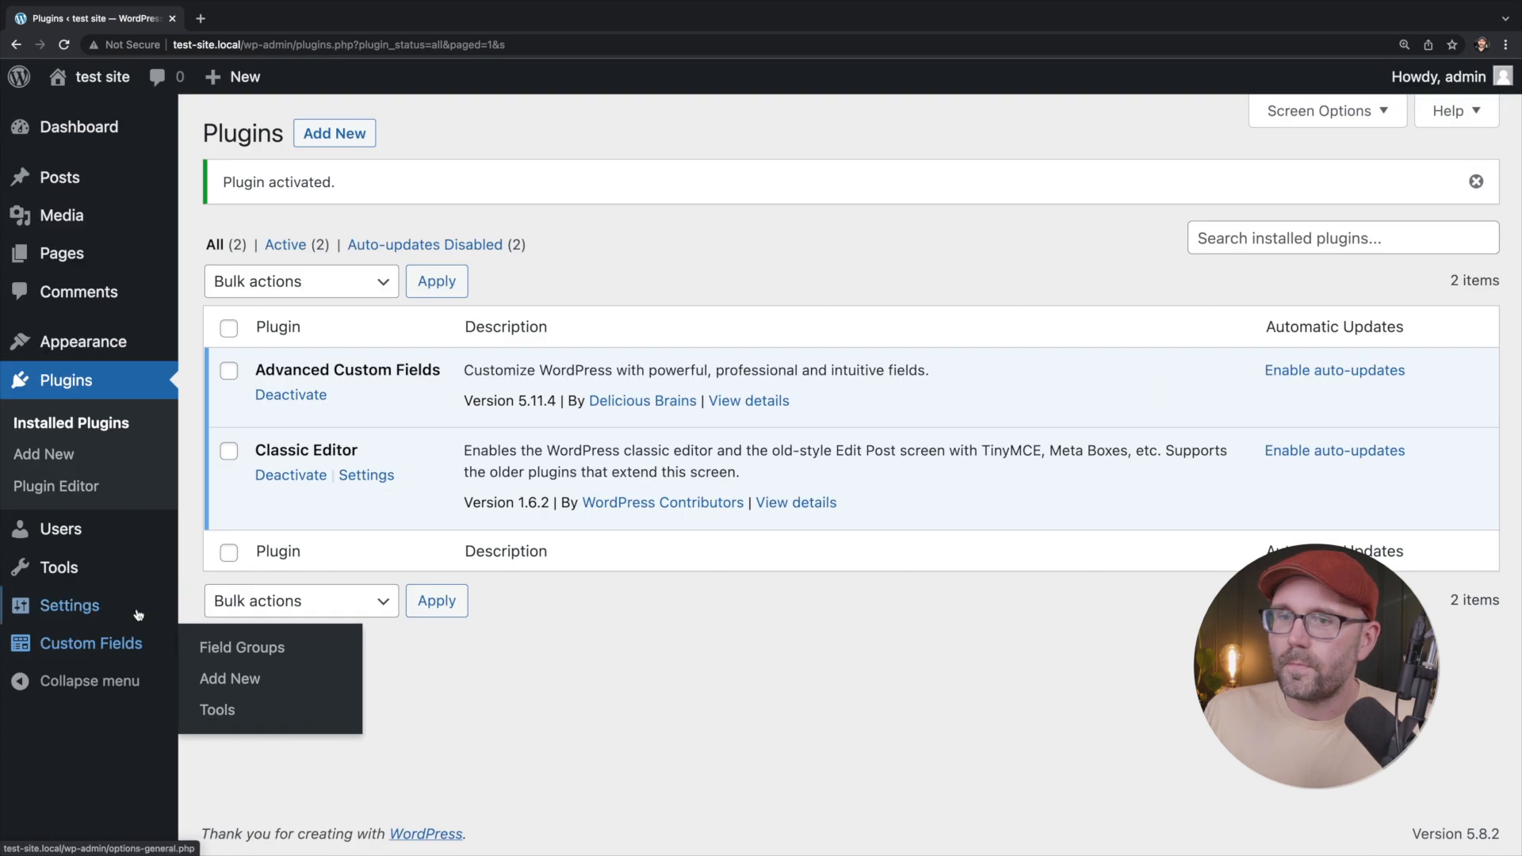
# - Create a new ACF field group and title it 'Pages'
pyautogui.click(241, 648)
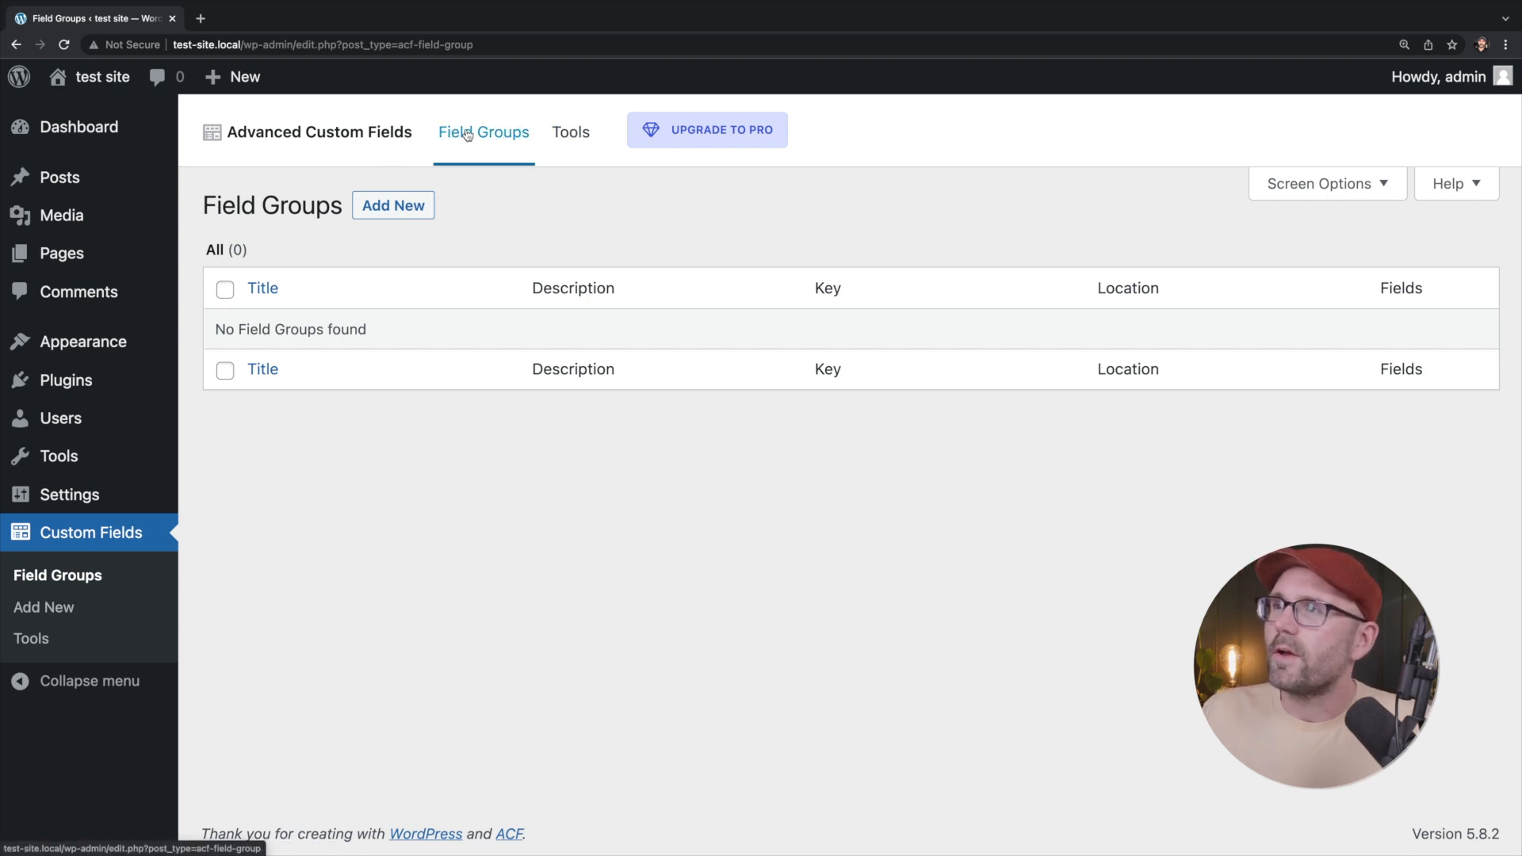
pyautogui.moveTo(707, 130)
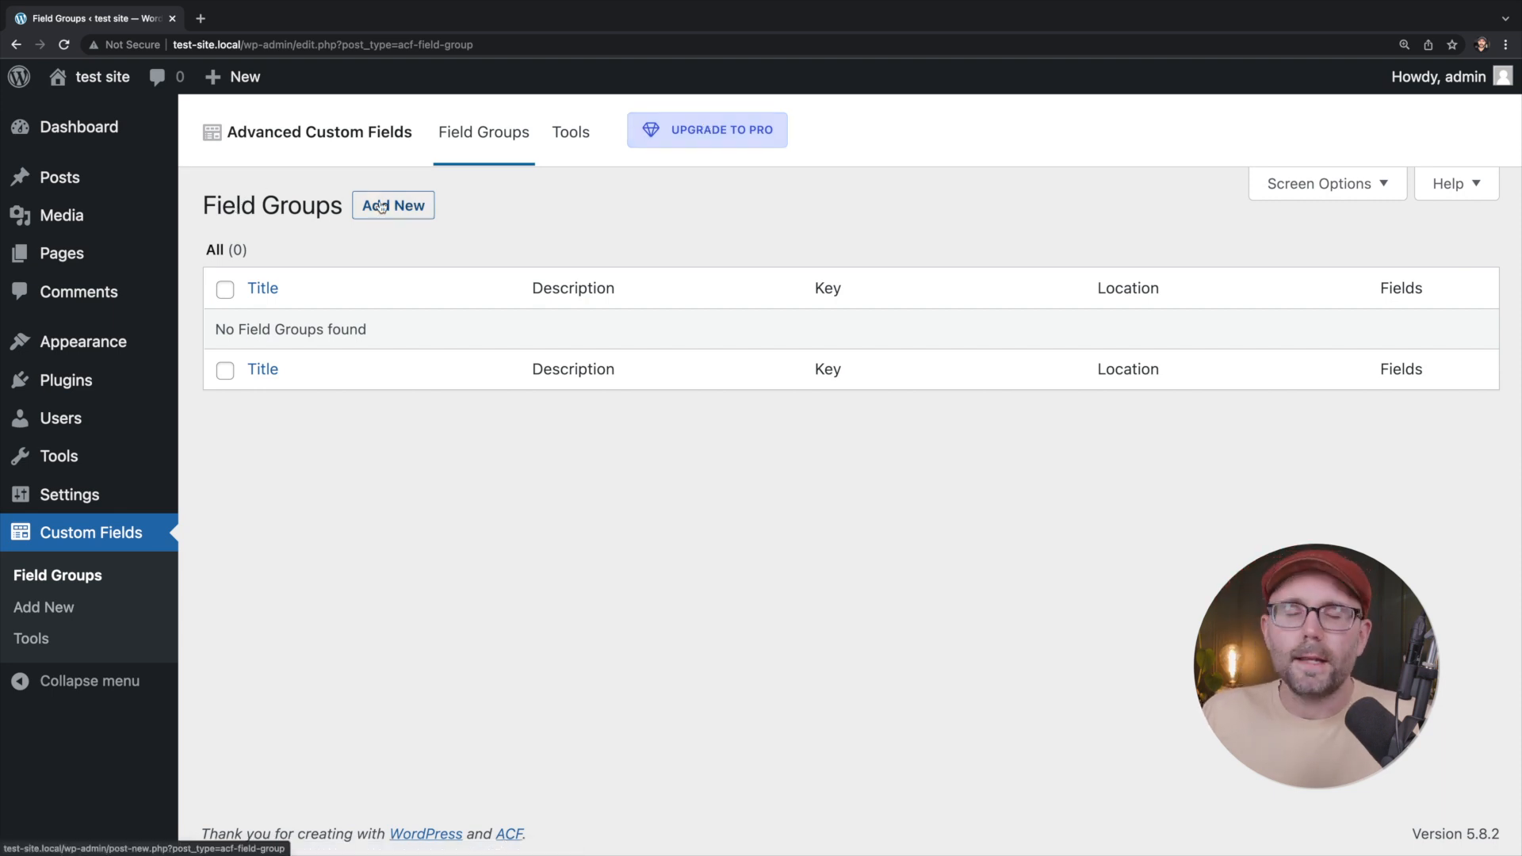
pyautogui.click(393, 205)
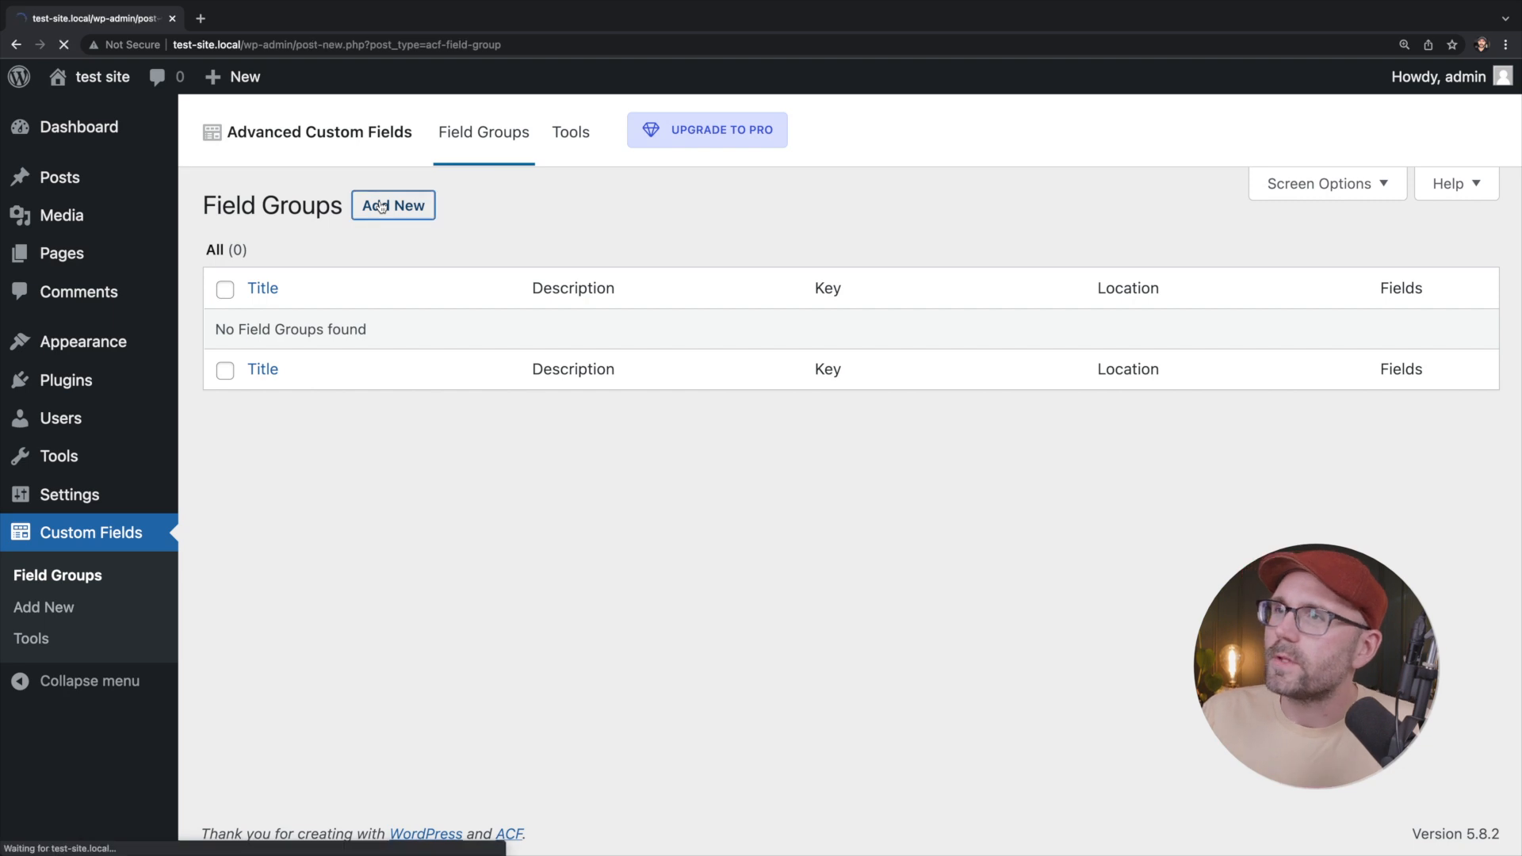
pyautogui.click(393, 205)
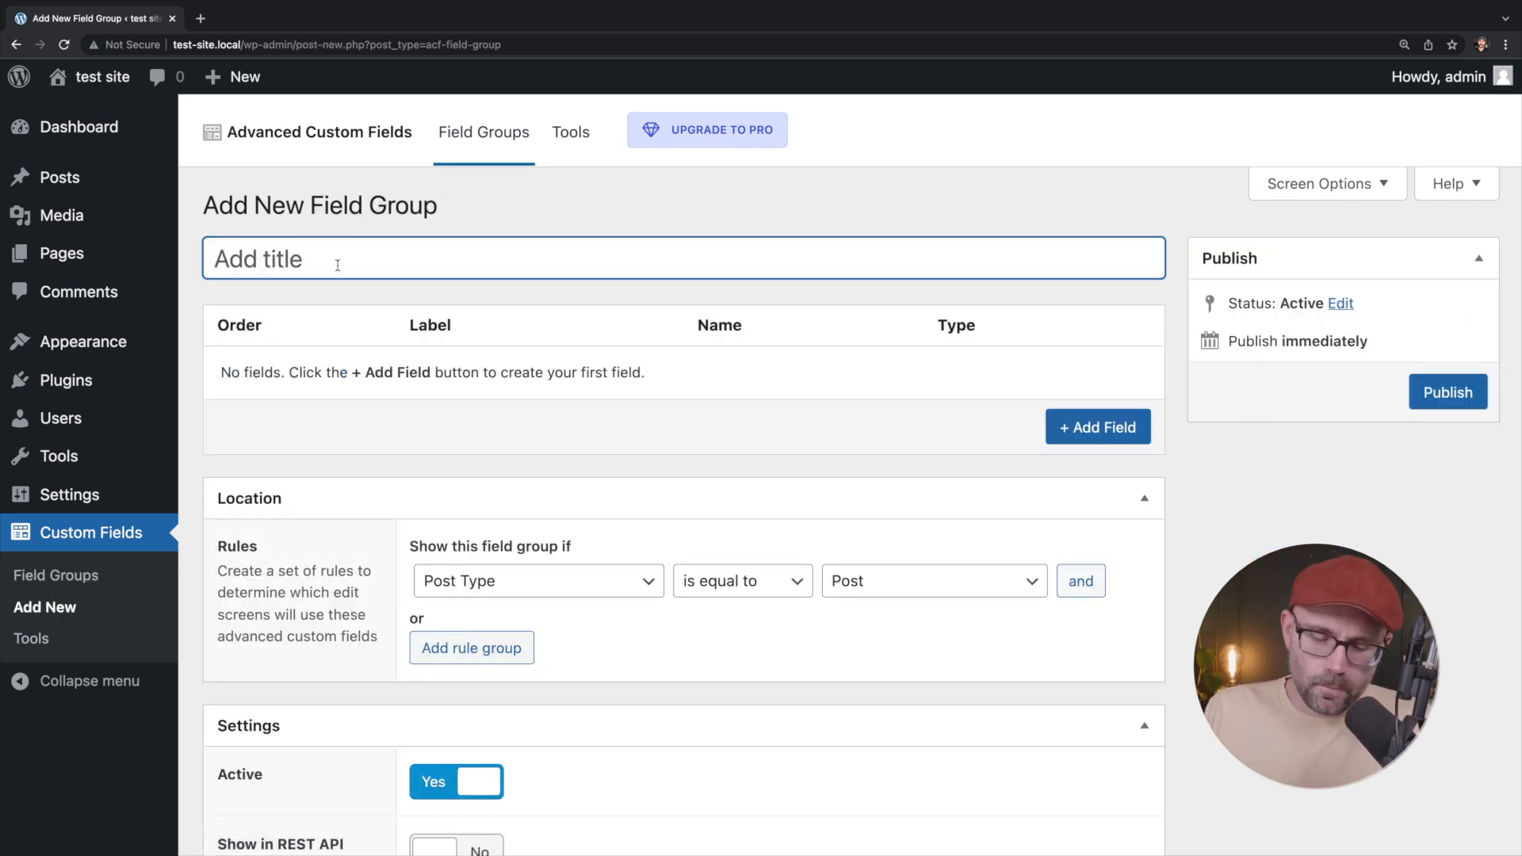
pyautogui.write('Pa')
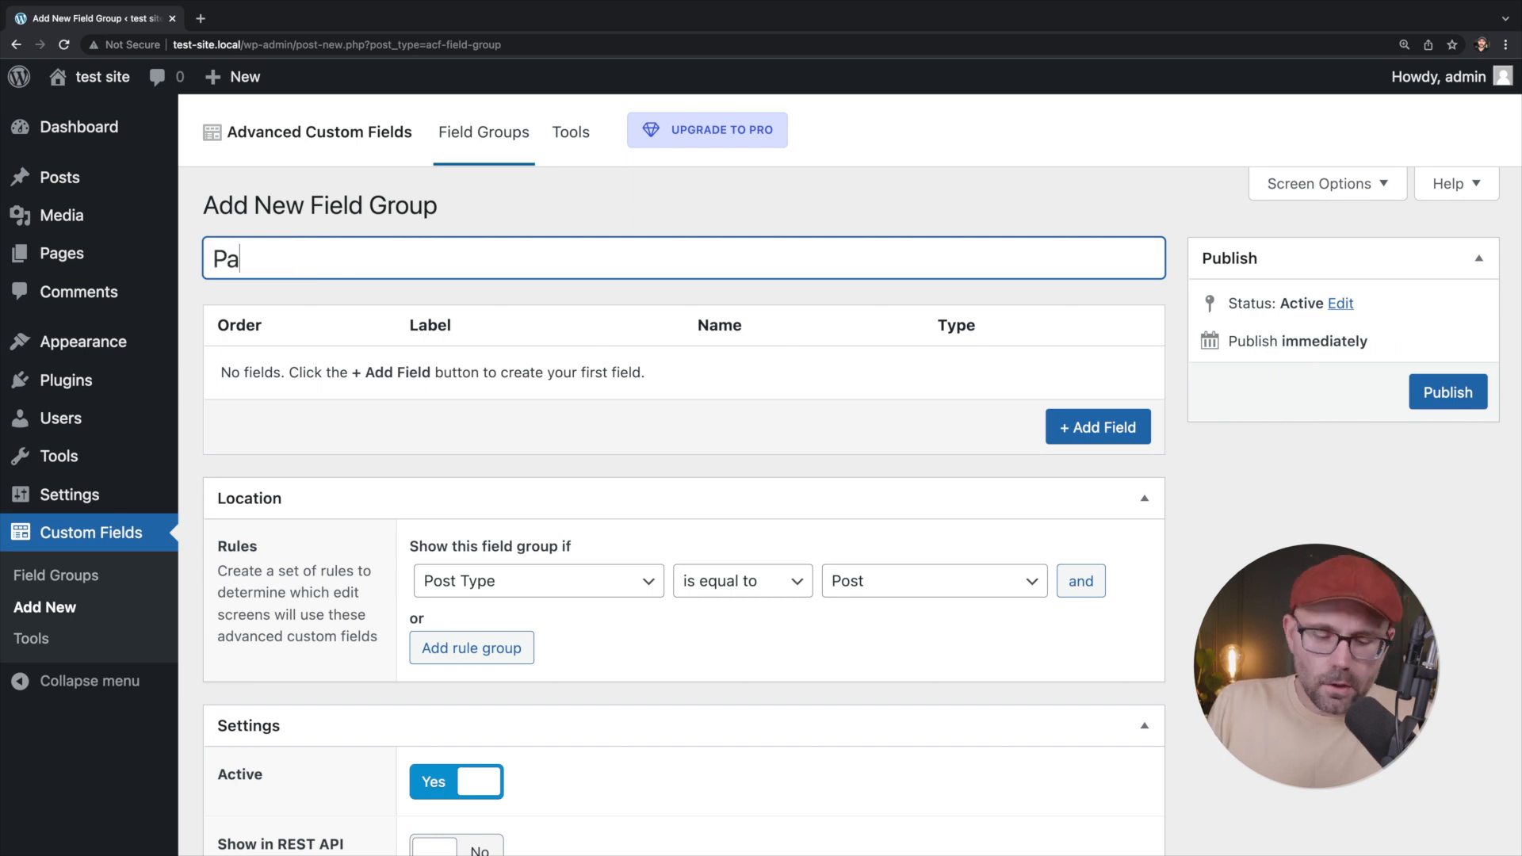
pyautogui.moveTo(61, 254)
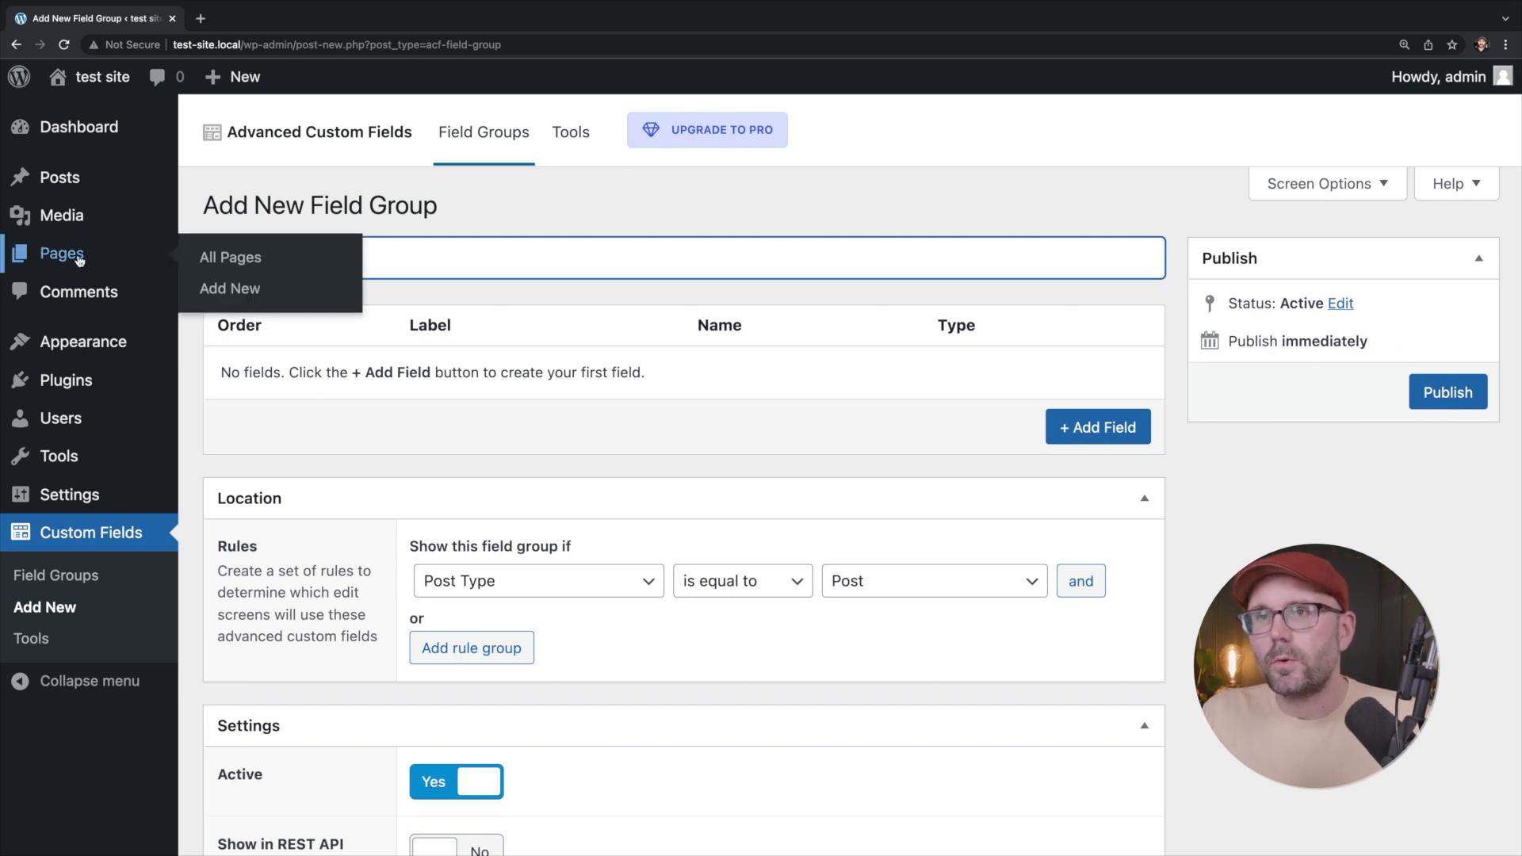
pyautogui.write('Pages')
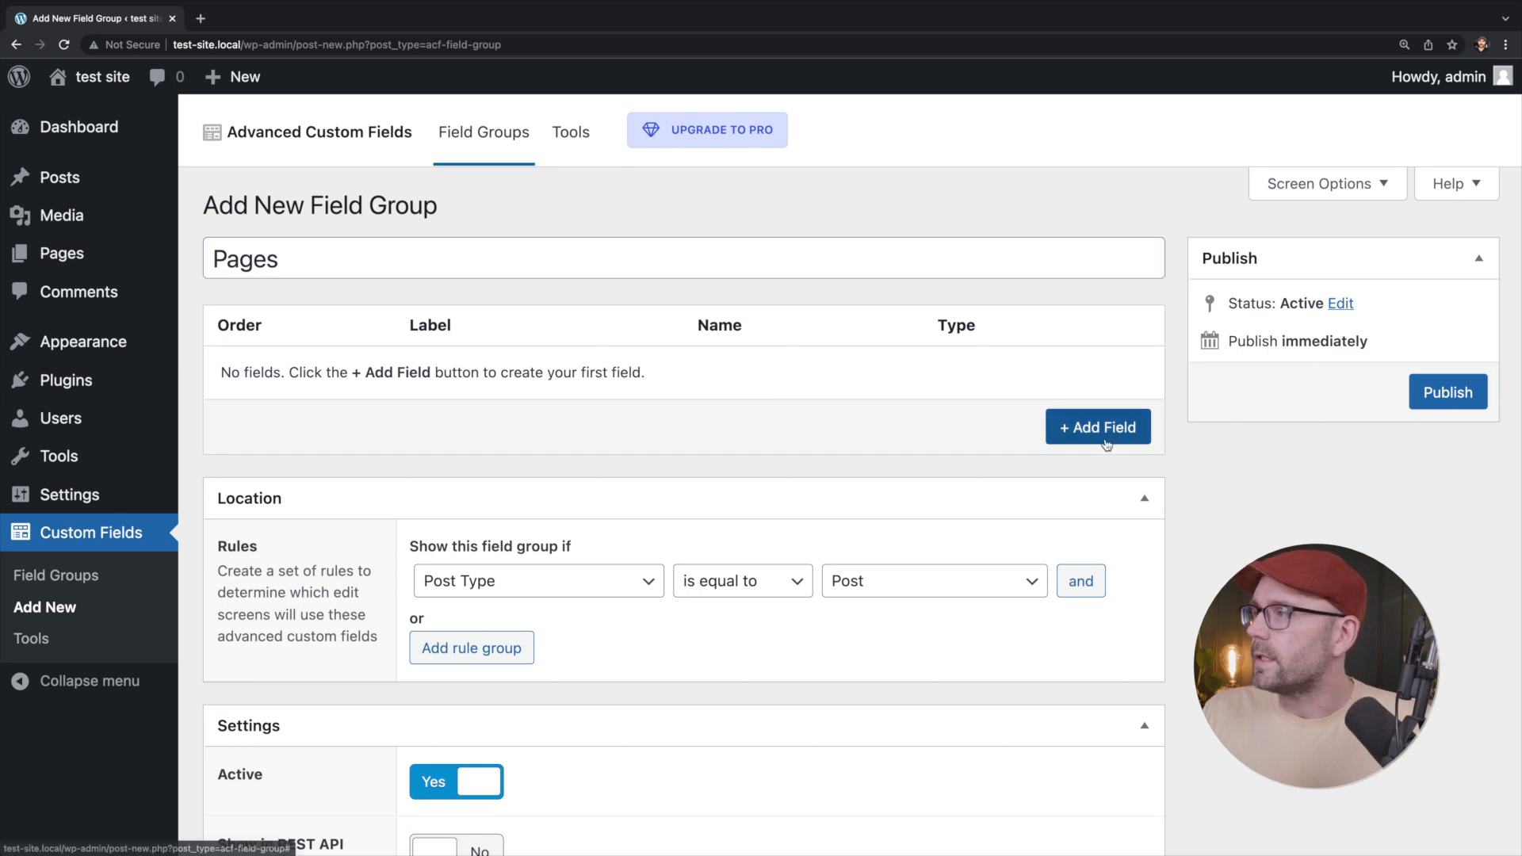
# - Add a 'Portfolio Name' text field (portfolio_name) and review its settings
pyautogui.click(1098, 427)
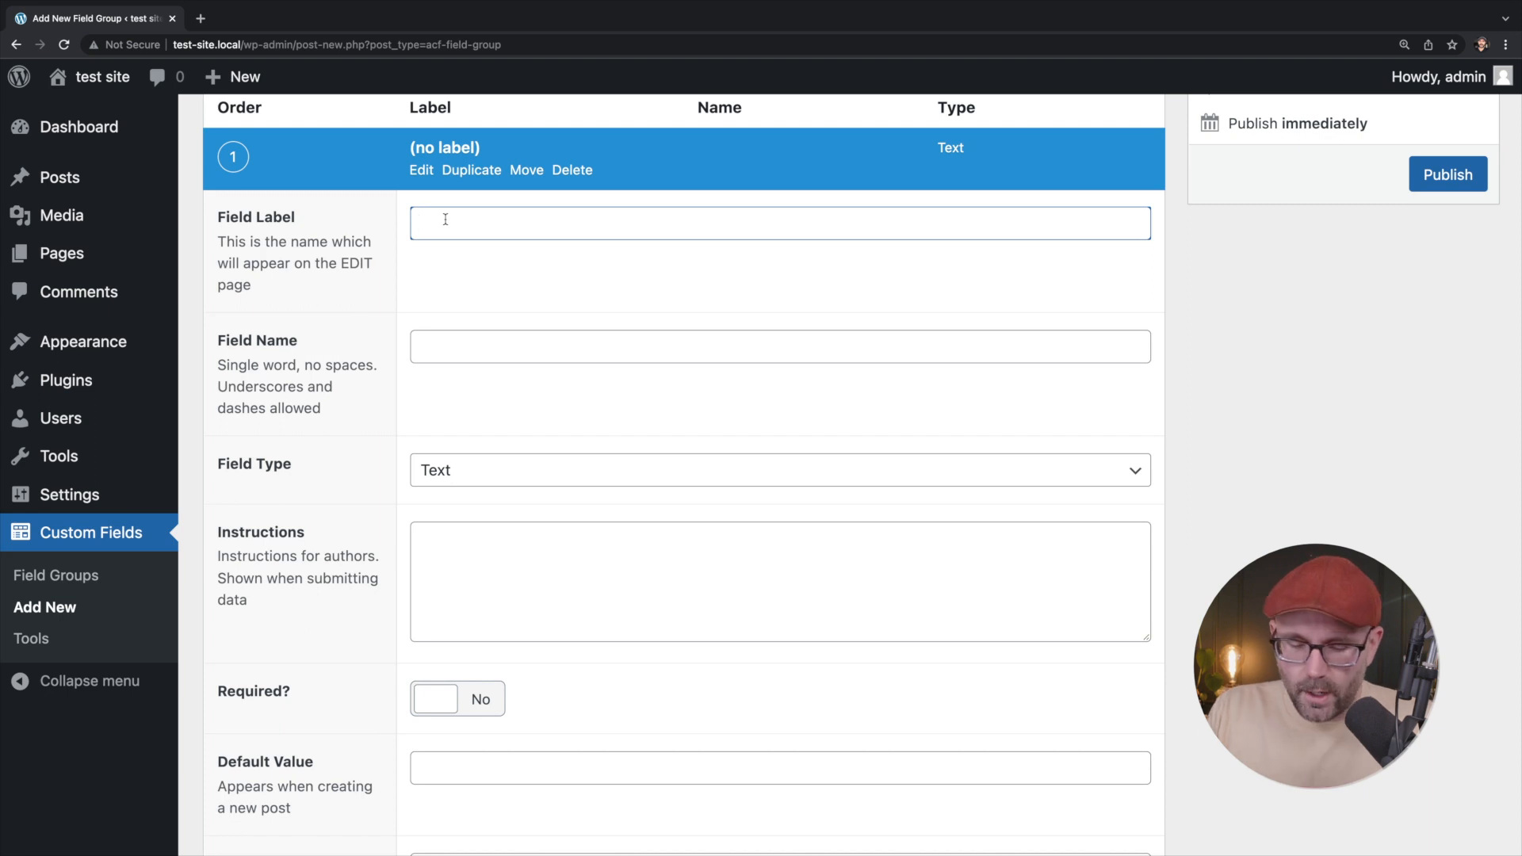
pyautogui.write('Portfolio')
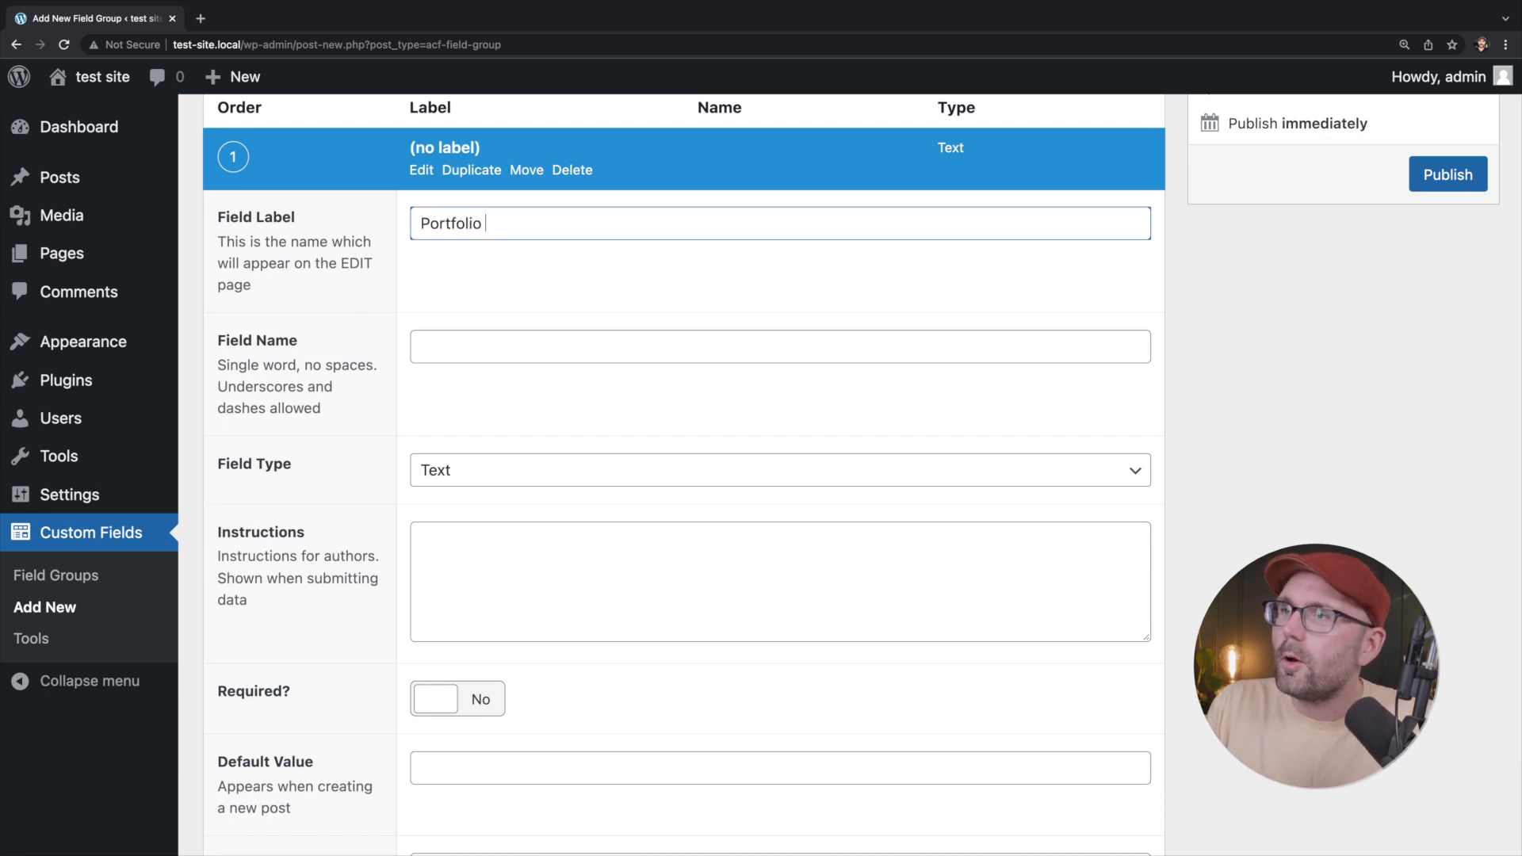
pyautogui.write('N')
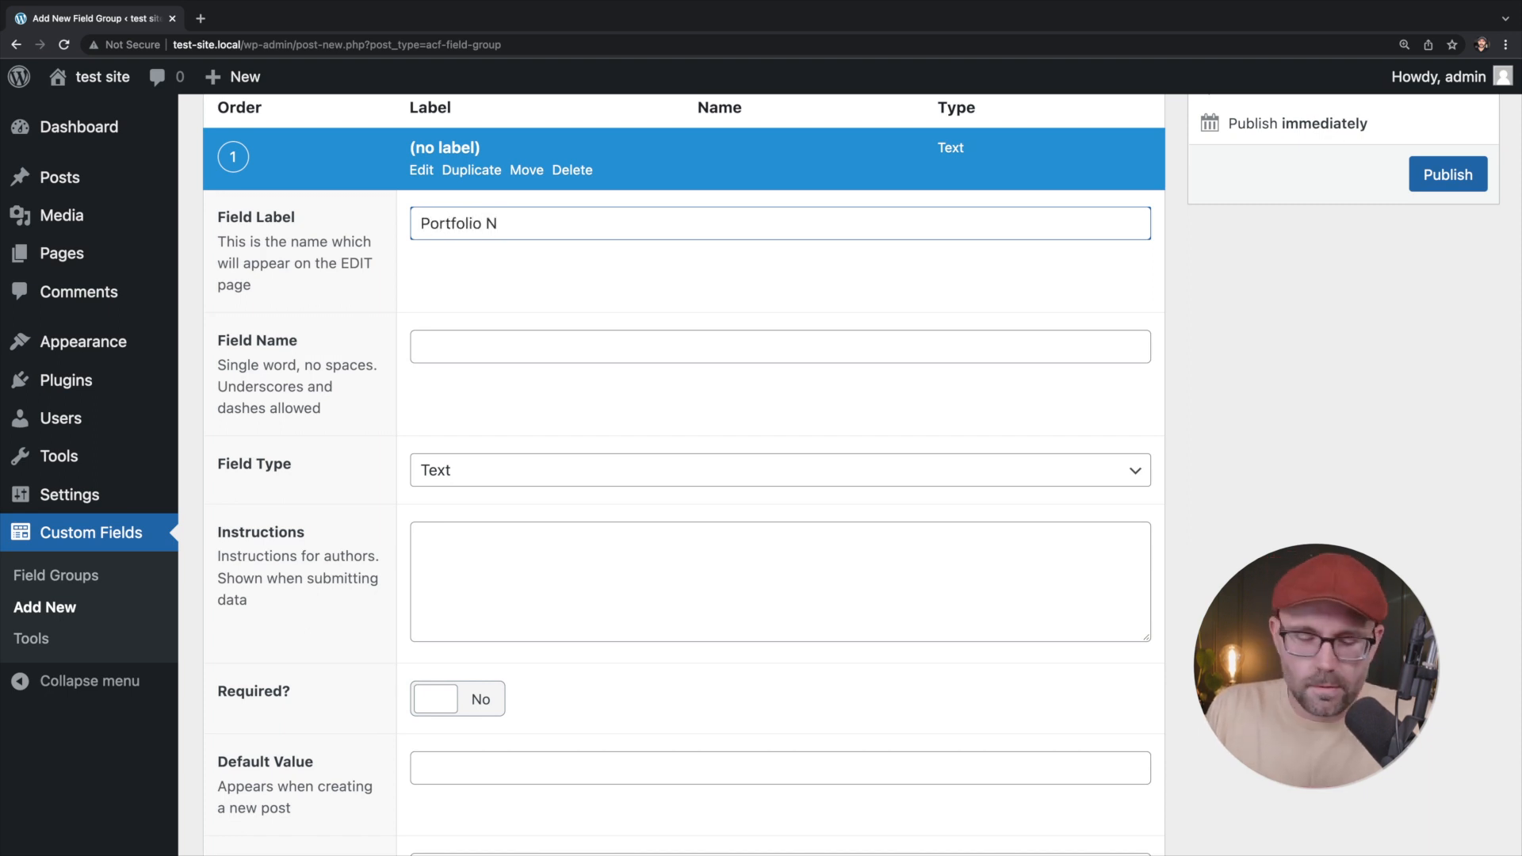
pyautogui.write('ame')
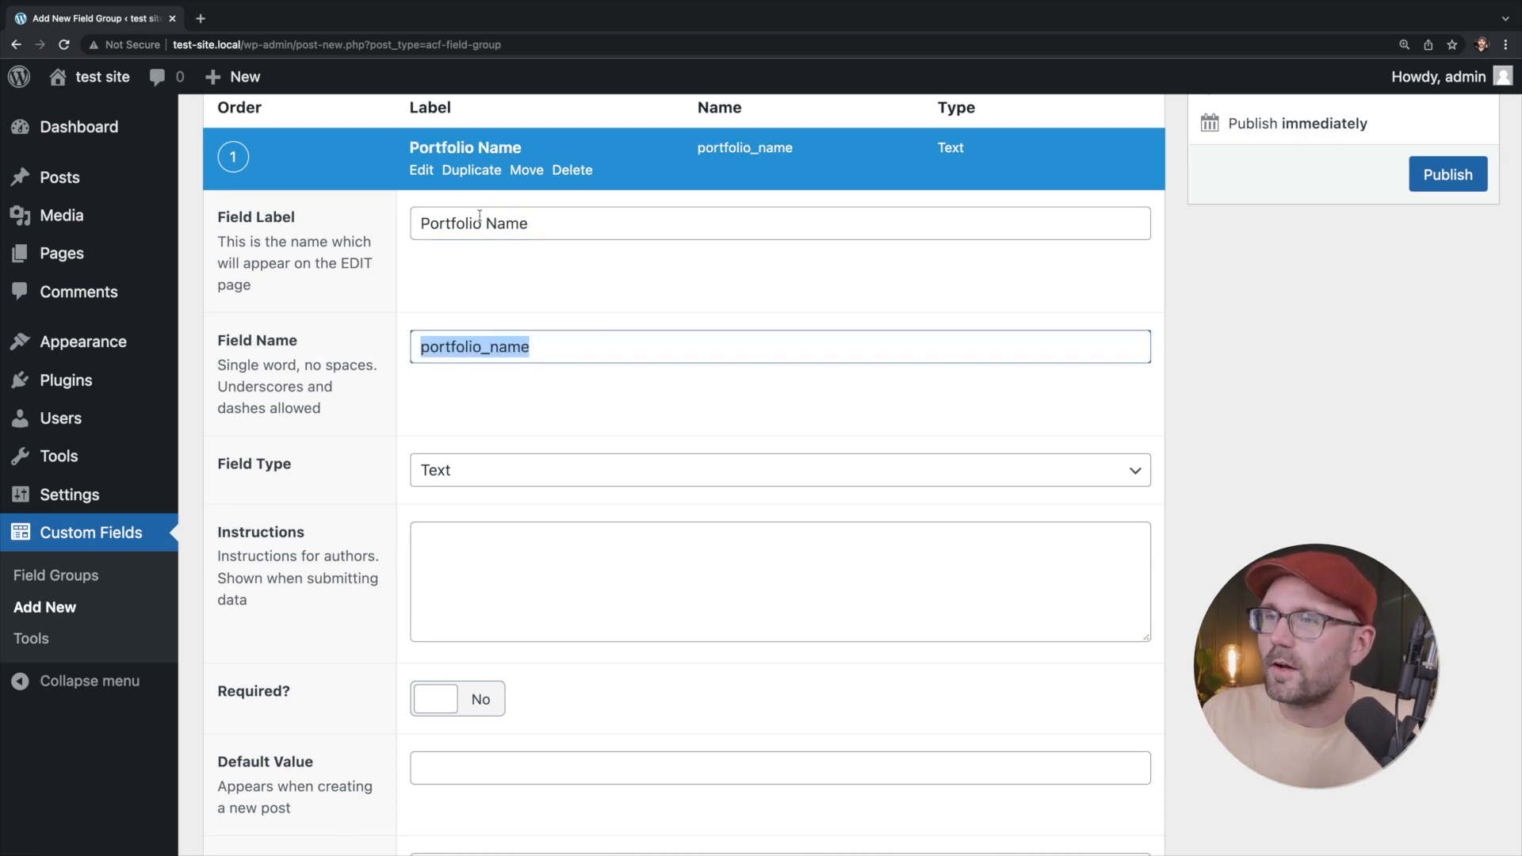
pyautogui.scroll(-3)
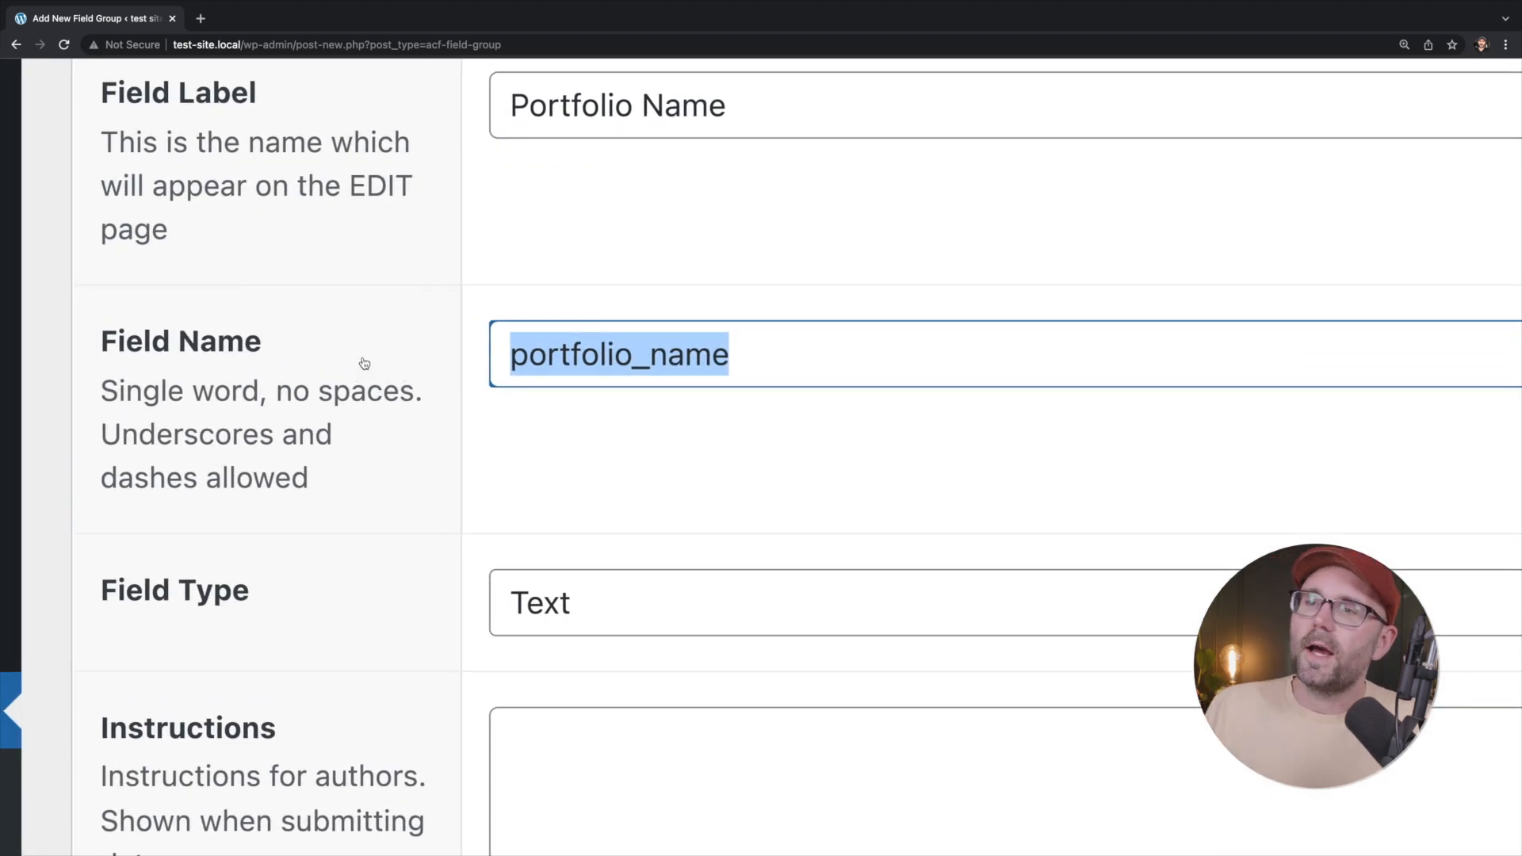
pyautogui.scroll(-3)
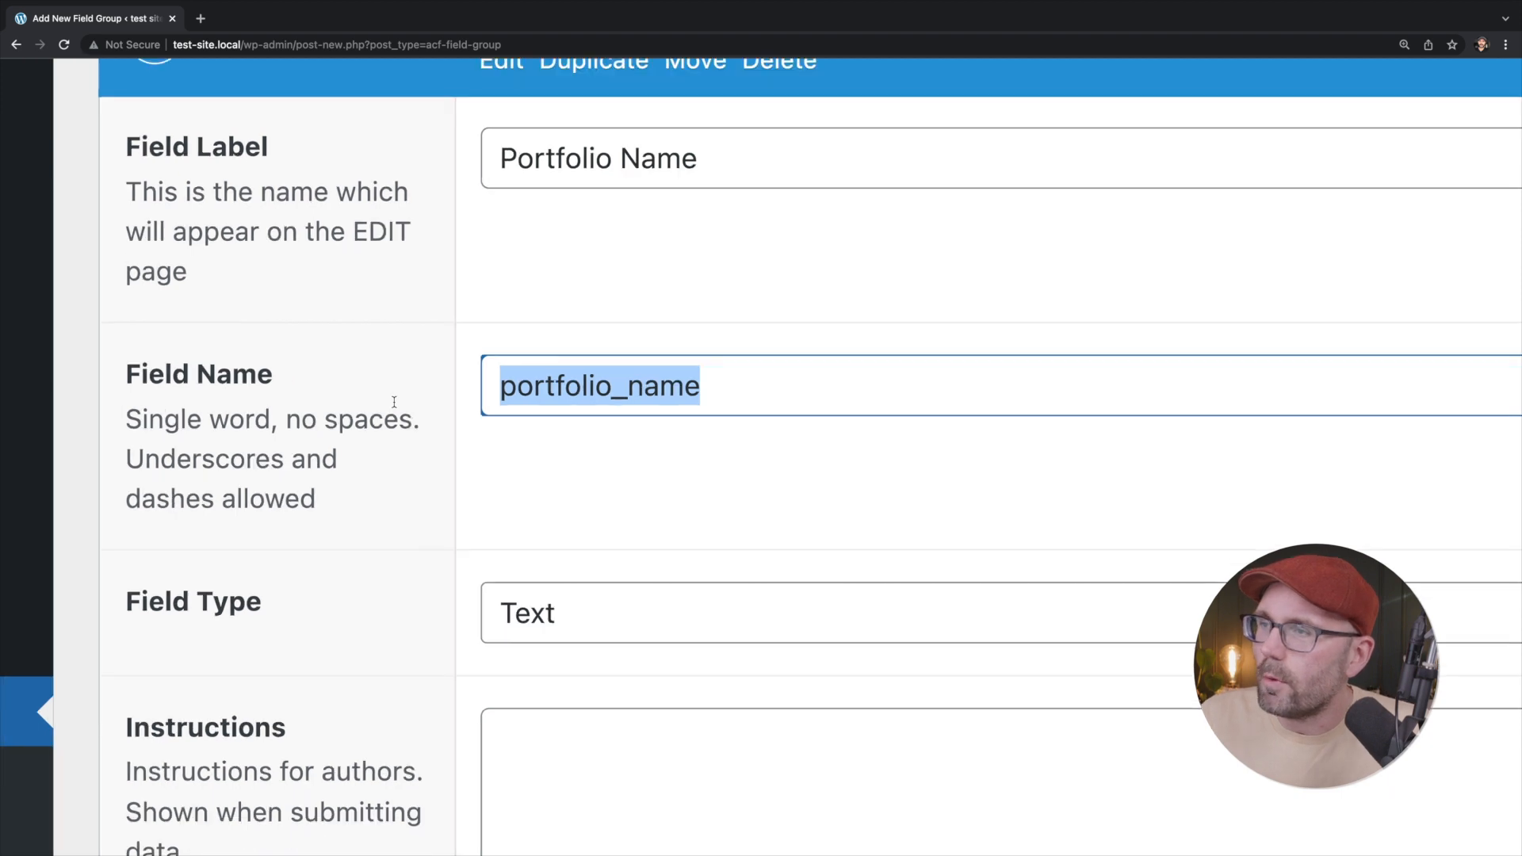
pyautogui.scroll(-3)
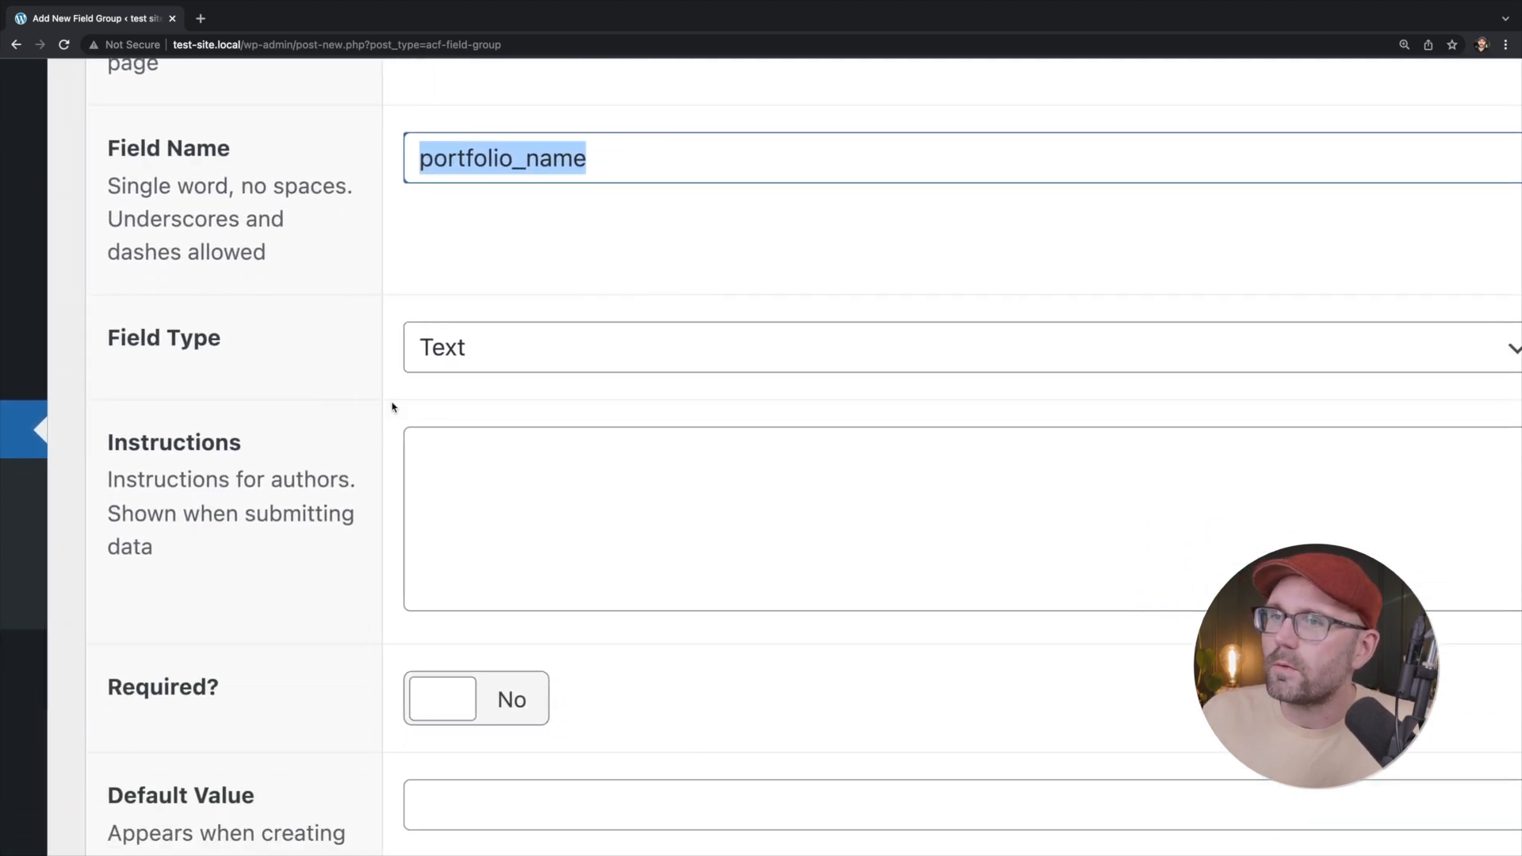
pyautogui.scroll(-3)
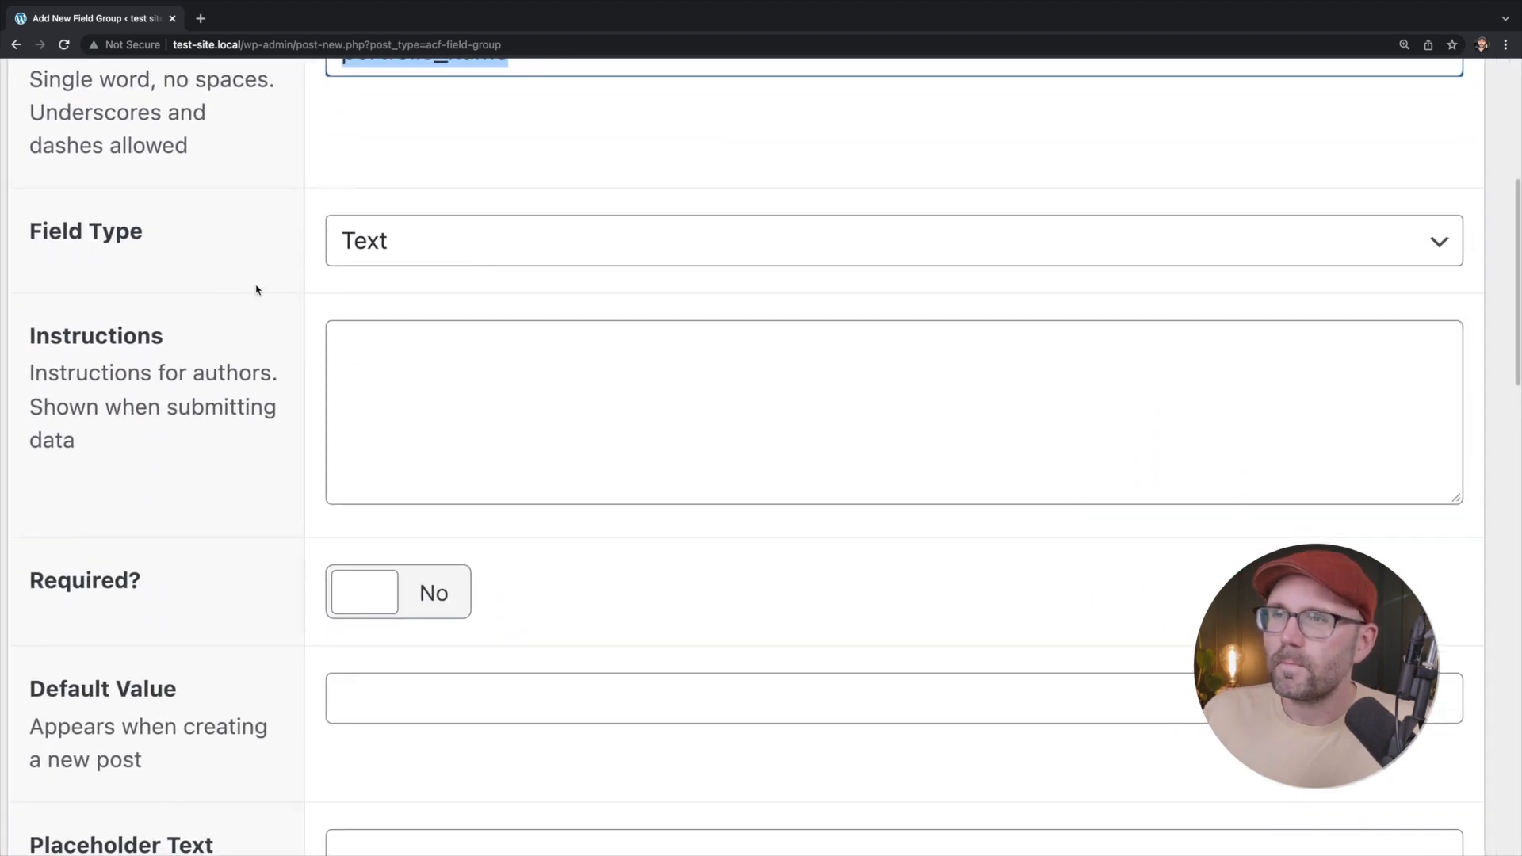
# - Open the Field Type dropdown to view the available field types
pyautogui.click(892, 240)
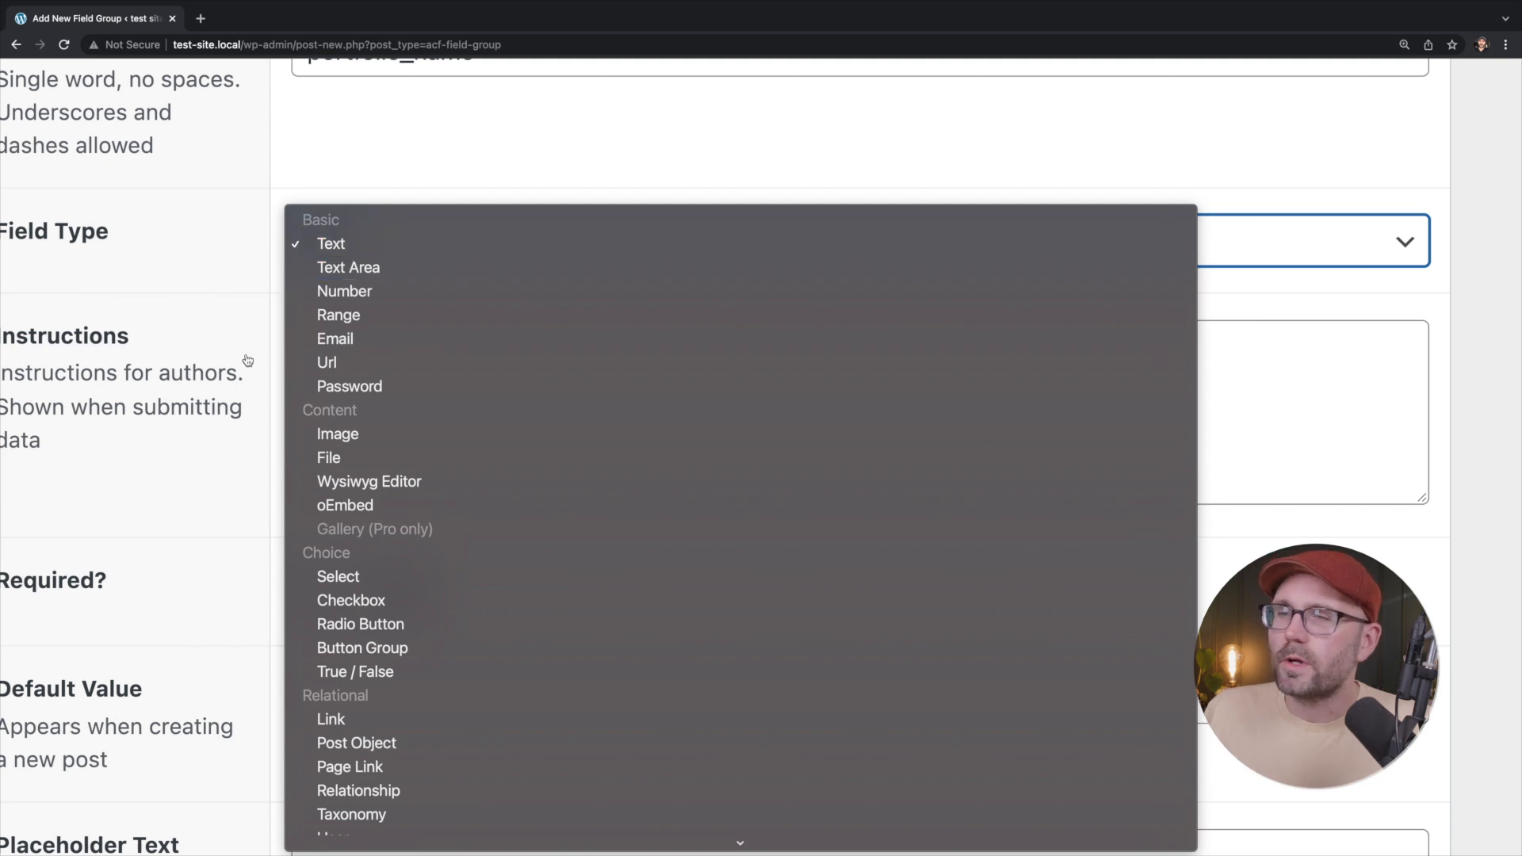
pyautogui.moveTo(335, 338)
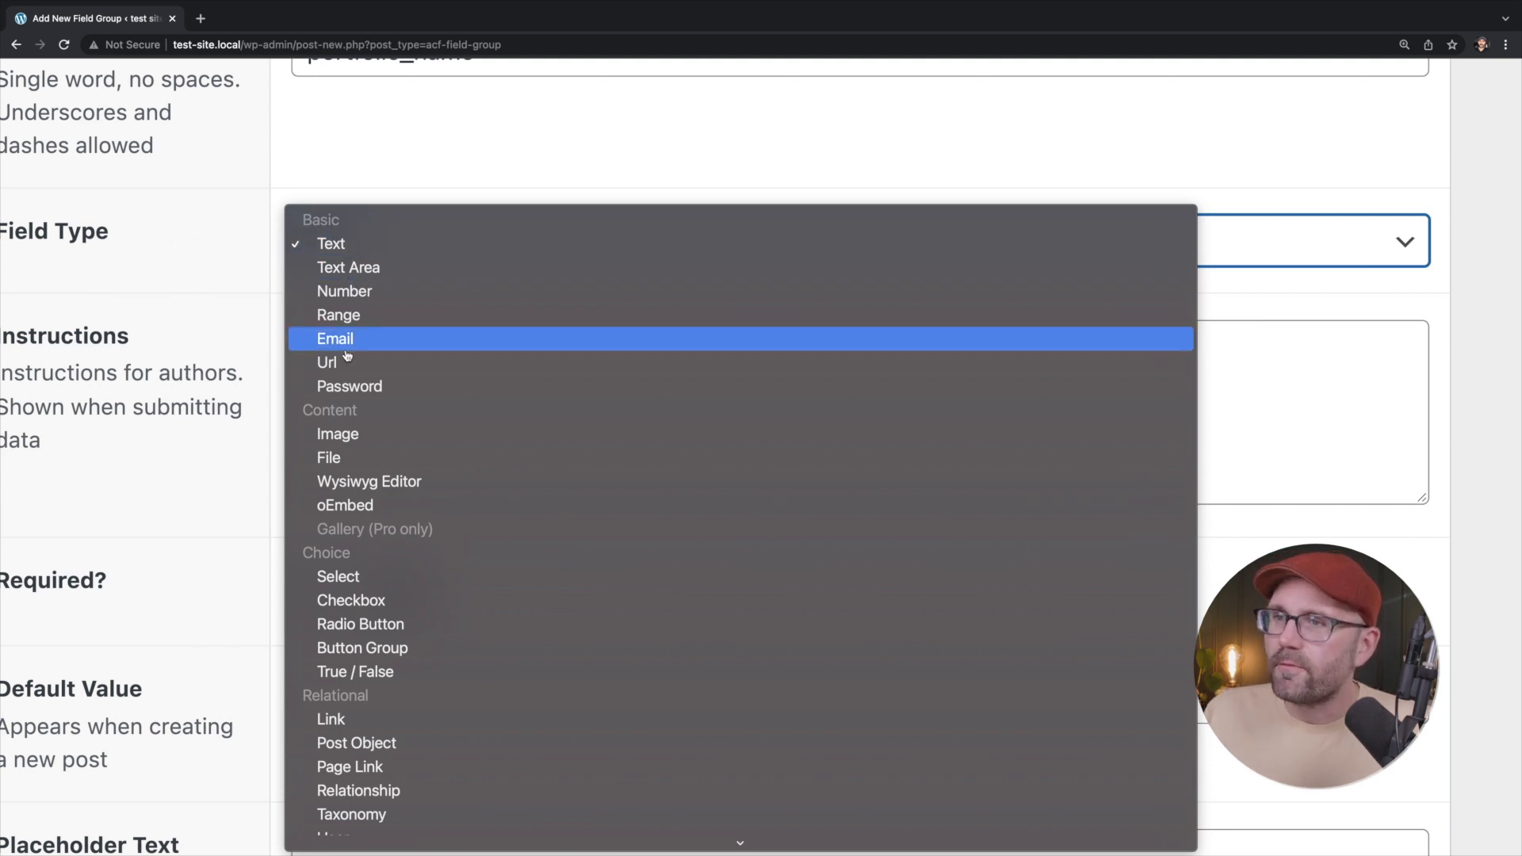
pyautogui.moveTo(359, 229)
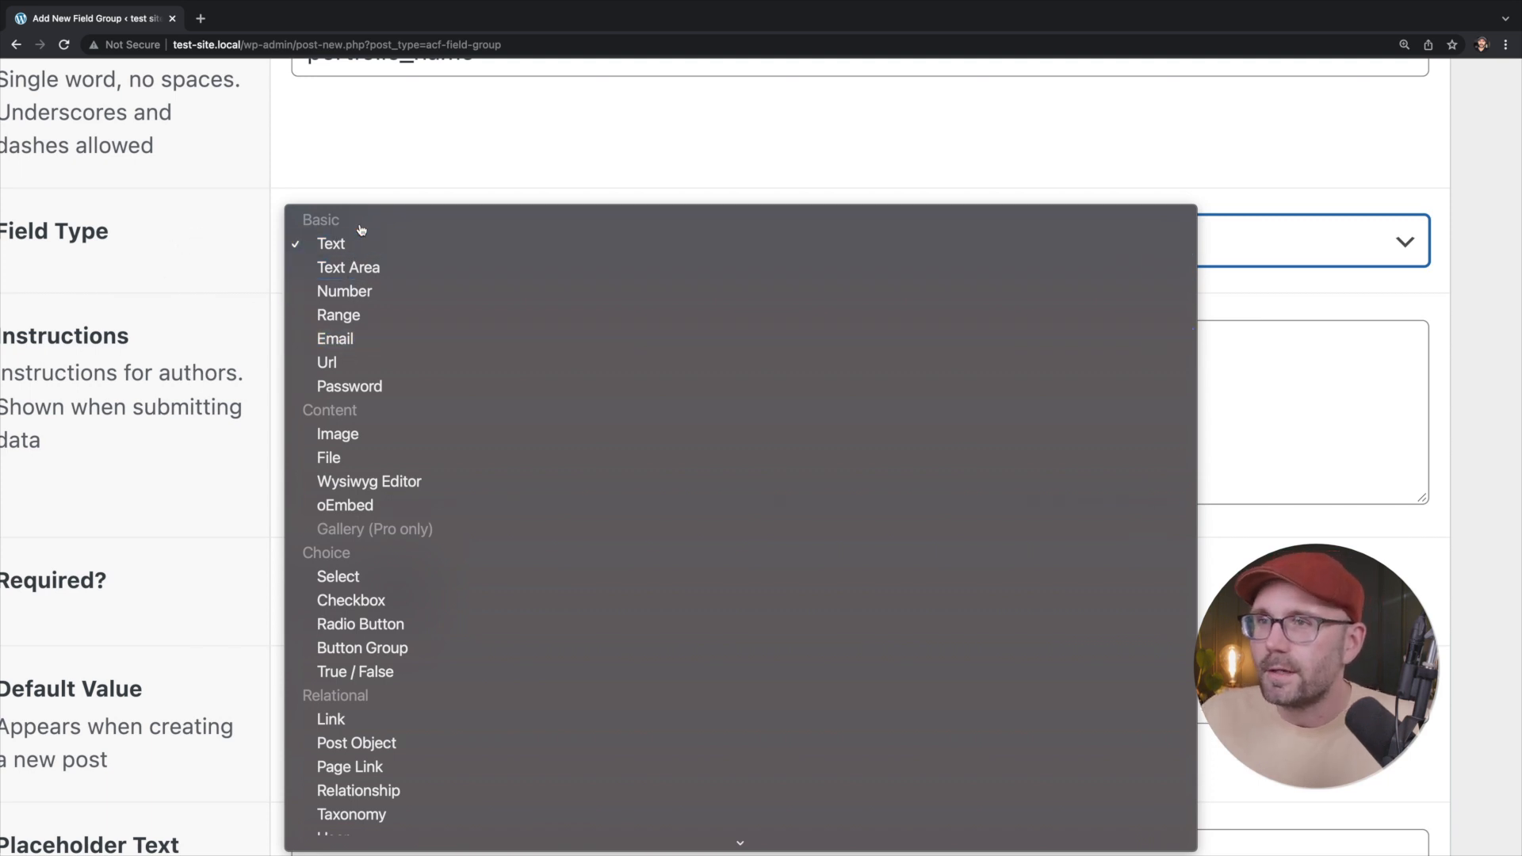
pyautogui.moveTo(338, 315)
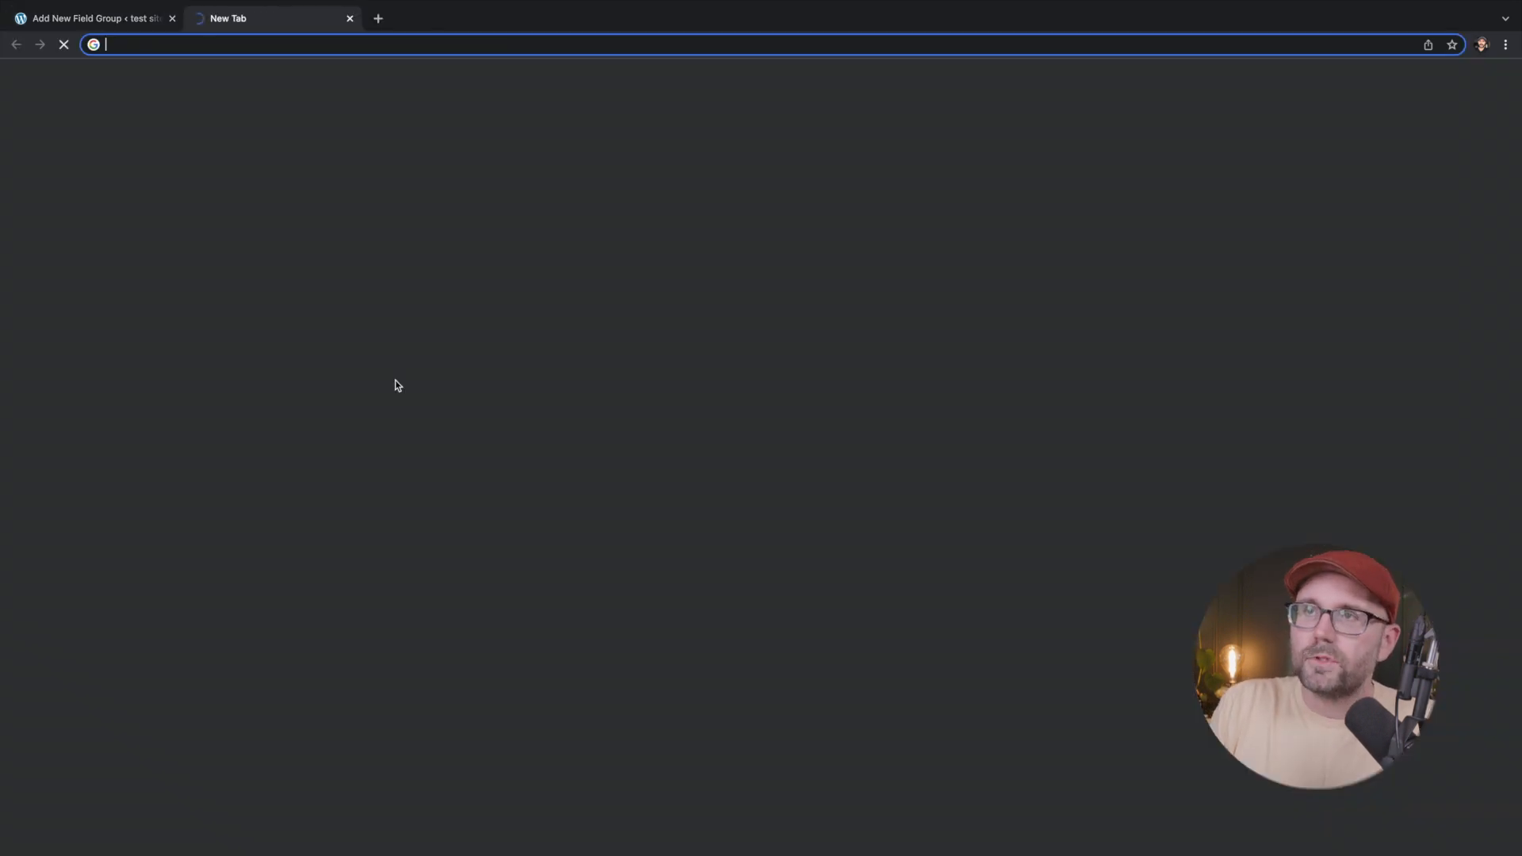
# - Read the ACF Text Area field type documentation and its template usage examples
pyautogui.write('acf')
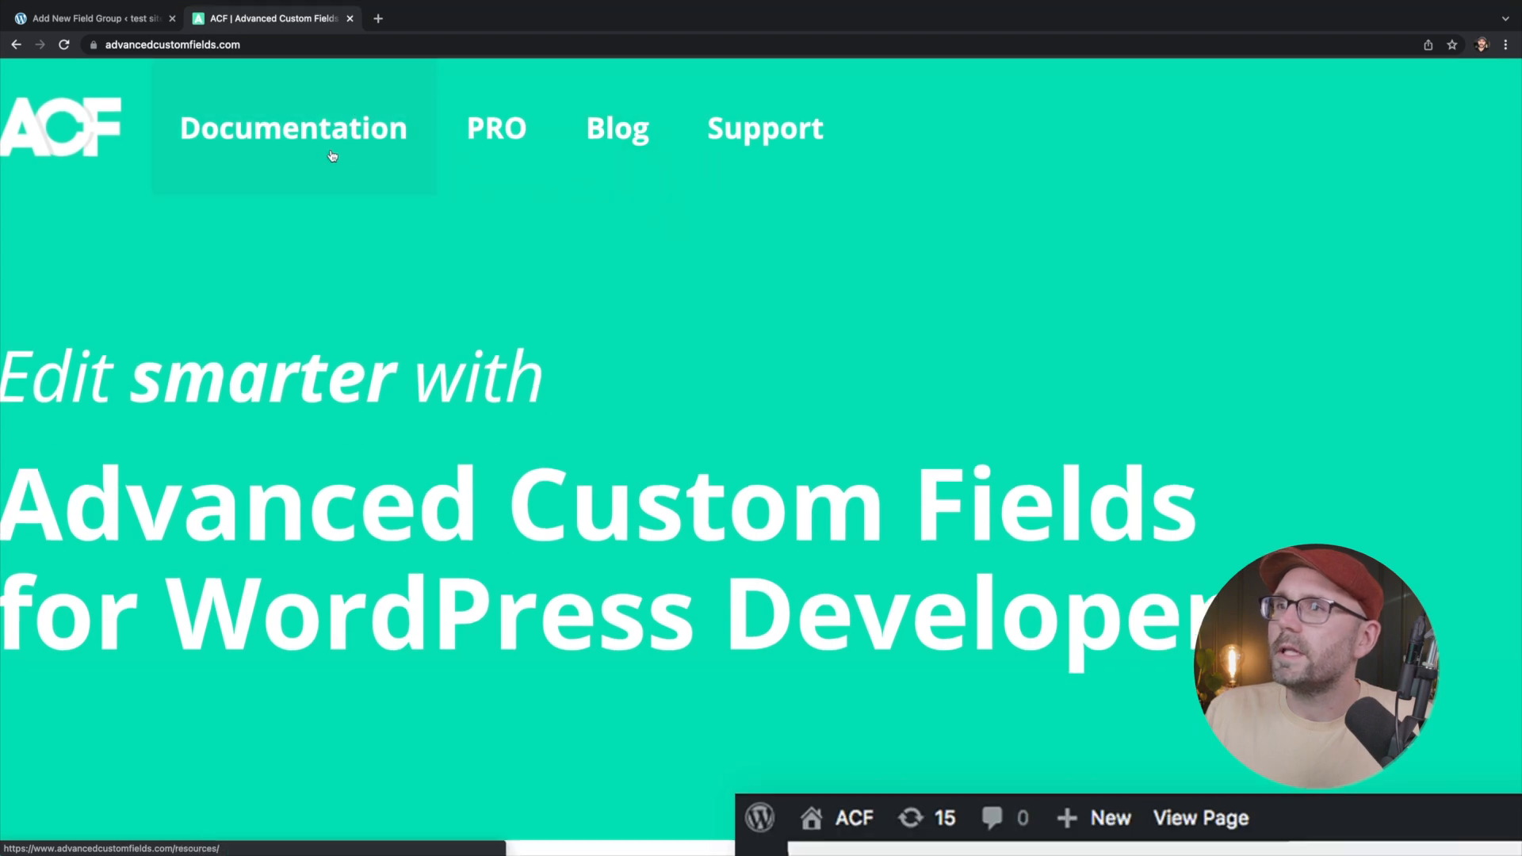
pyautogui.click(293, 127)
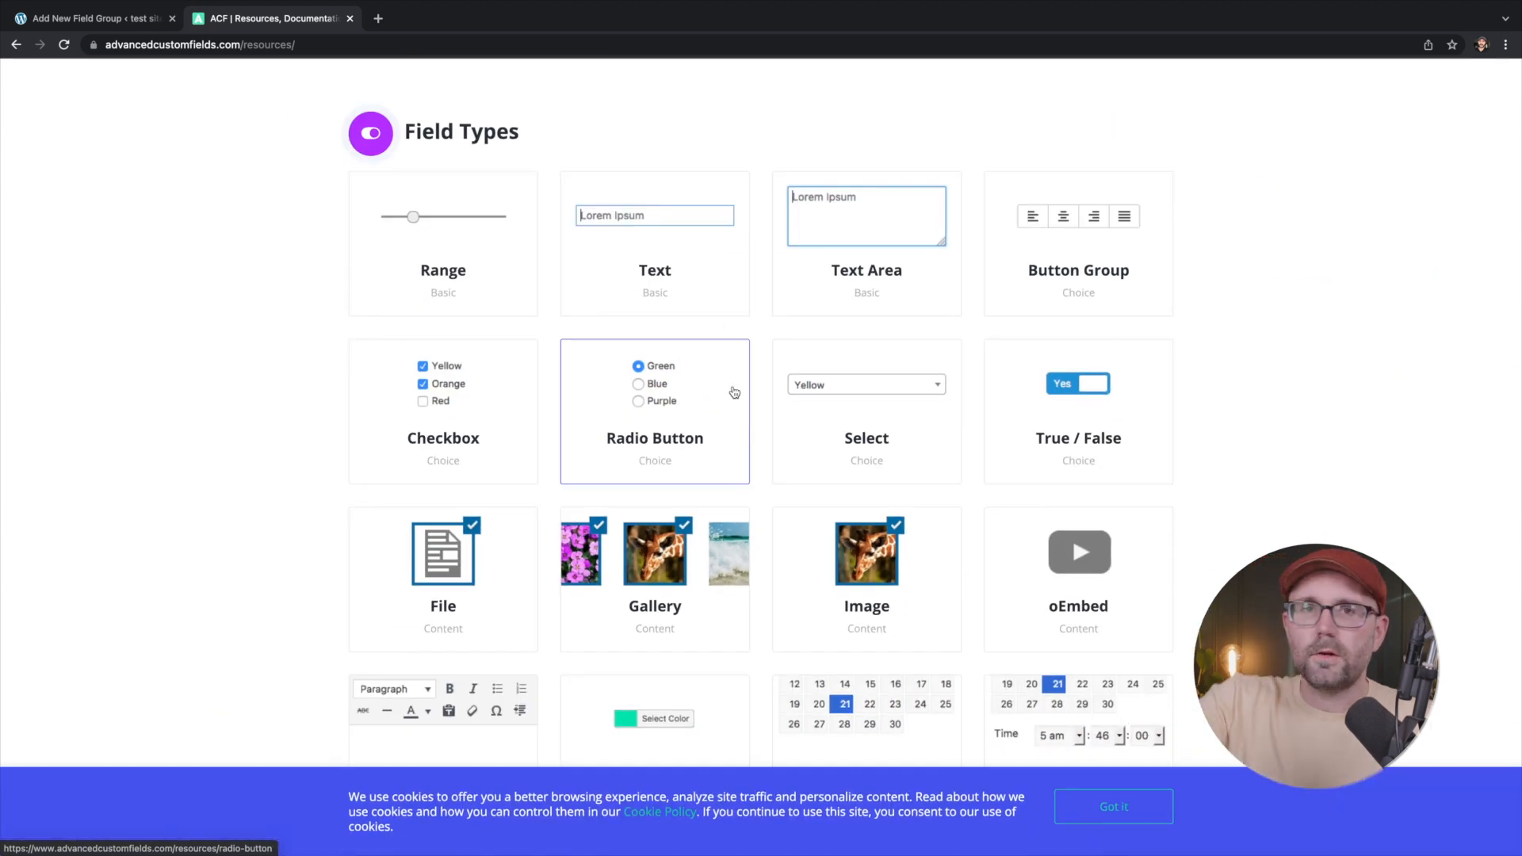
pyautogui.scroll(-3)
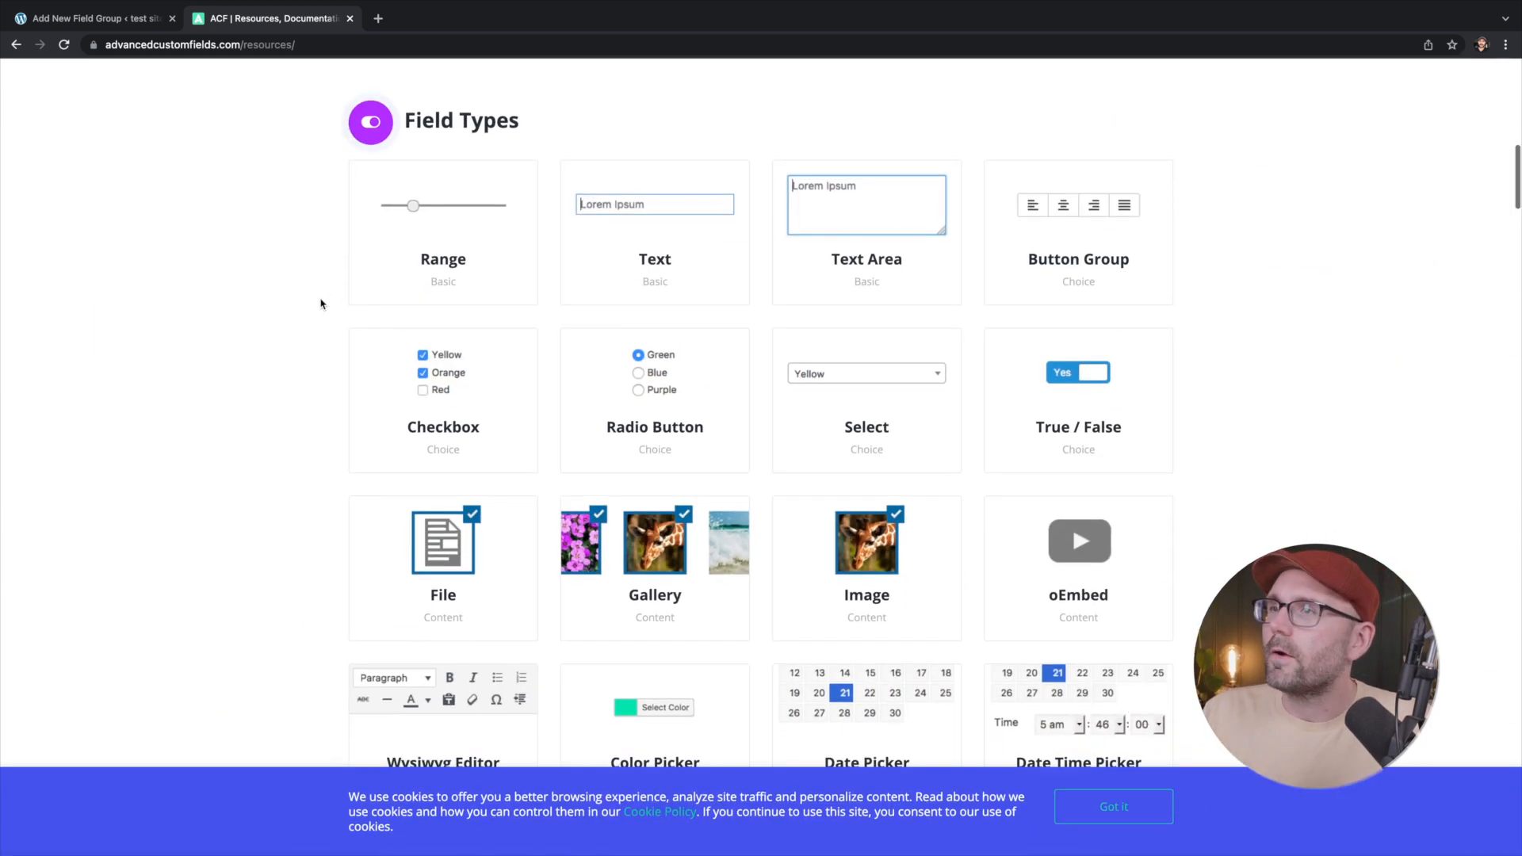
pyautogui.moveTo(893, 239)
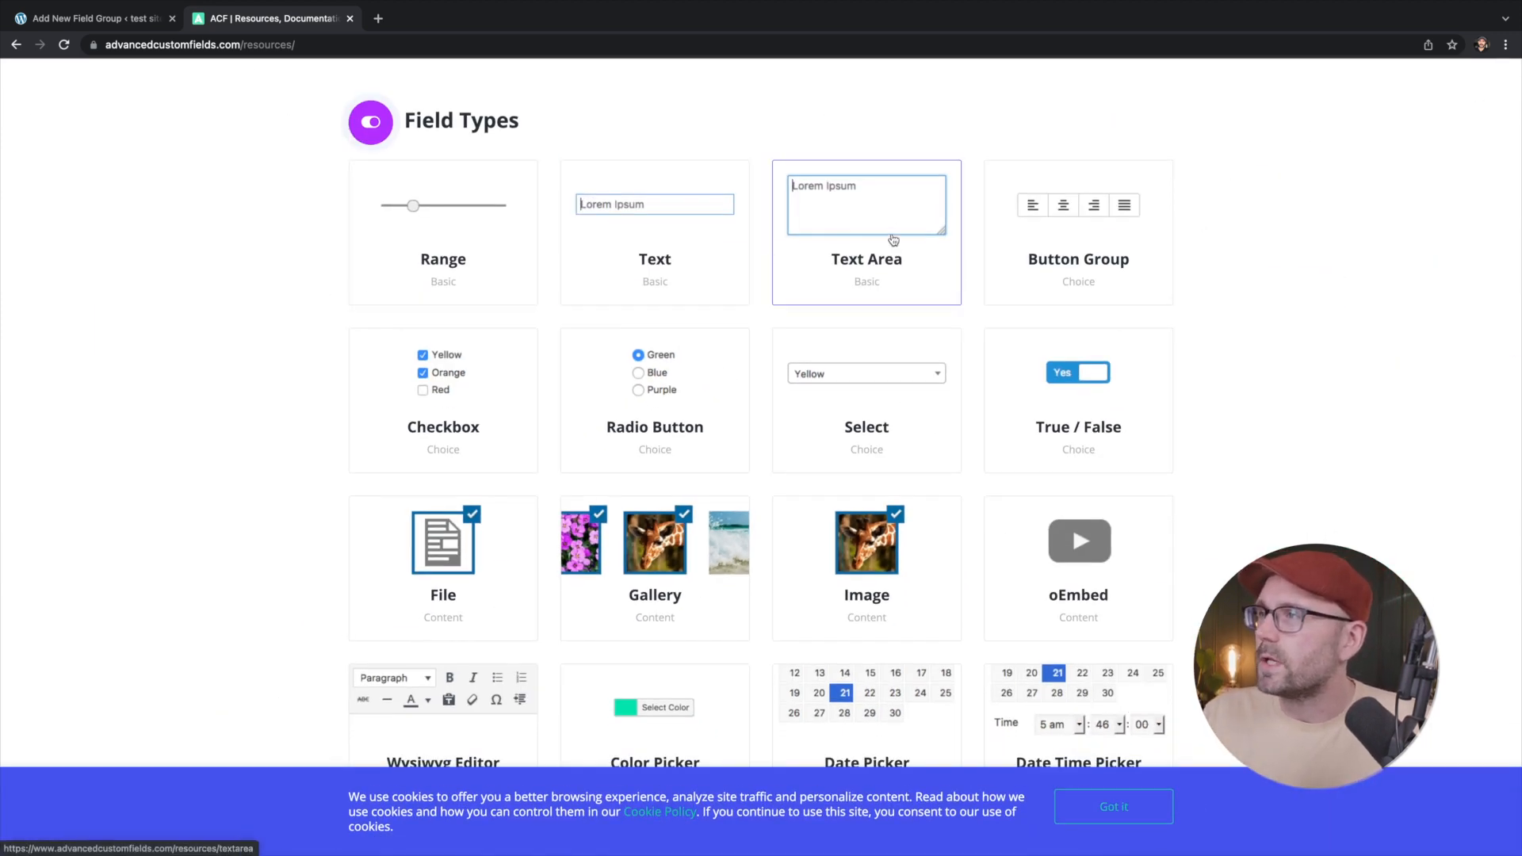
pyautogui.scroll(-3)
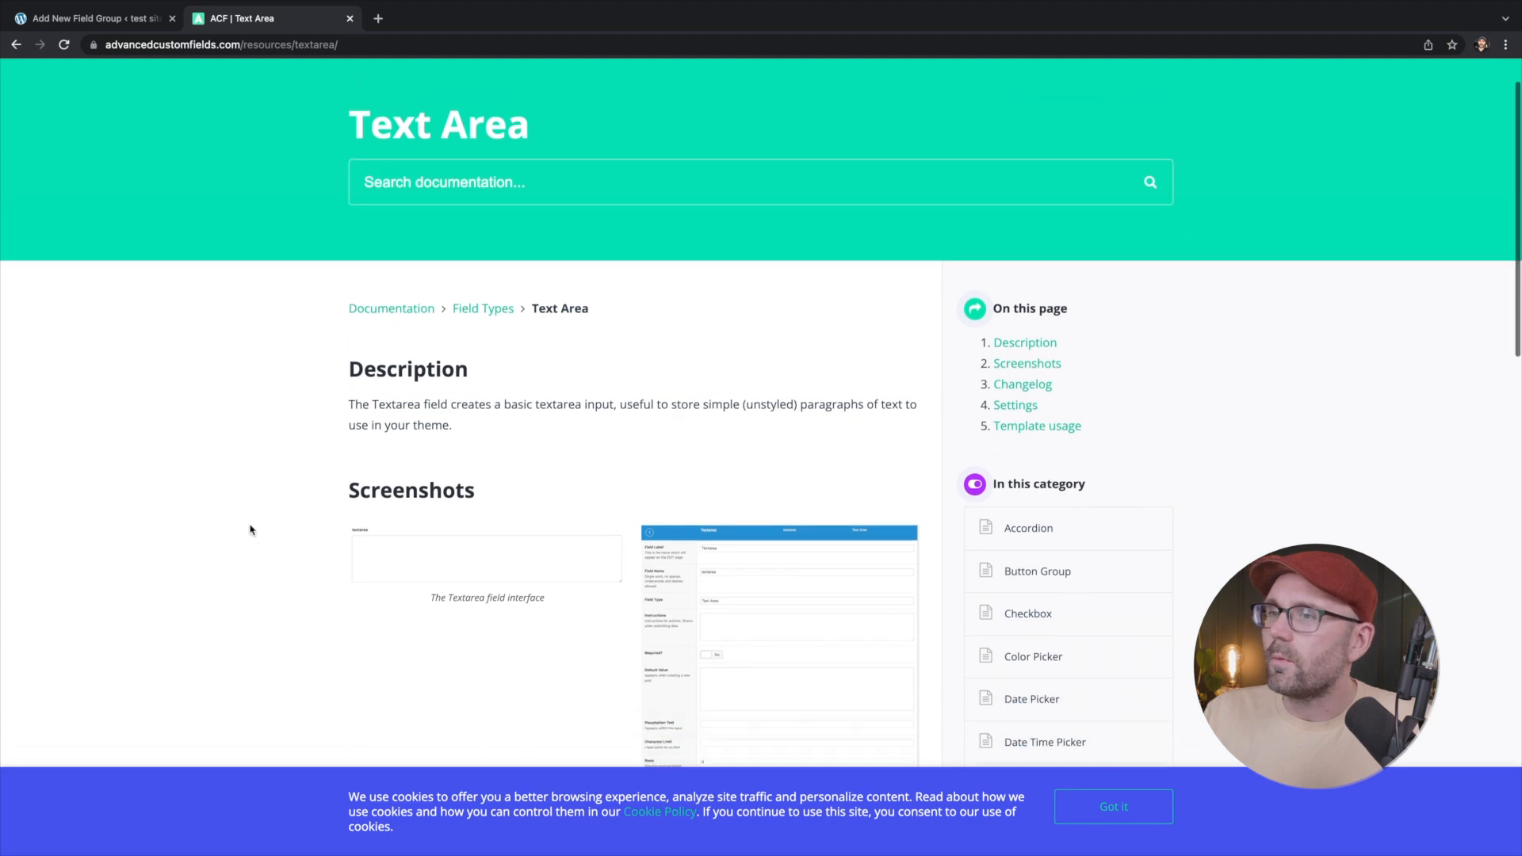
pyautogui.scroll(-3)
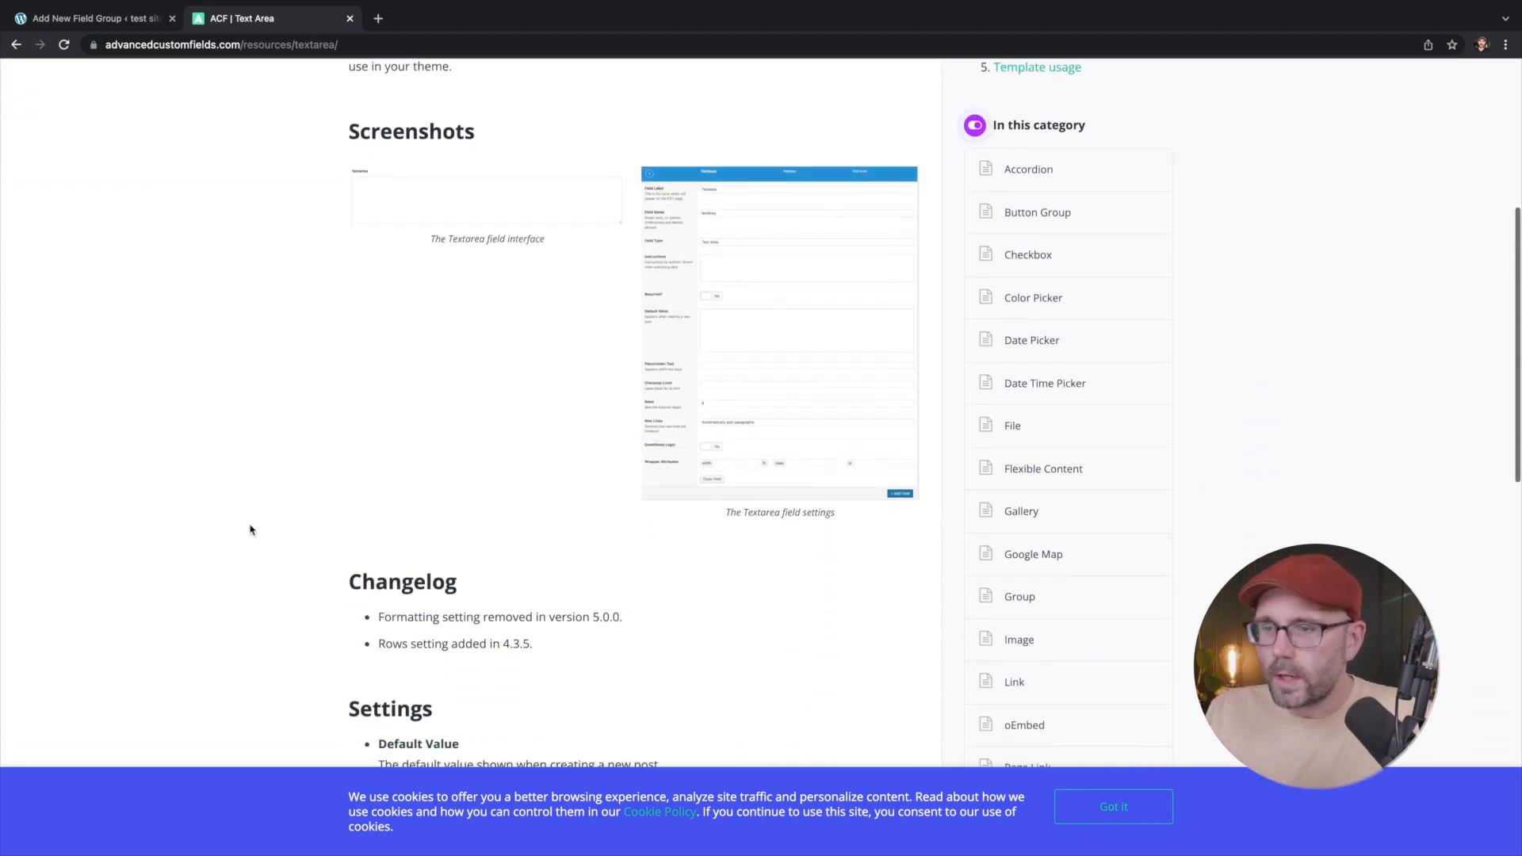
pyautogui.scroll(-3)
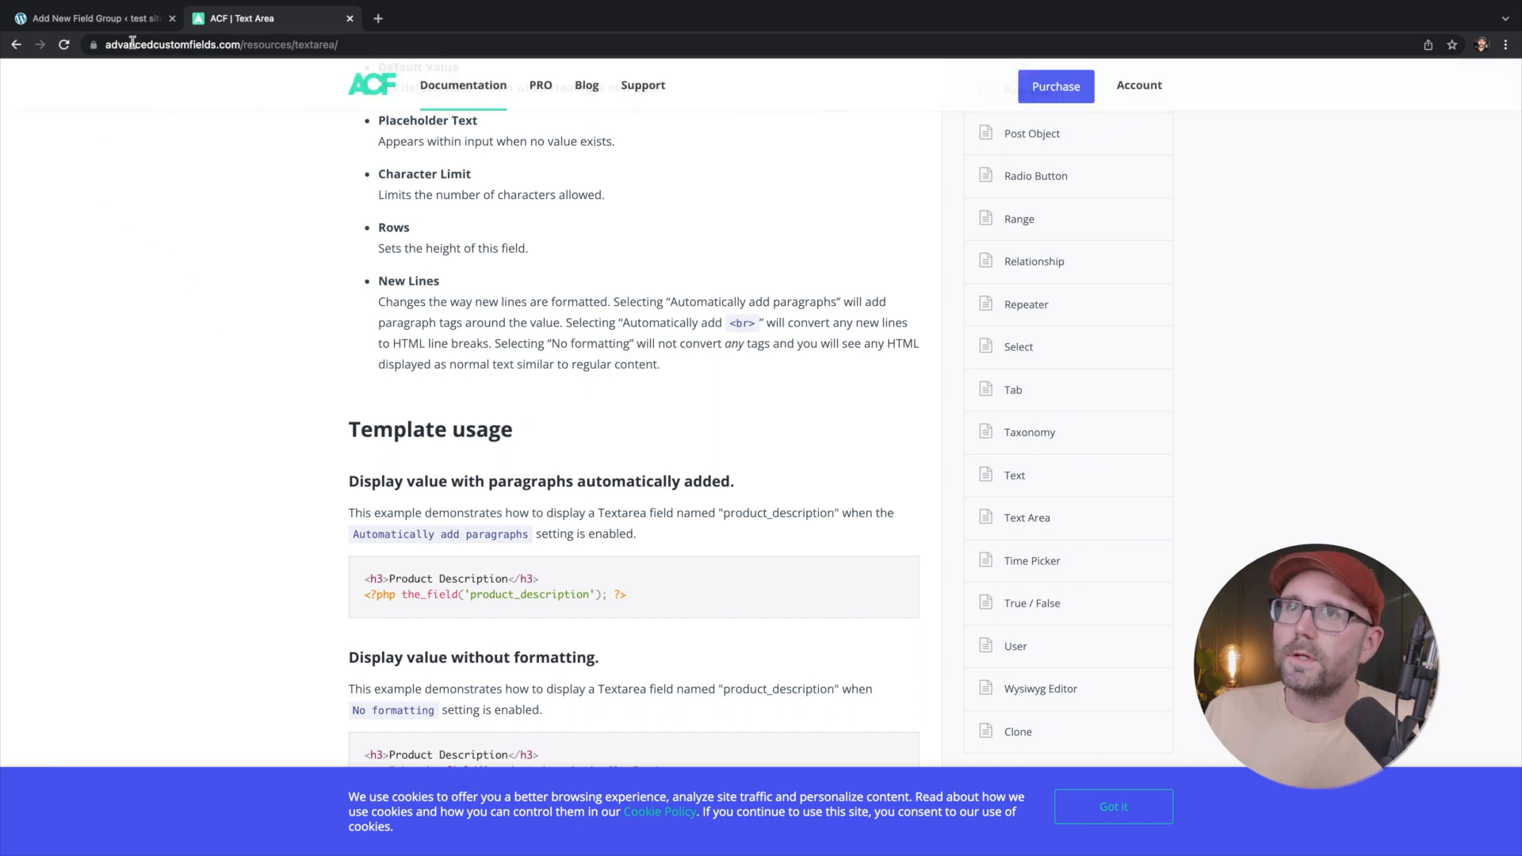
pyautogui.click(87, 17)
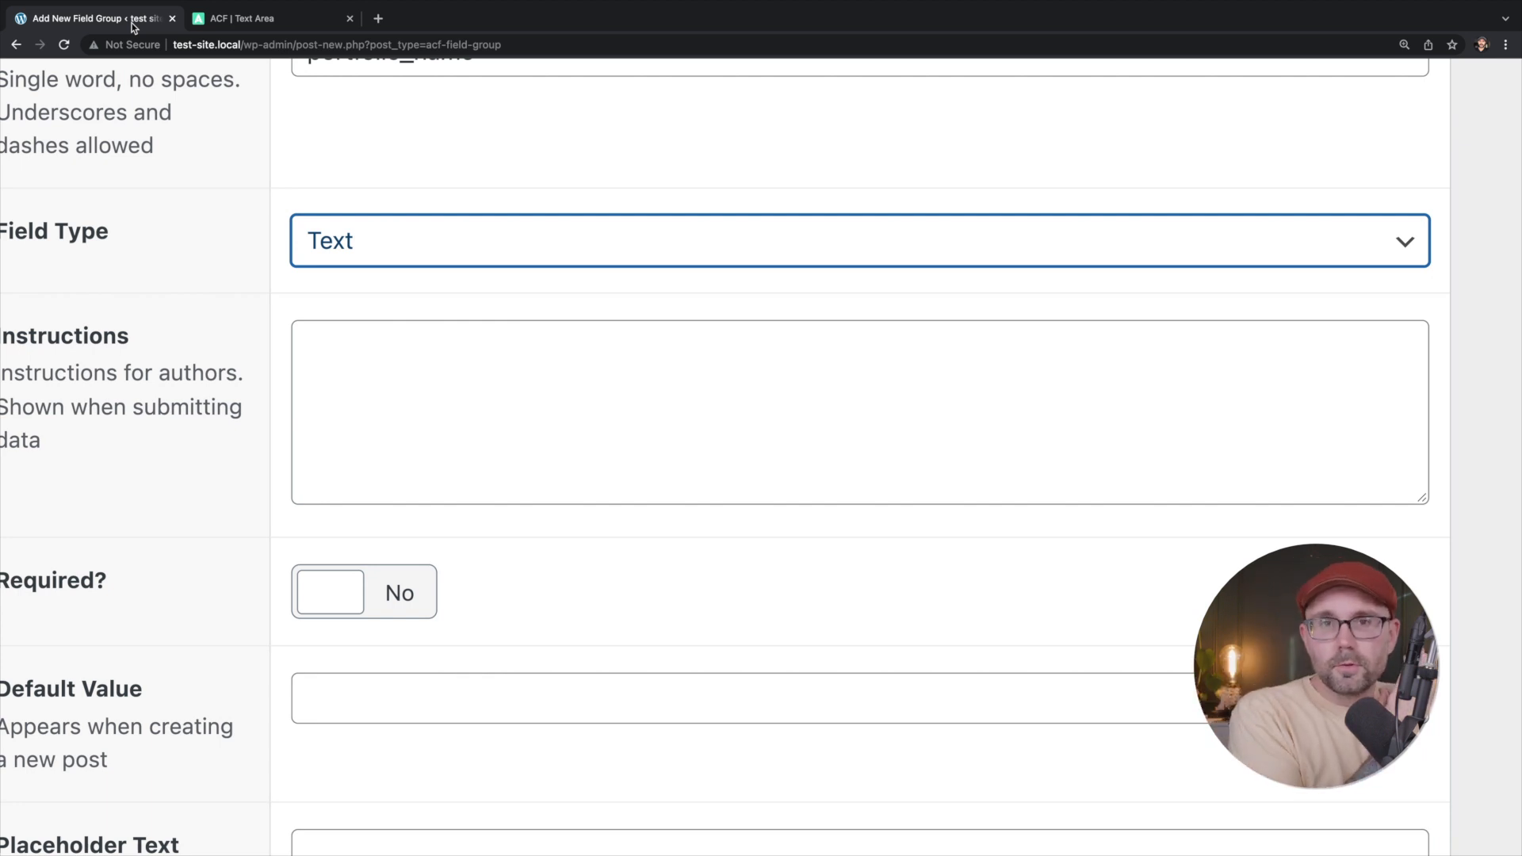
pyautogui.moveTo(657, 8)
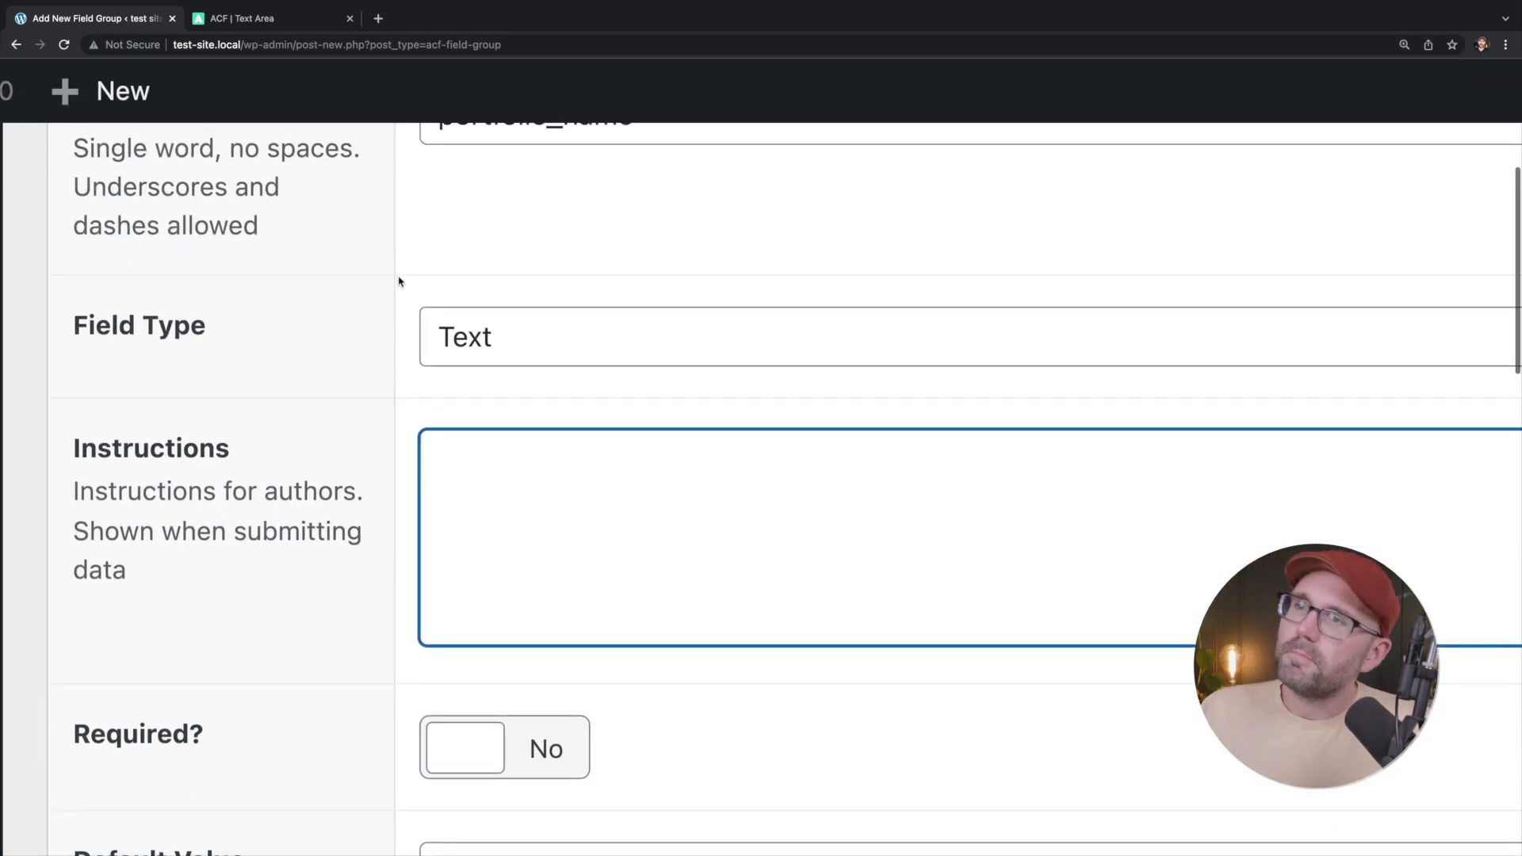
# - Give Portfolio Name instructions about showing the portfolio name on the frontend
pyautogui.scroll(3)
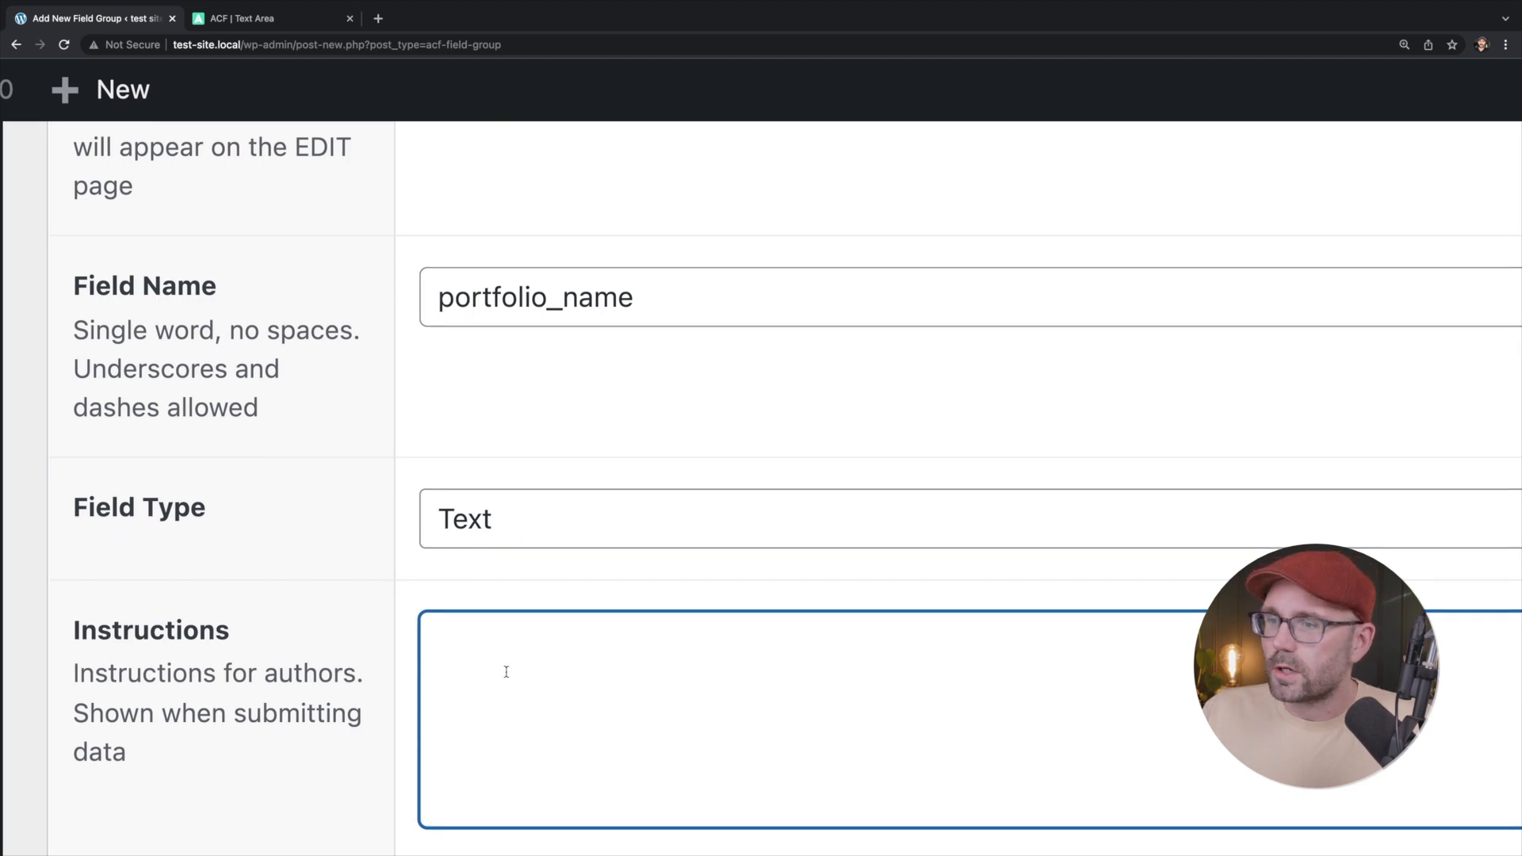
pyautogui.write('Use this field to display the proj')
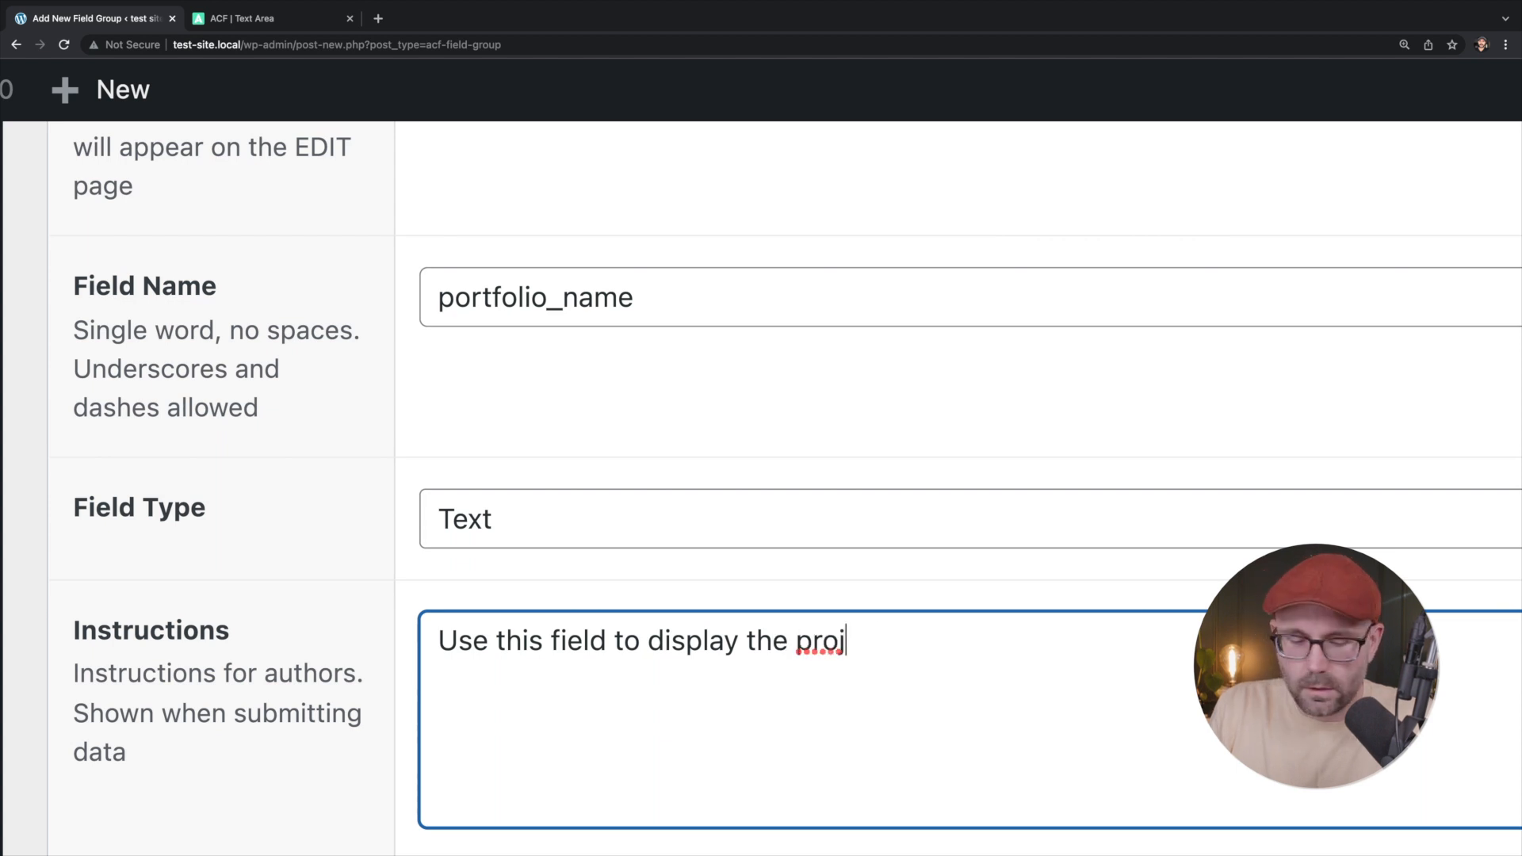
pyautogui.press('Backspace')
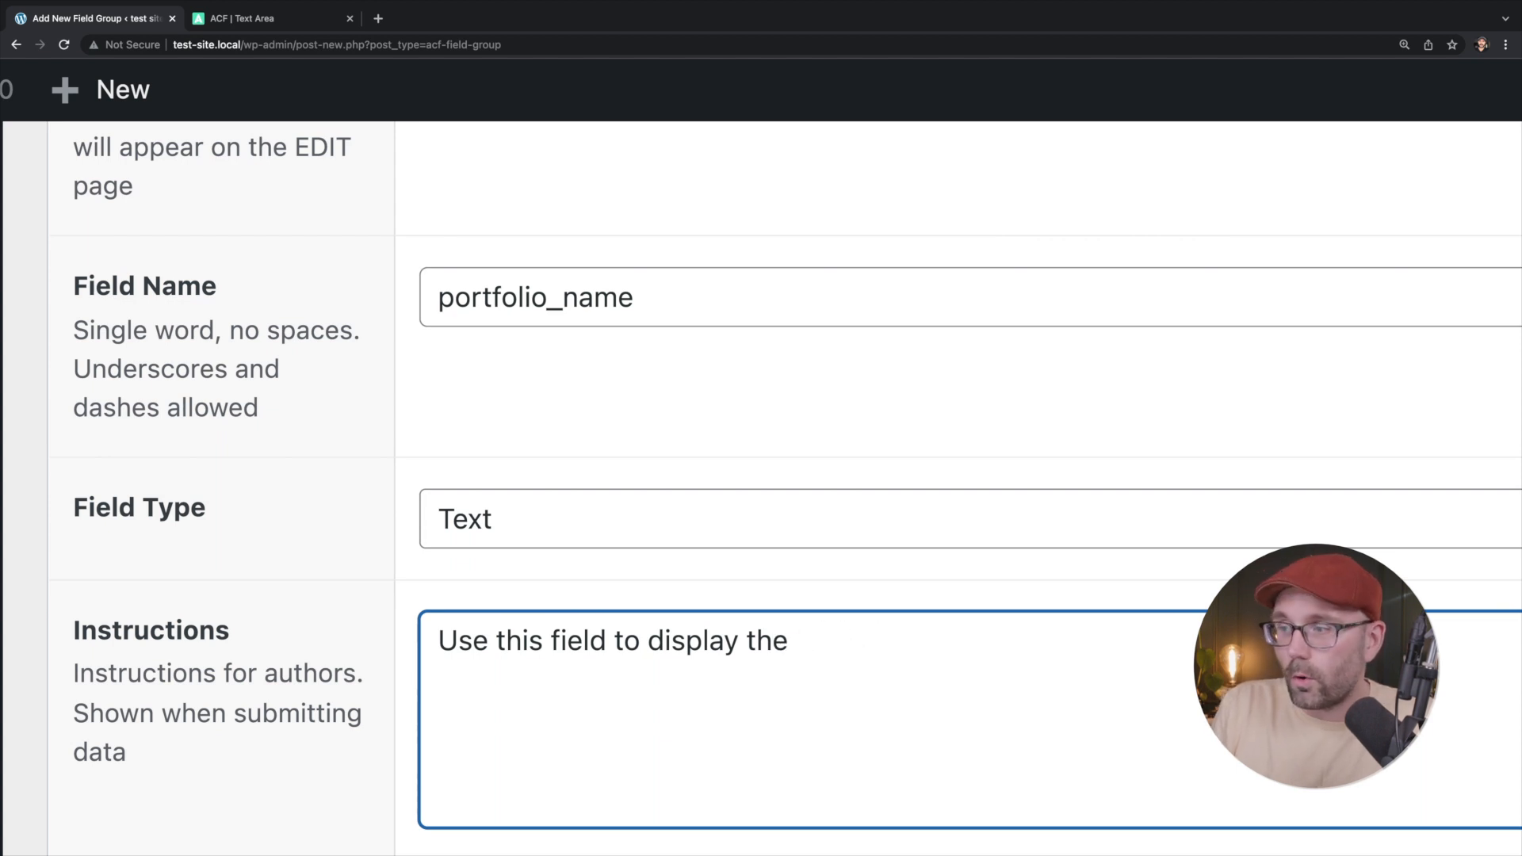
pyautogui.write('portfolio name')
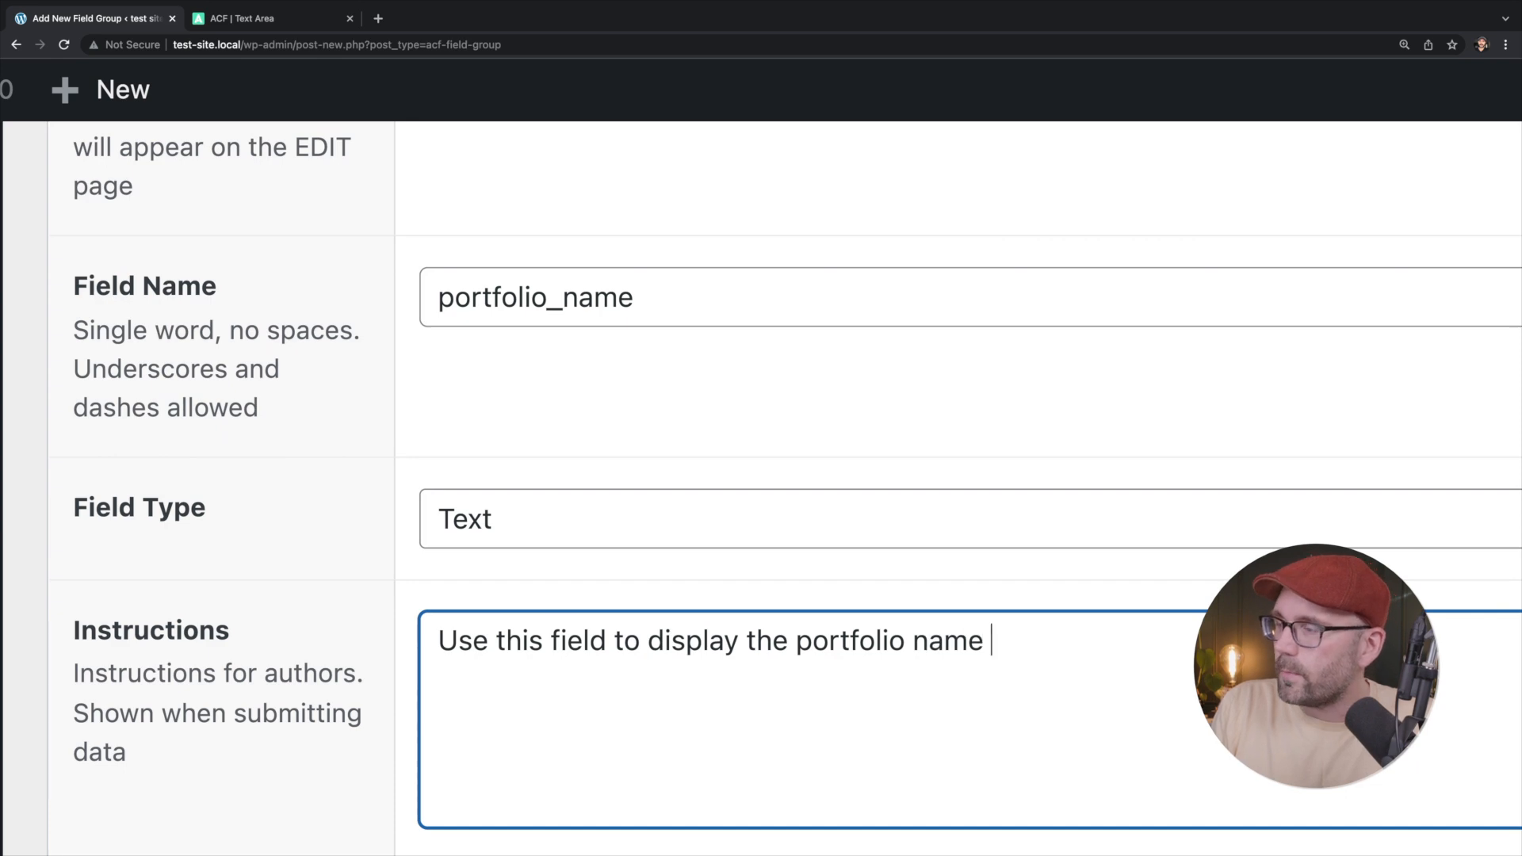
pyautogui.write('on the frontend of your website.')
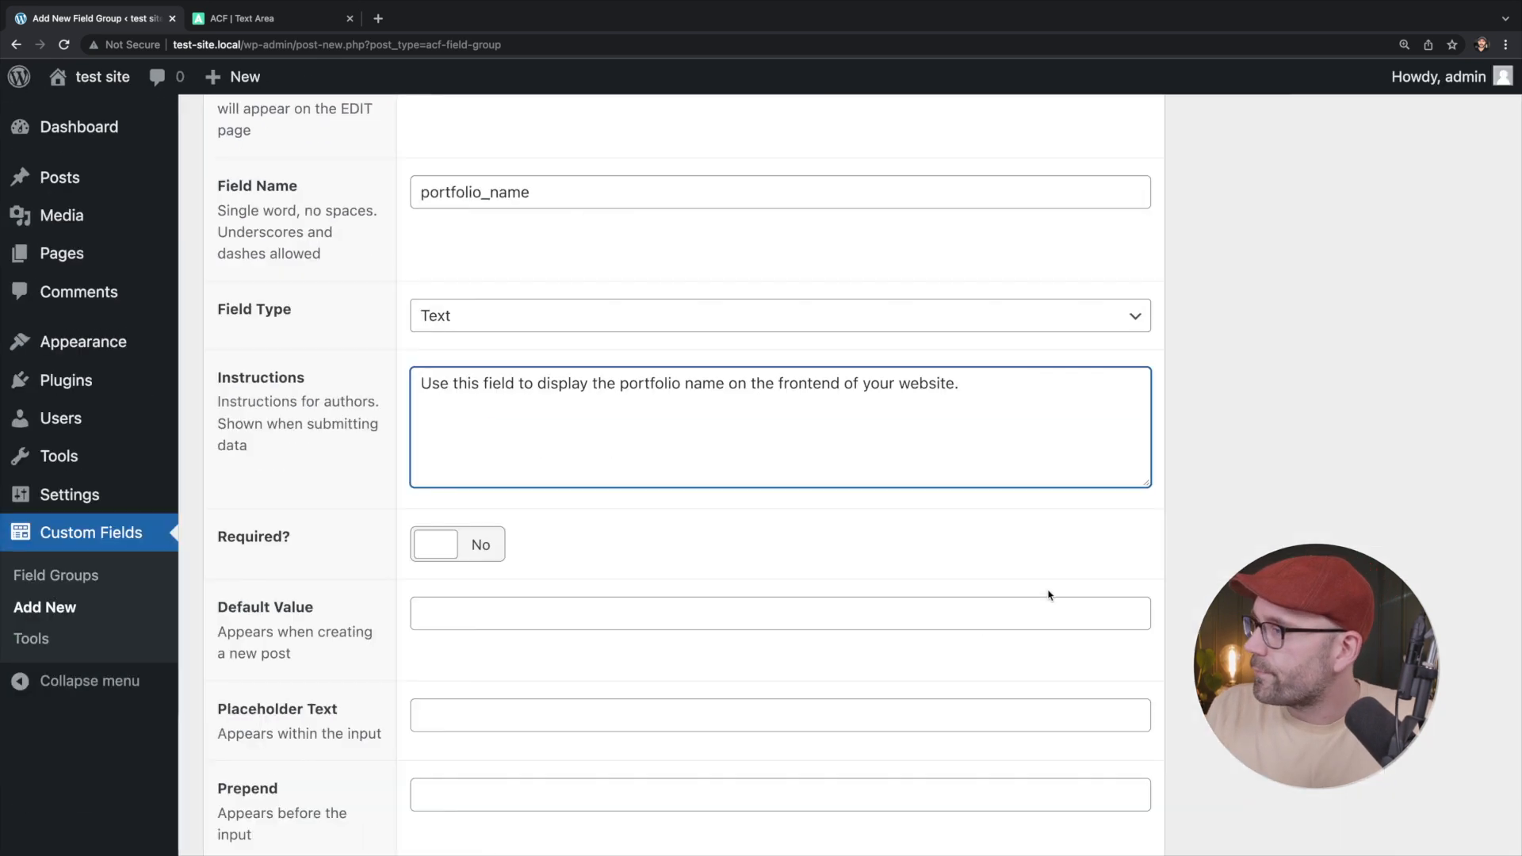
# - Mark the Portfolio Name field as required and scroll through the remaining settings
pyautogui.scroll(-3)
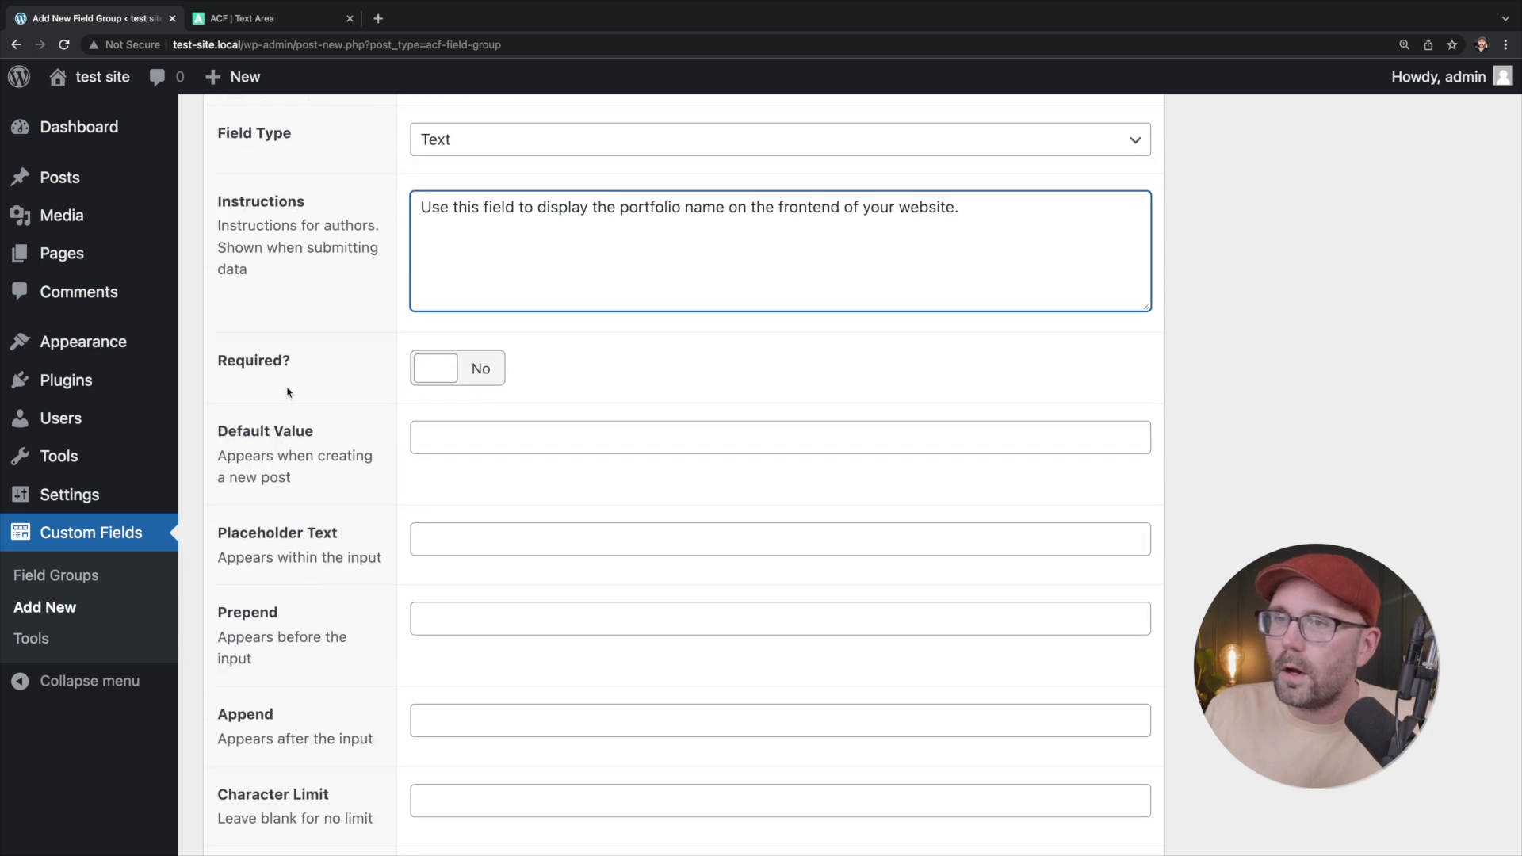
pyautogui.click(457, 368)
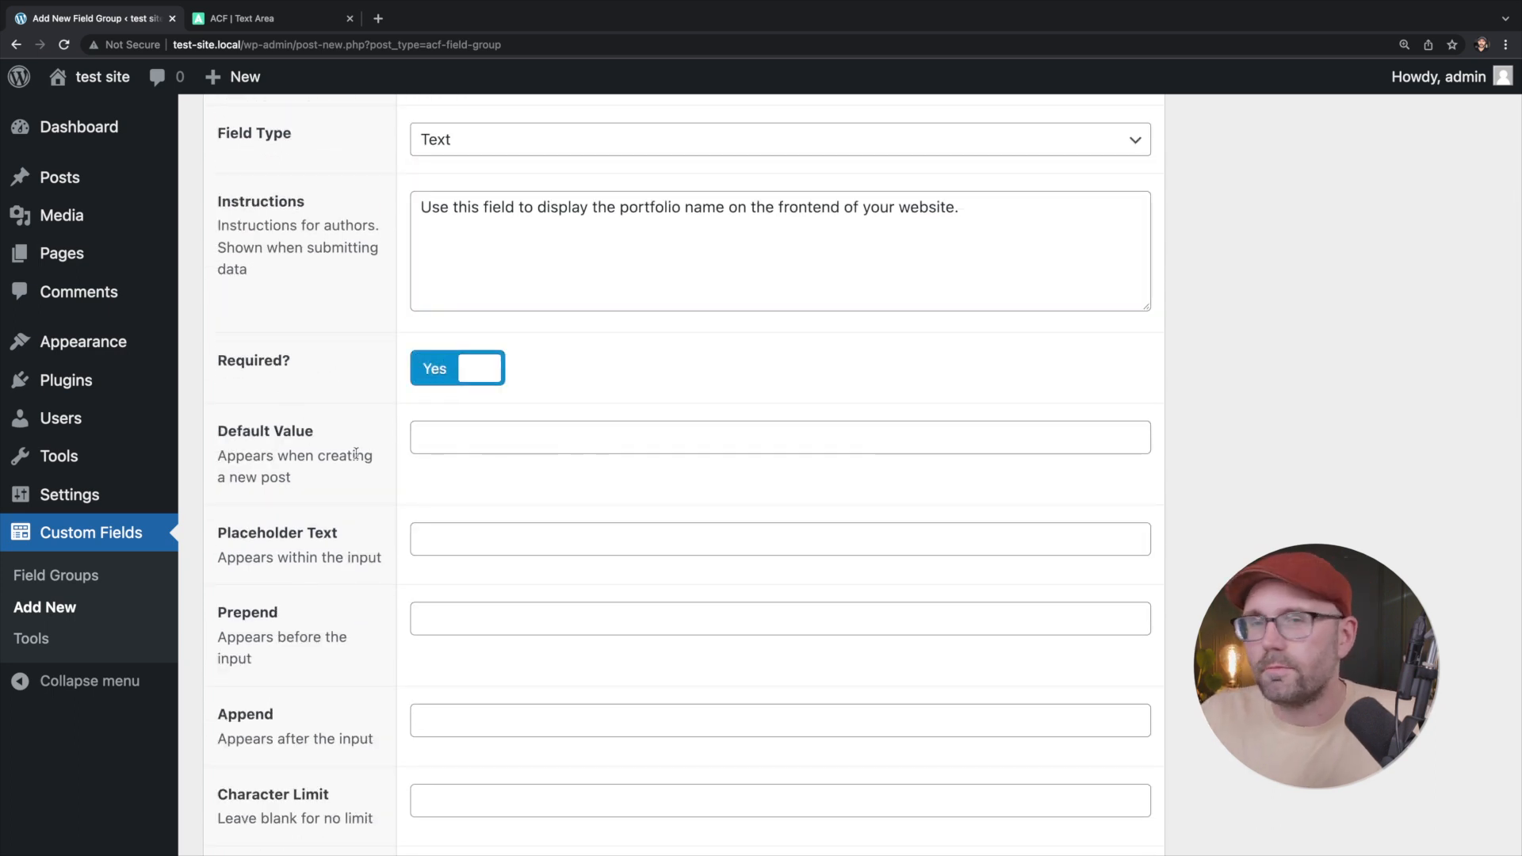
pyautogui.scroll(-3)
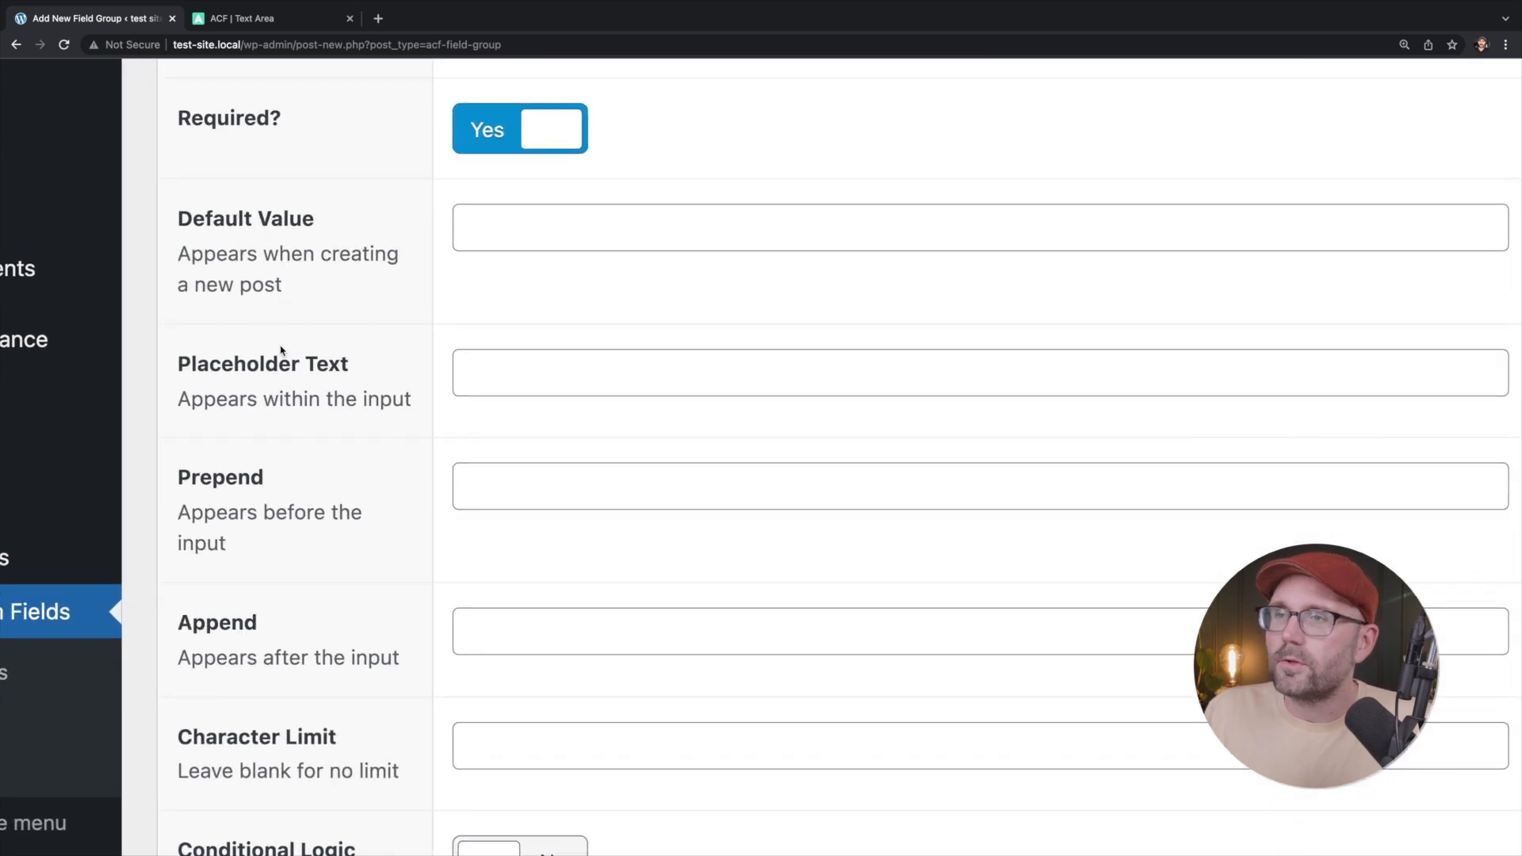
pyautogui.scroll(-3)
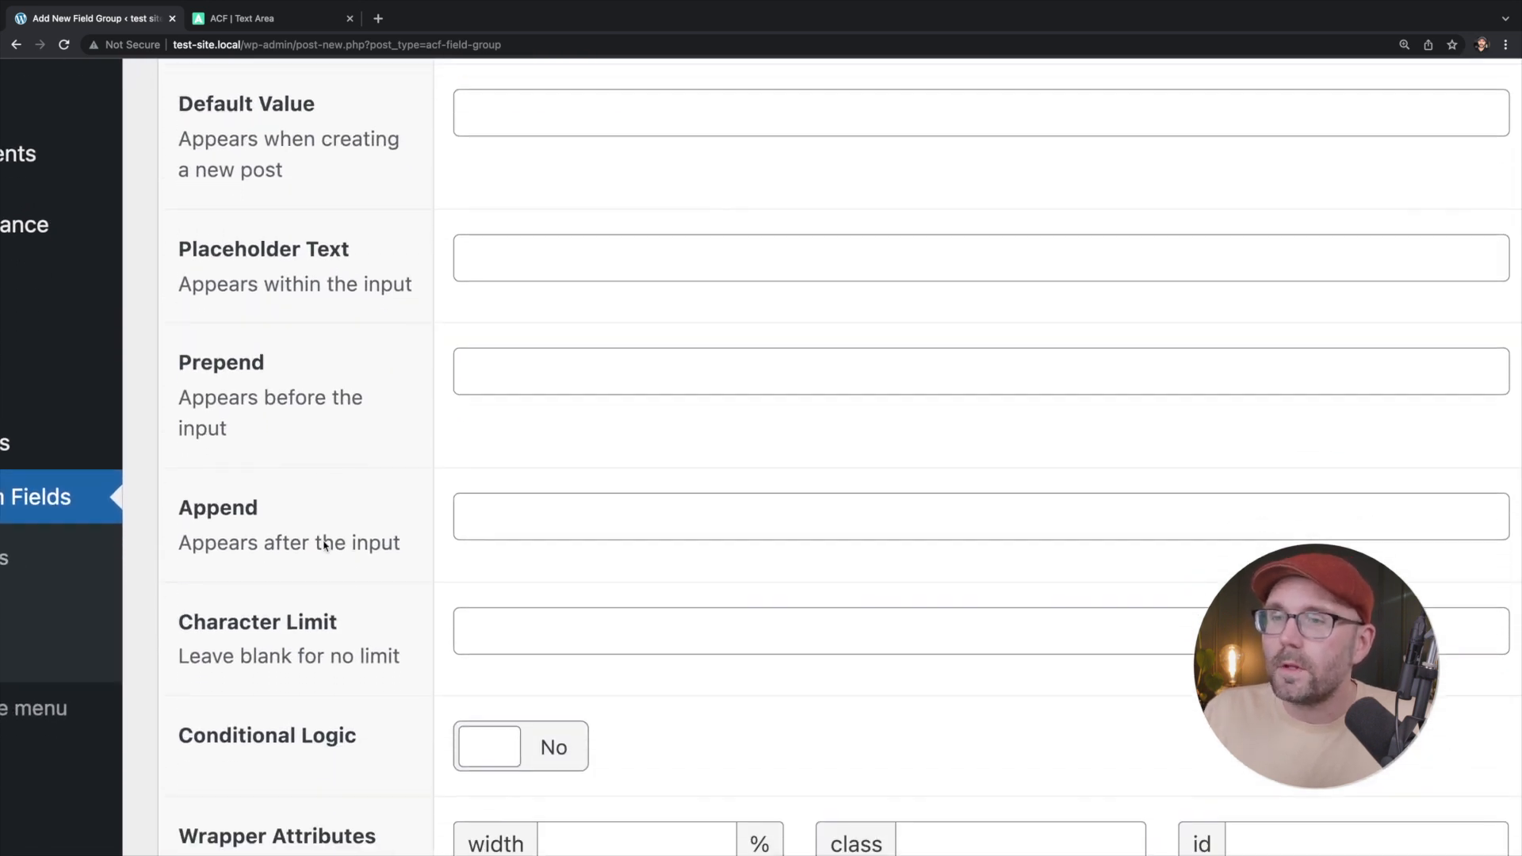
pyautogui.scroll(-3)
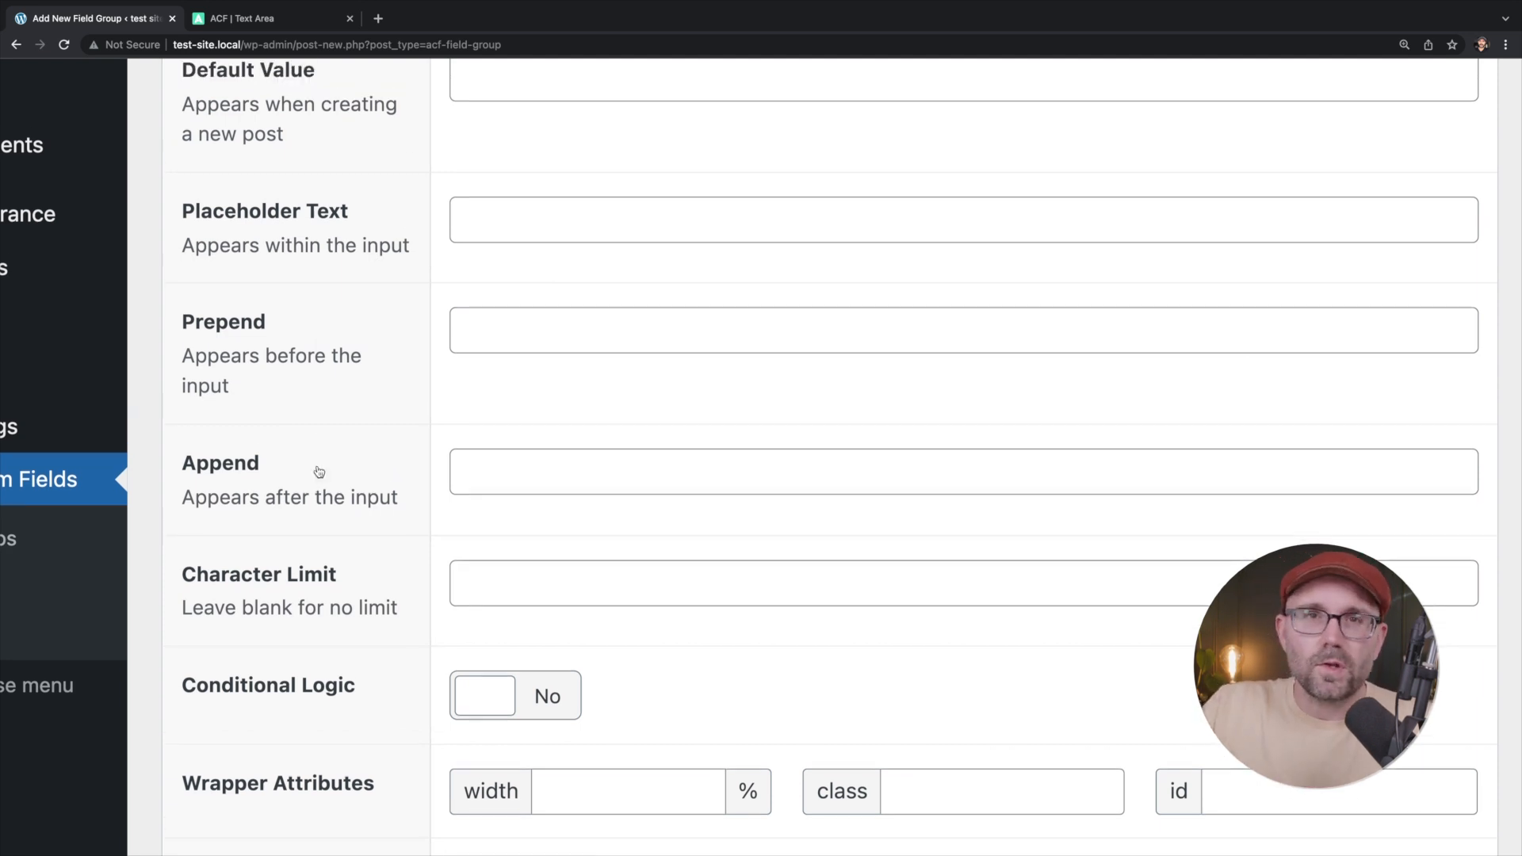
pyautogui.scroll(-3)
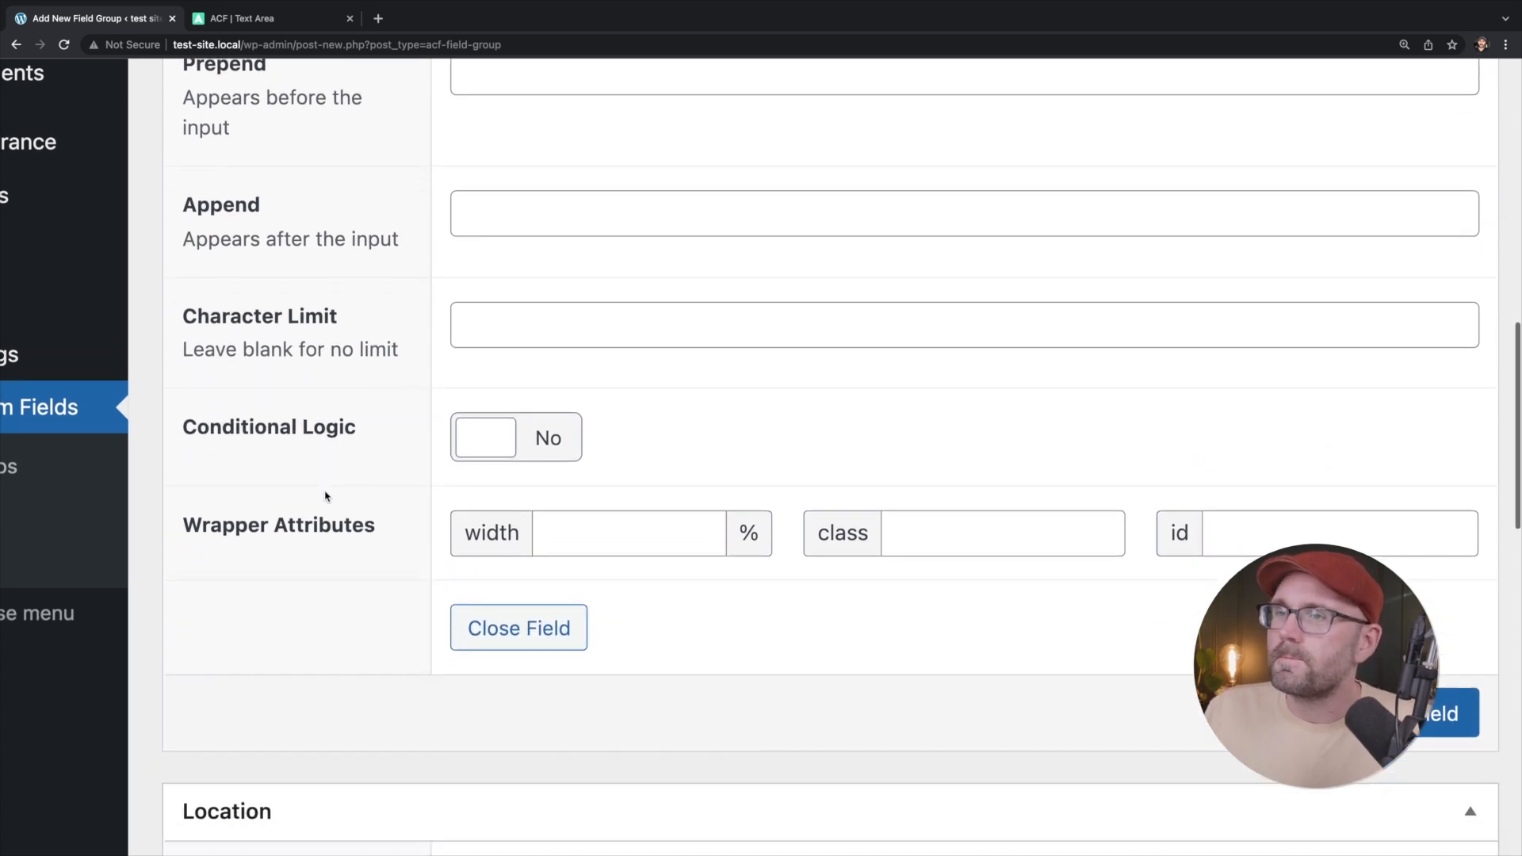
pyautogui.moveTo(462, 371)
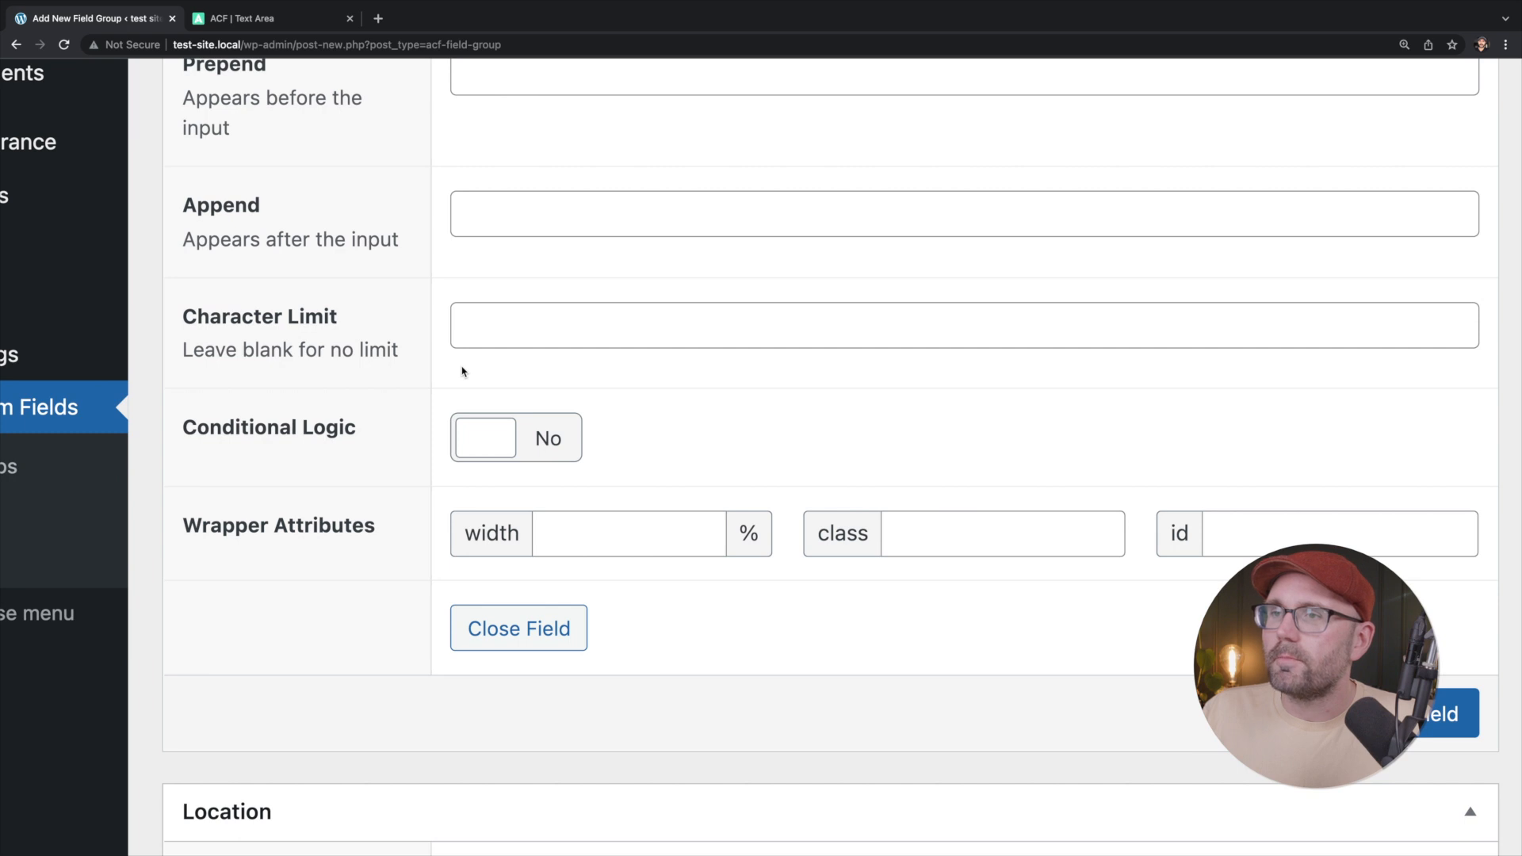
pyautogui.scroll(-3)
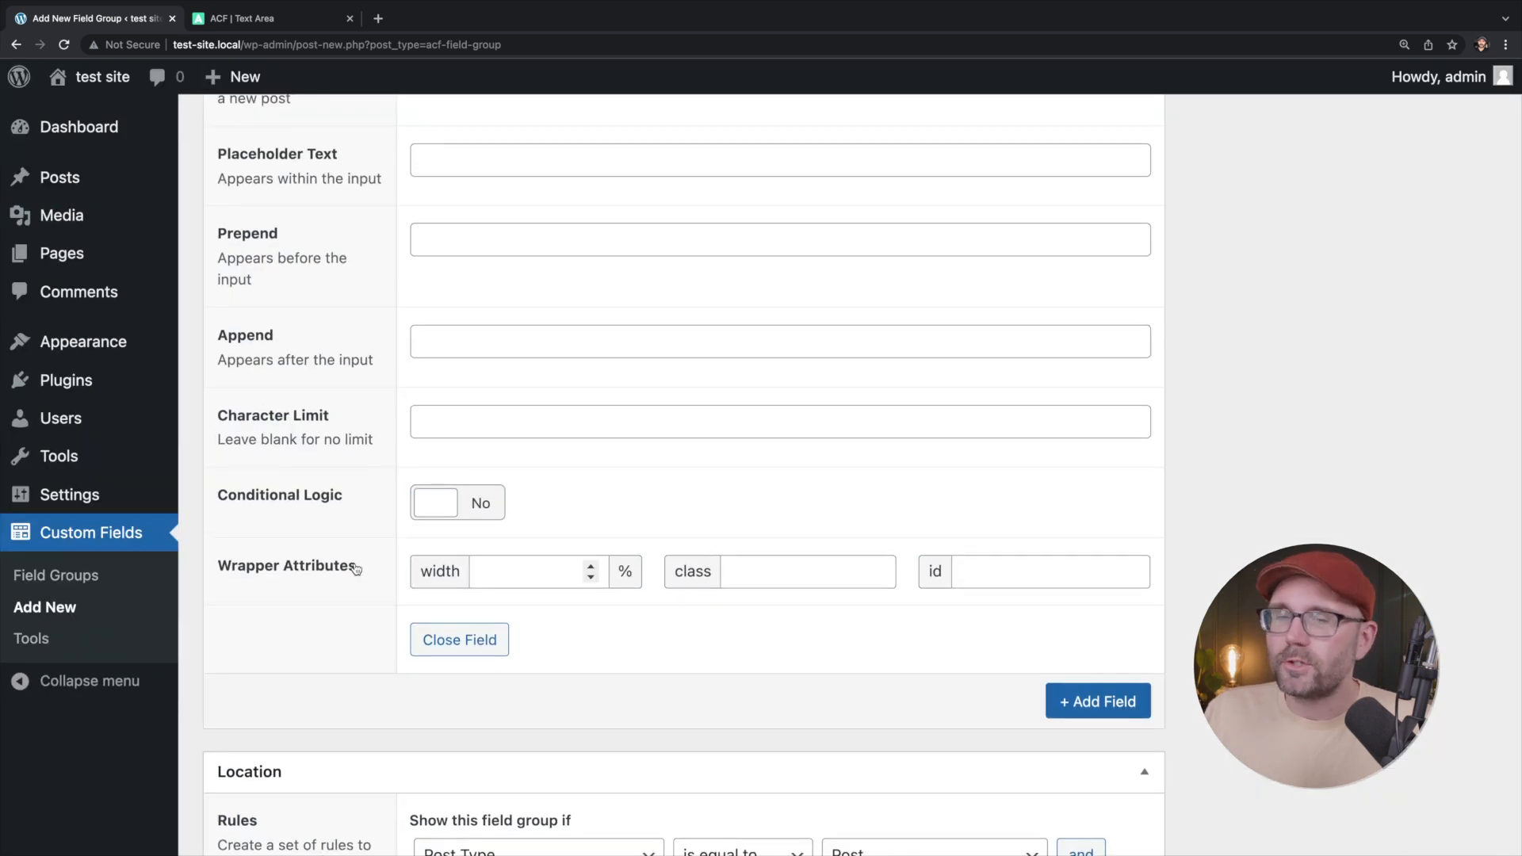
pyautogui.scroll(-3)
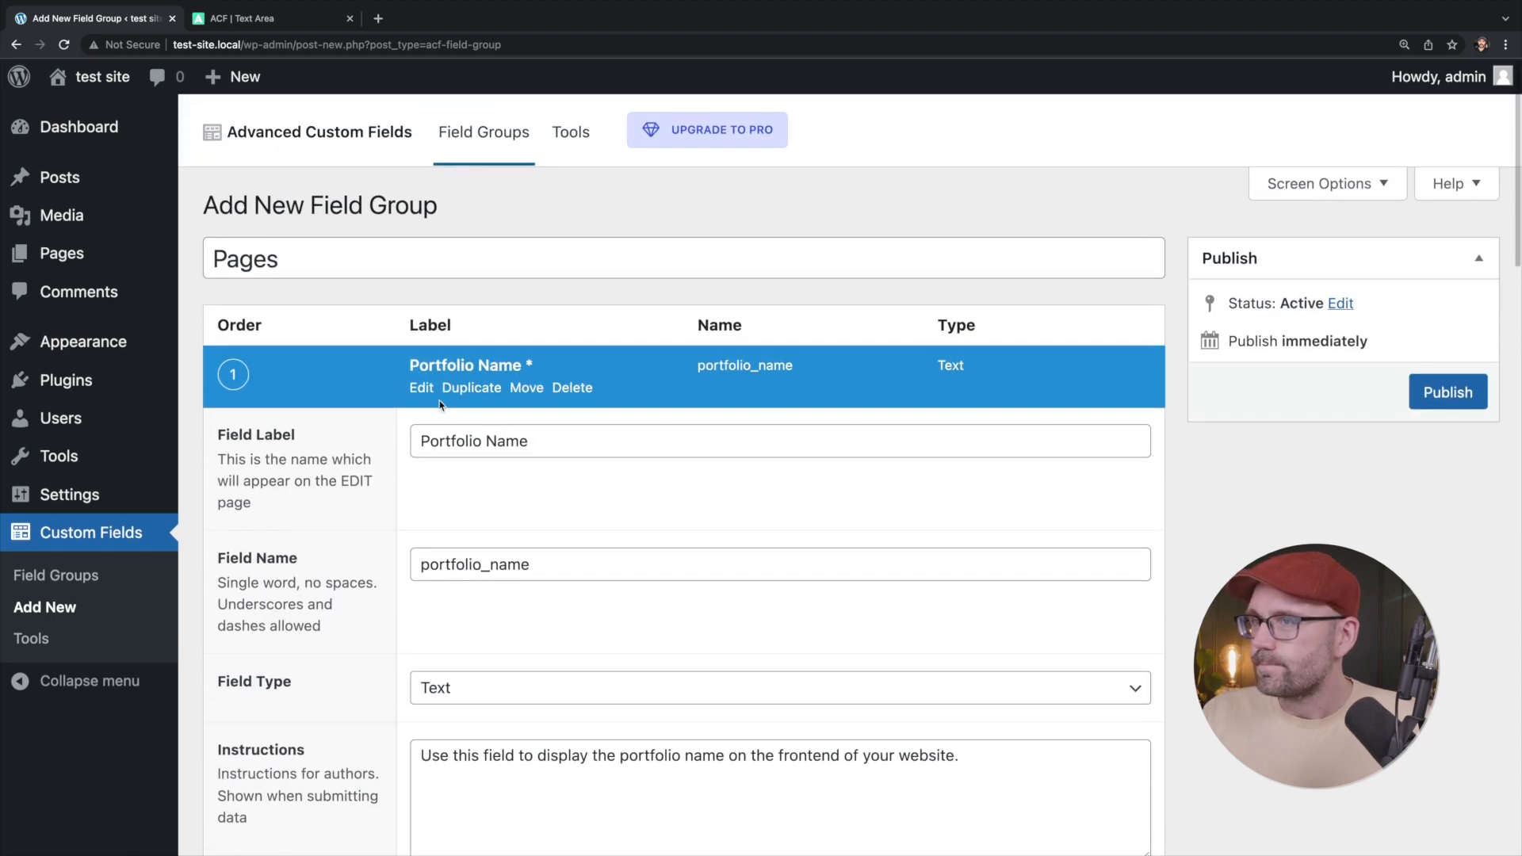
# - Publish the Pages field group and review its Location rules
pyautogui.click(1448, 390)
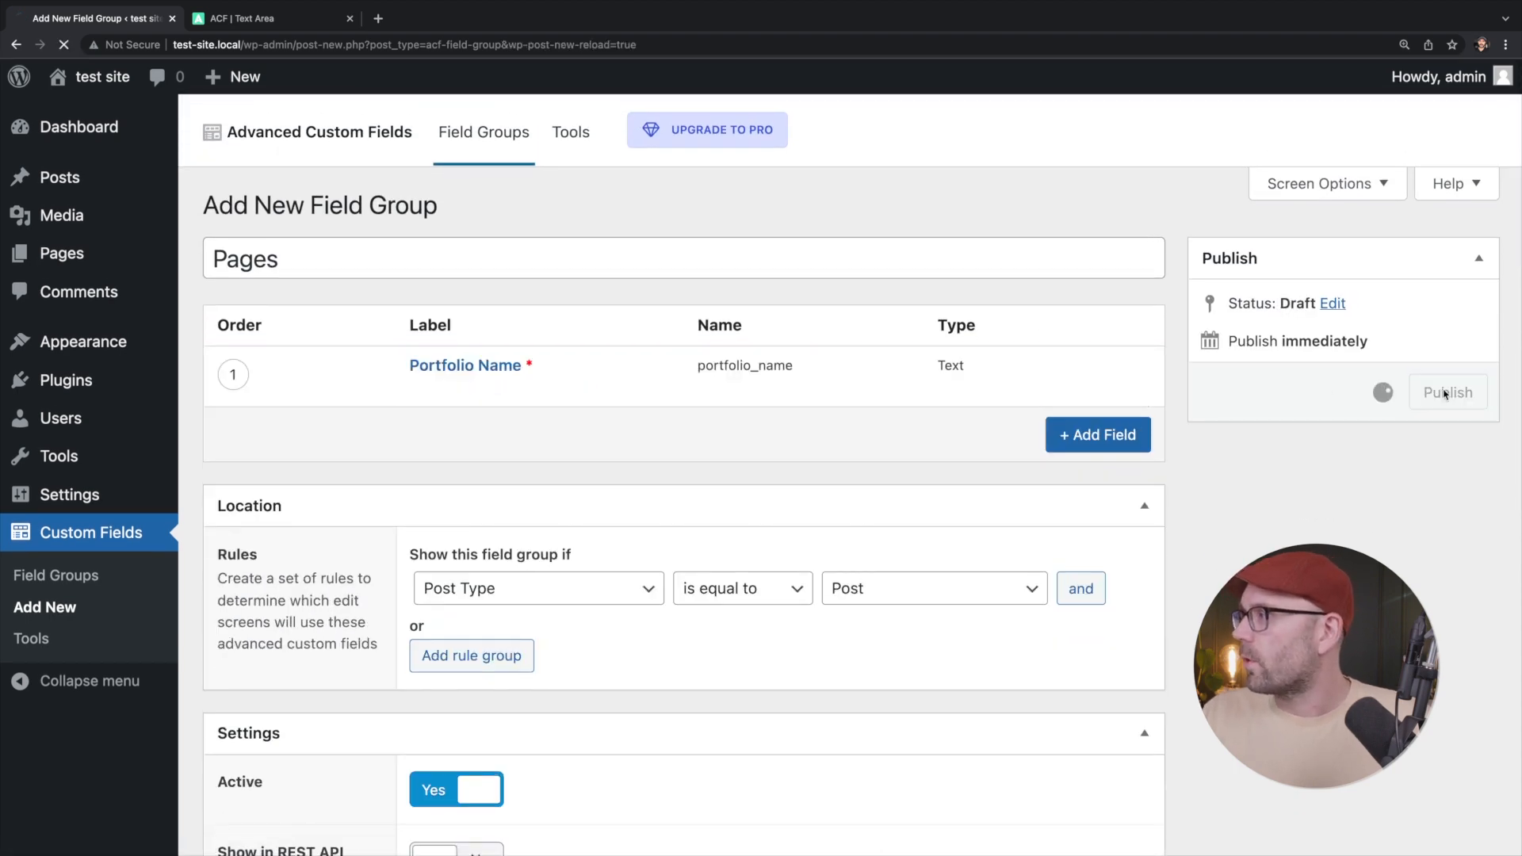
pyautogui.click(1447, 393)
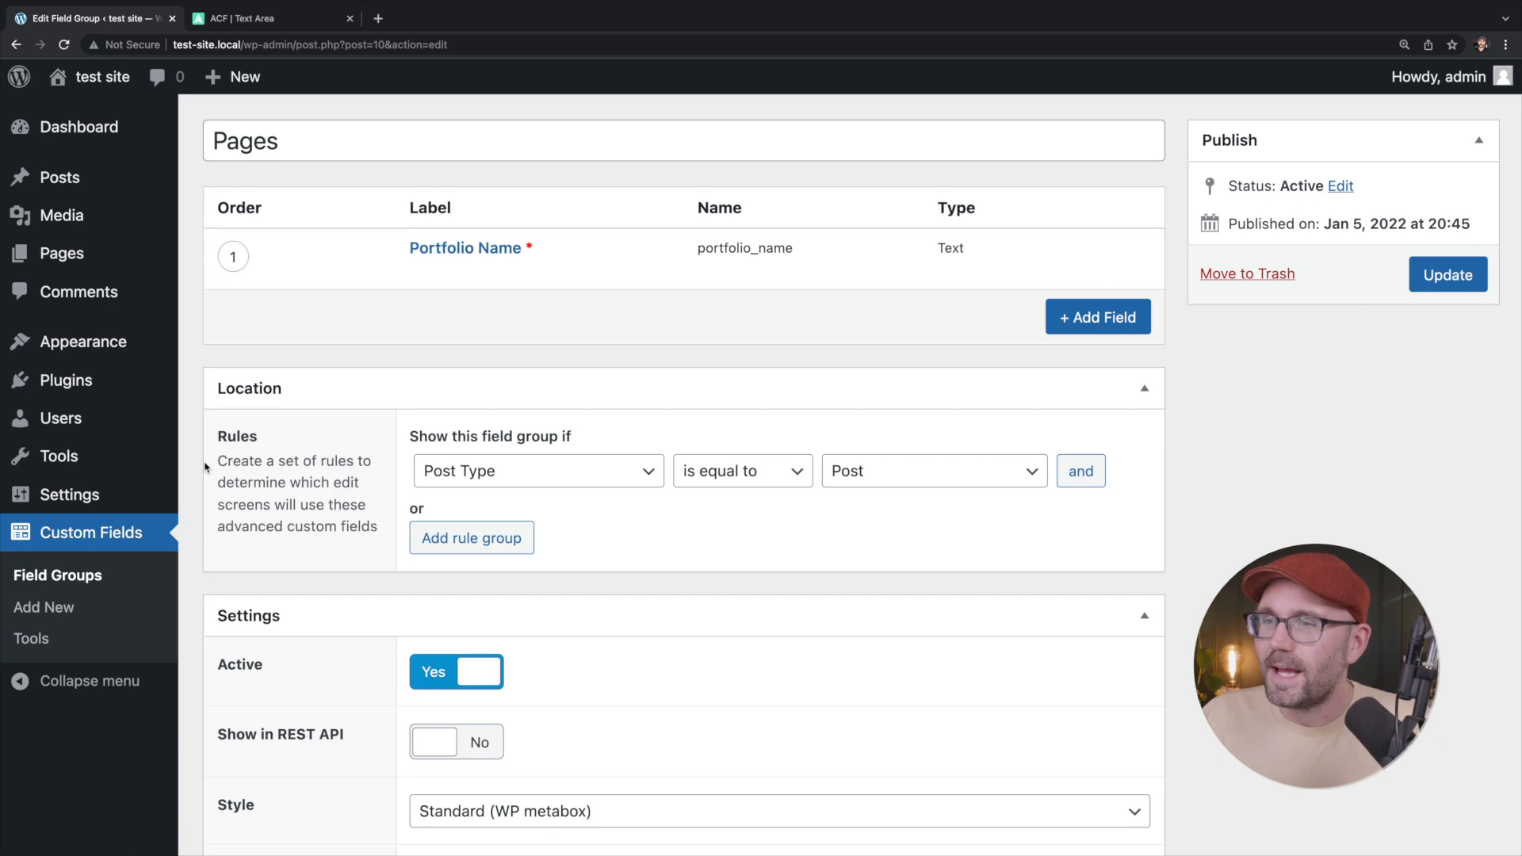
pyautogui.scroll(-3)
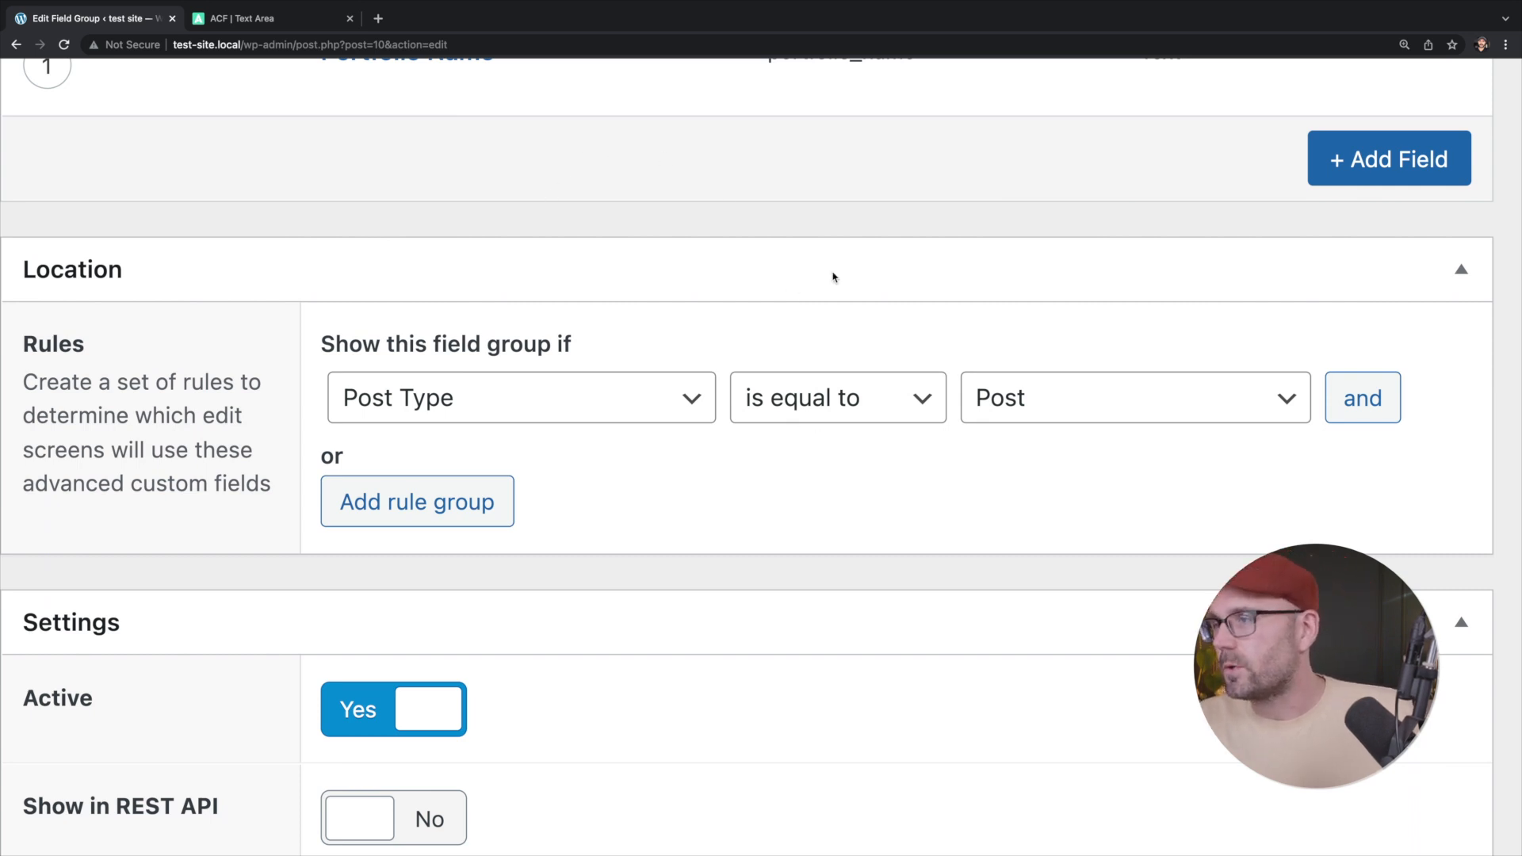
pyautogui.moveTo(553, 406)
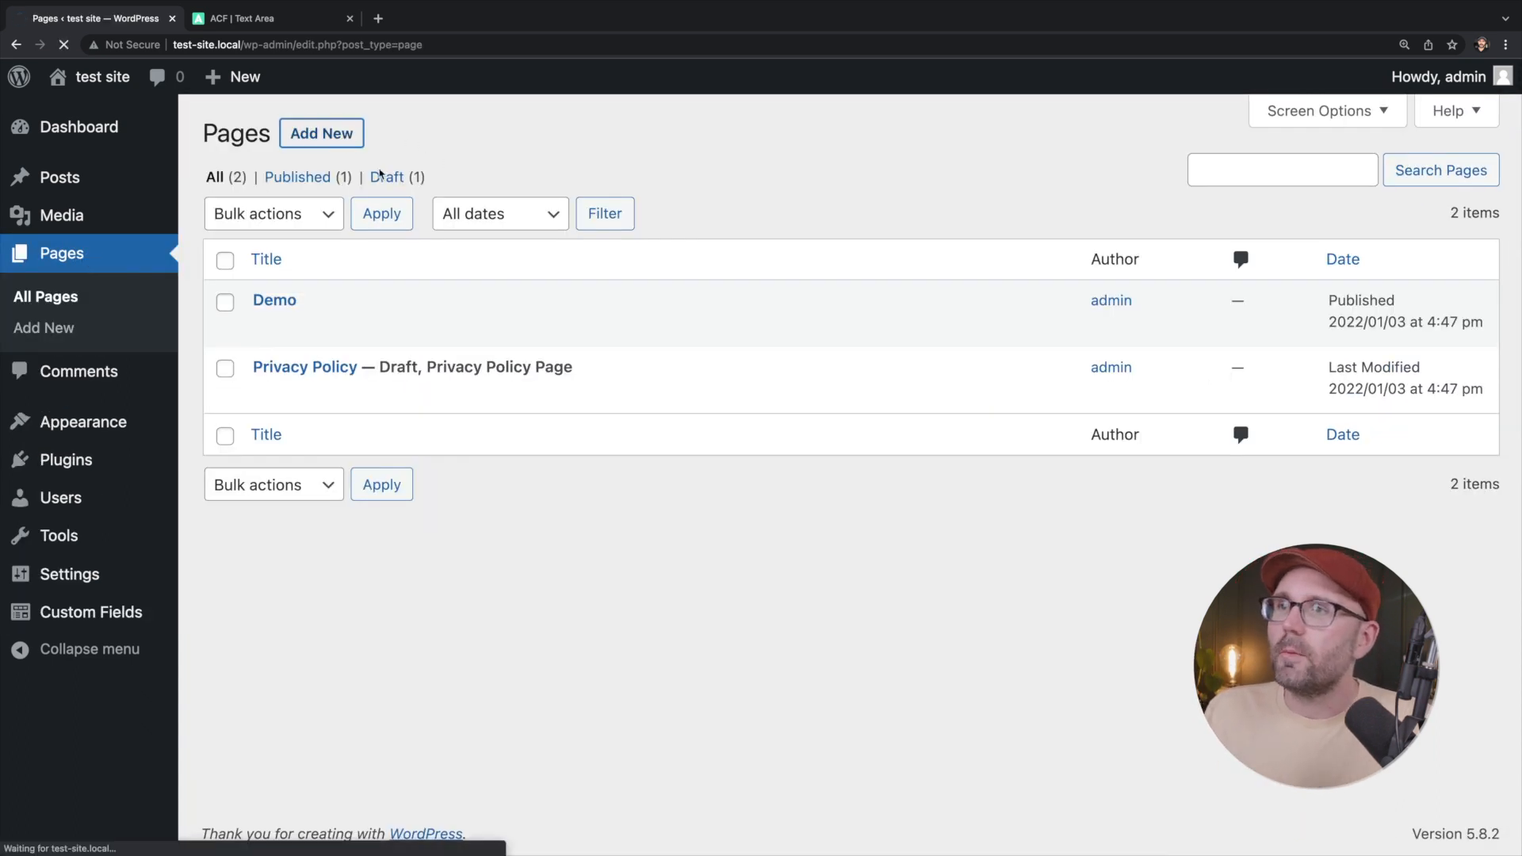
# - Briefly start a new page, then return to the Custom Fields field groups list
pyautogui.click(321, 133)
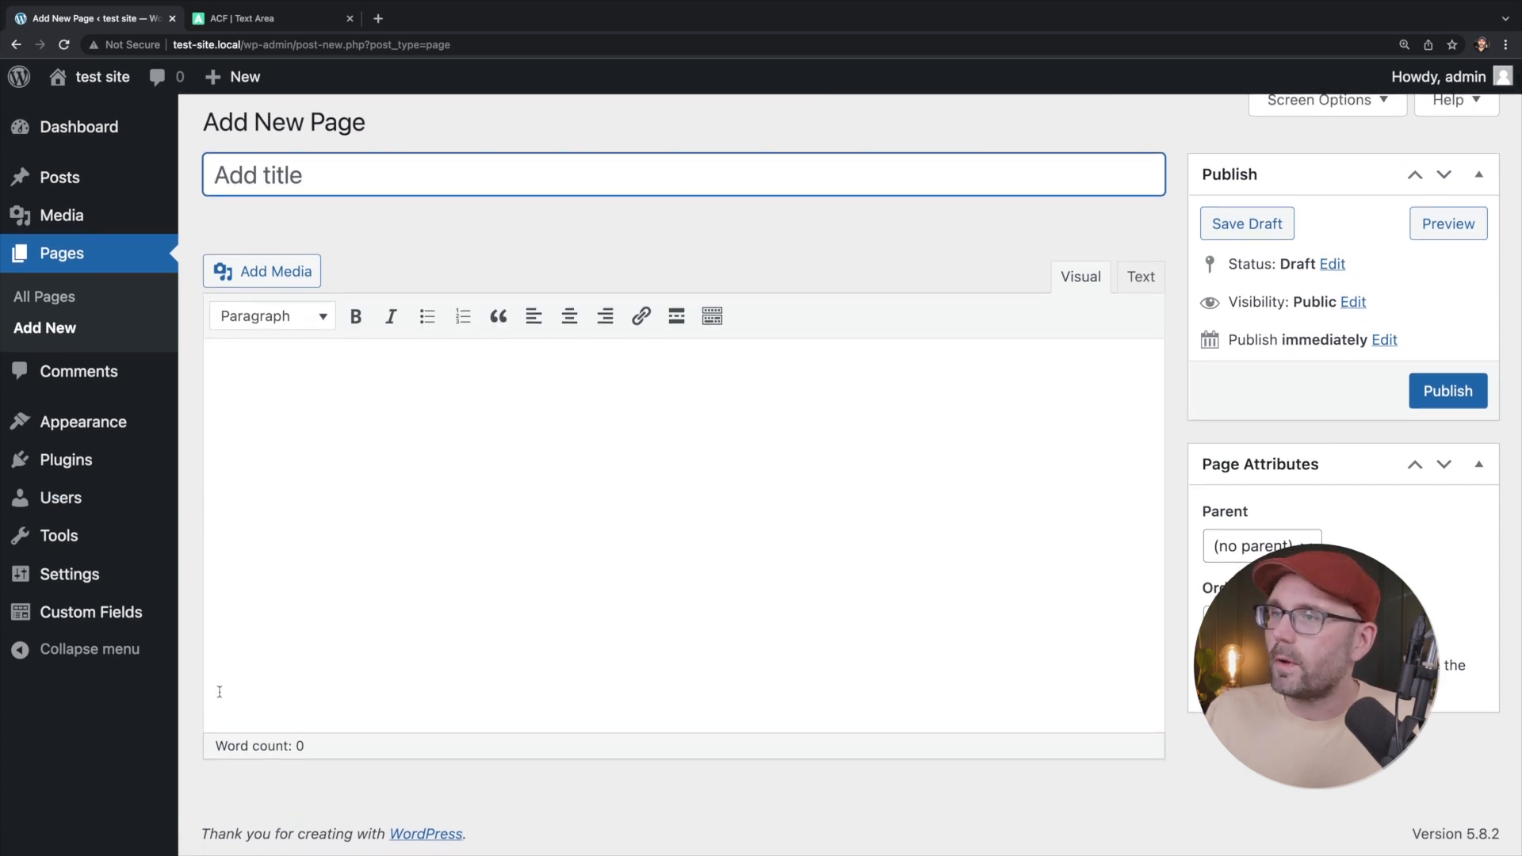
pyautogui.moveTo(506, 512)
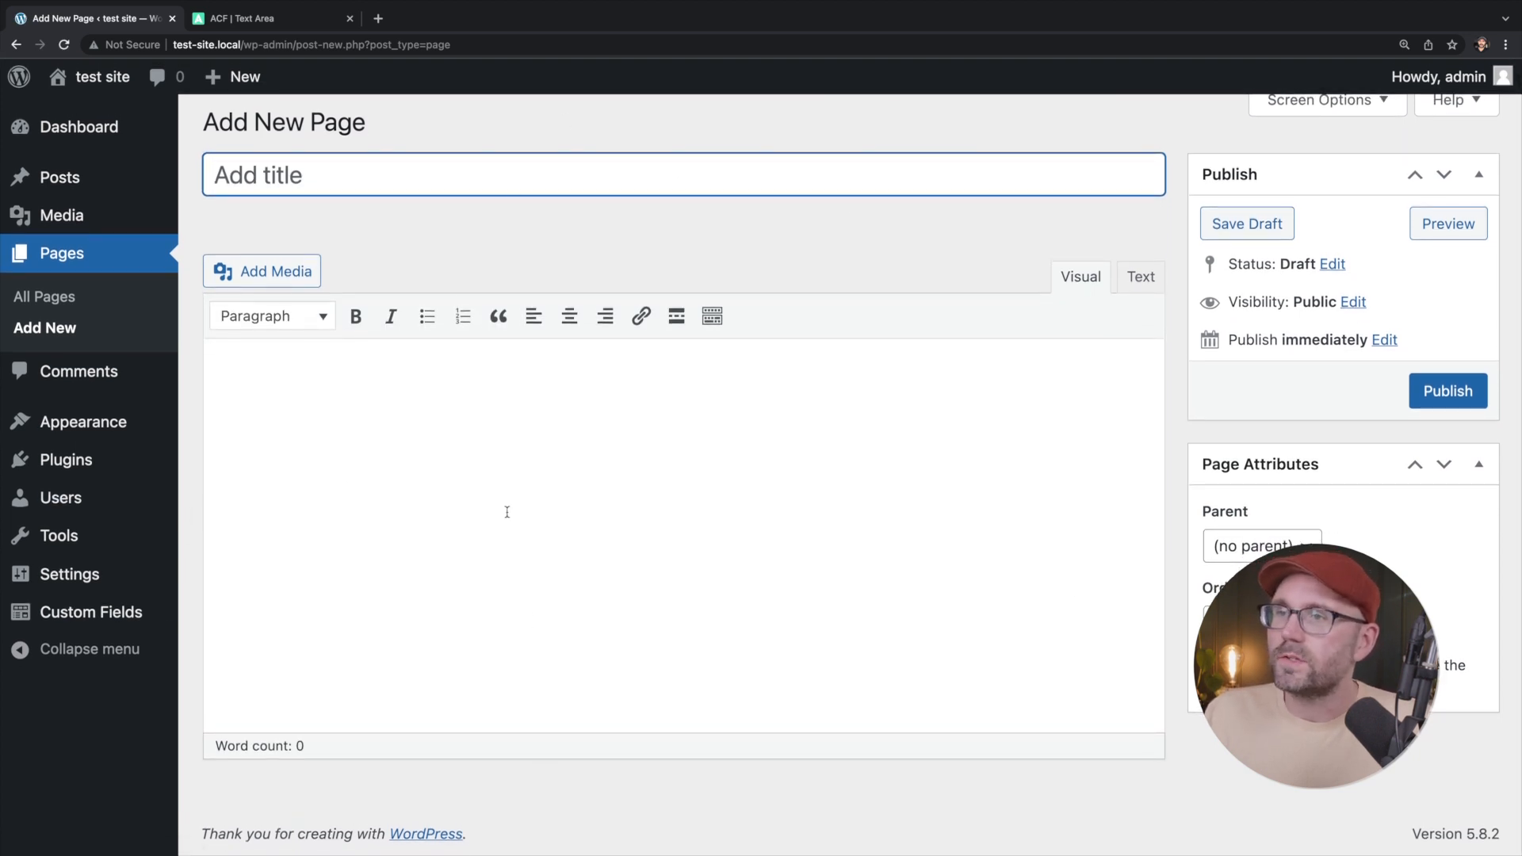
pyautogui.moveTo(59, 176)
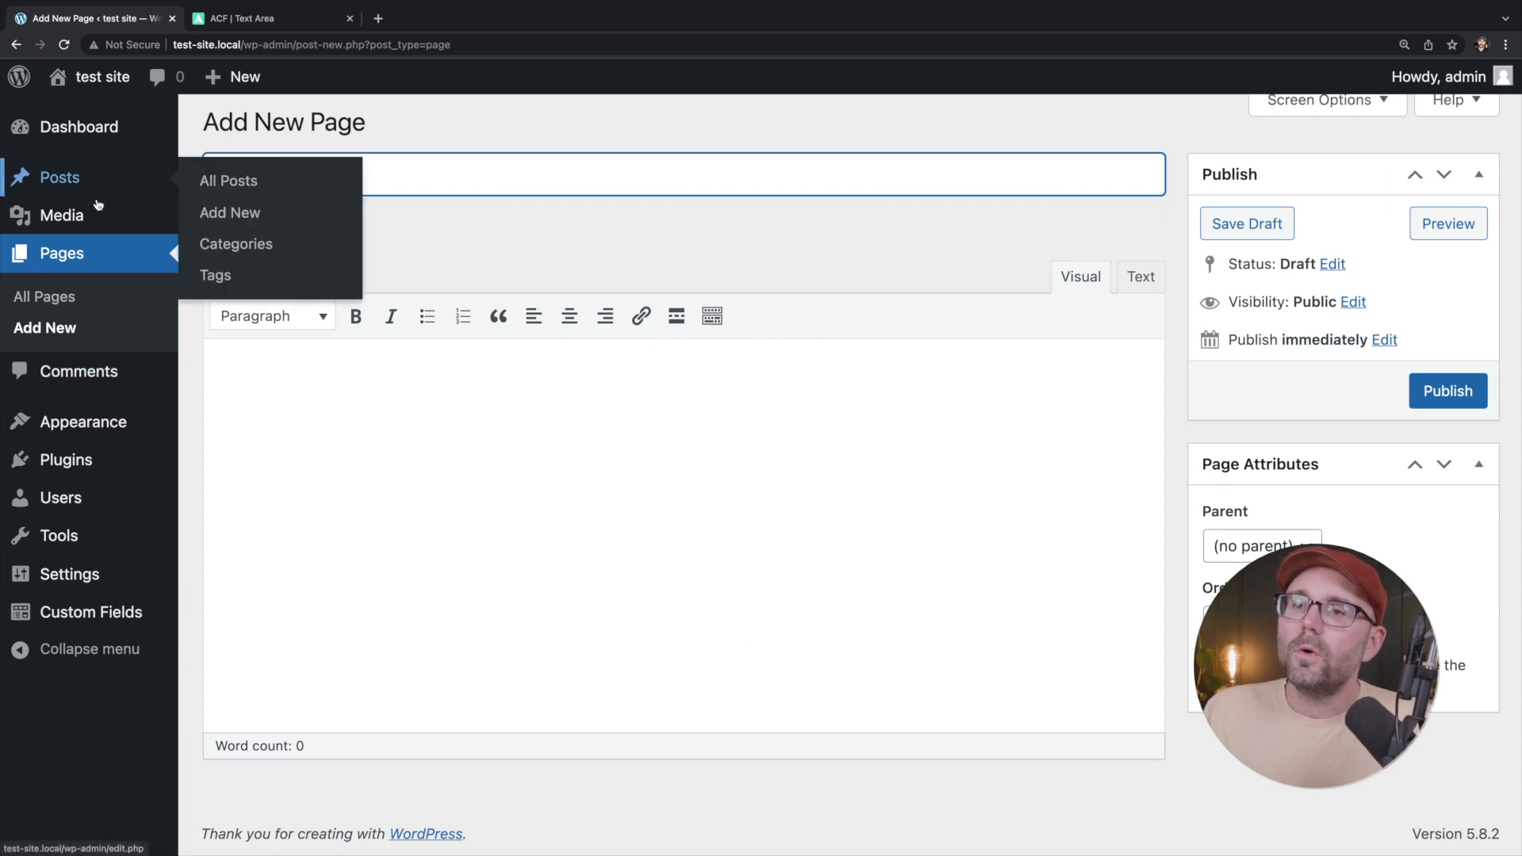
pyautogui.click(91, 611)
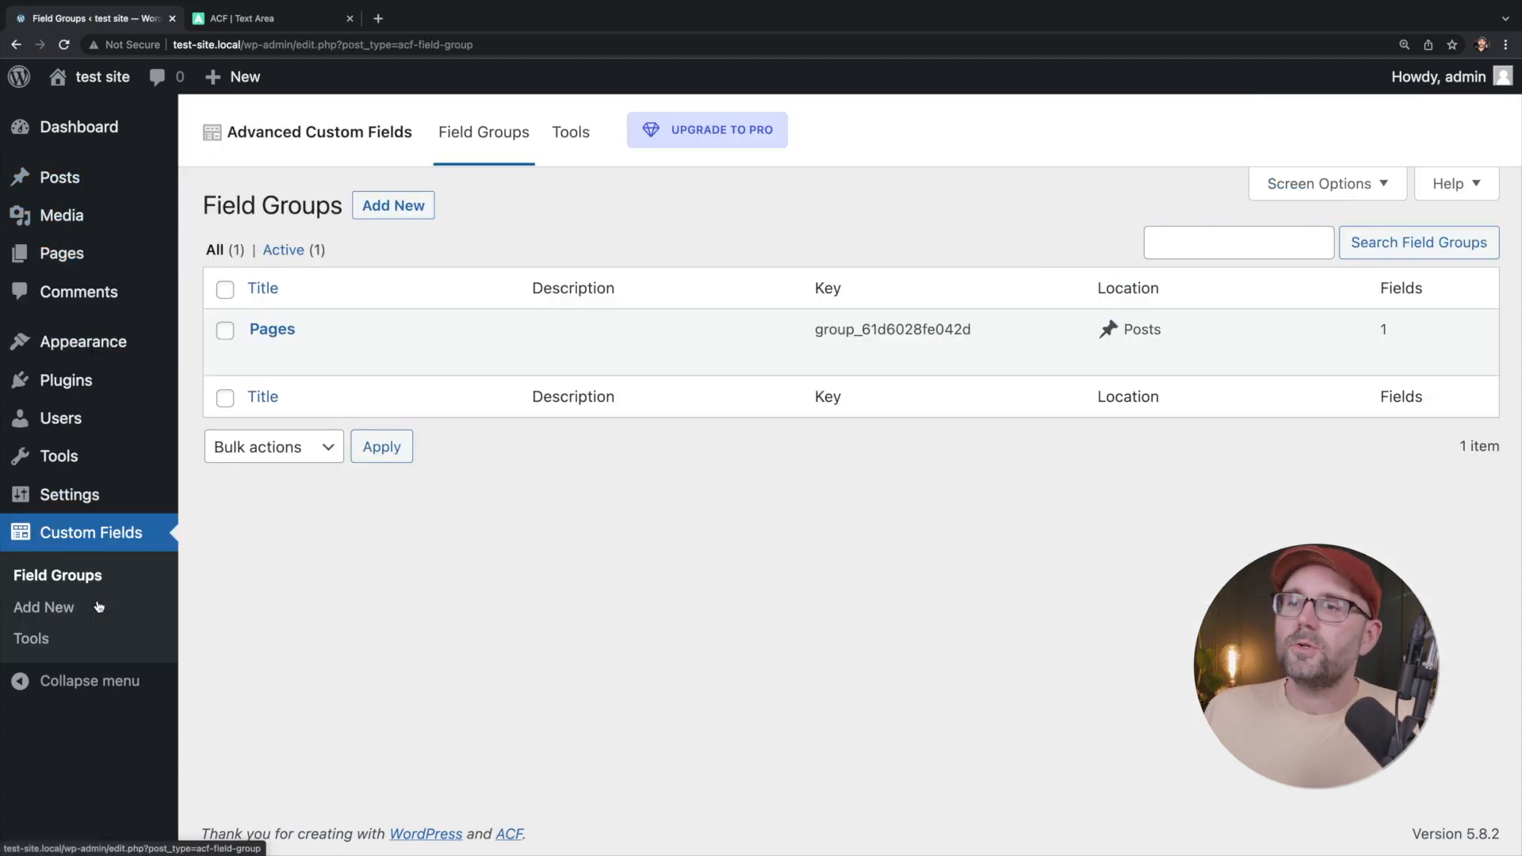
# - Change the Pages group's location rule to Post Type equals Page and update it
pyautogui.click(272, 329)
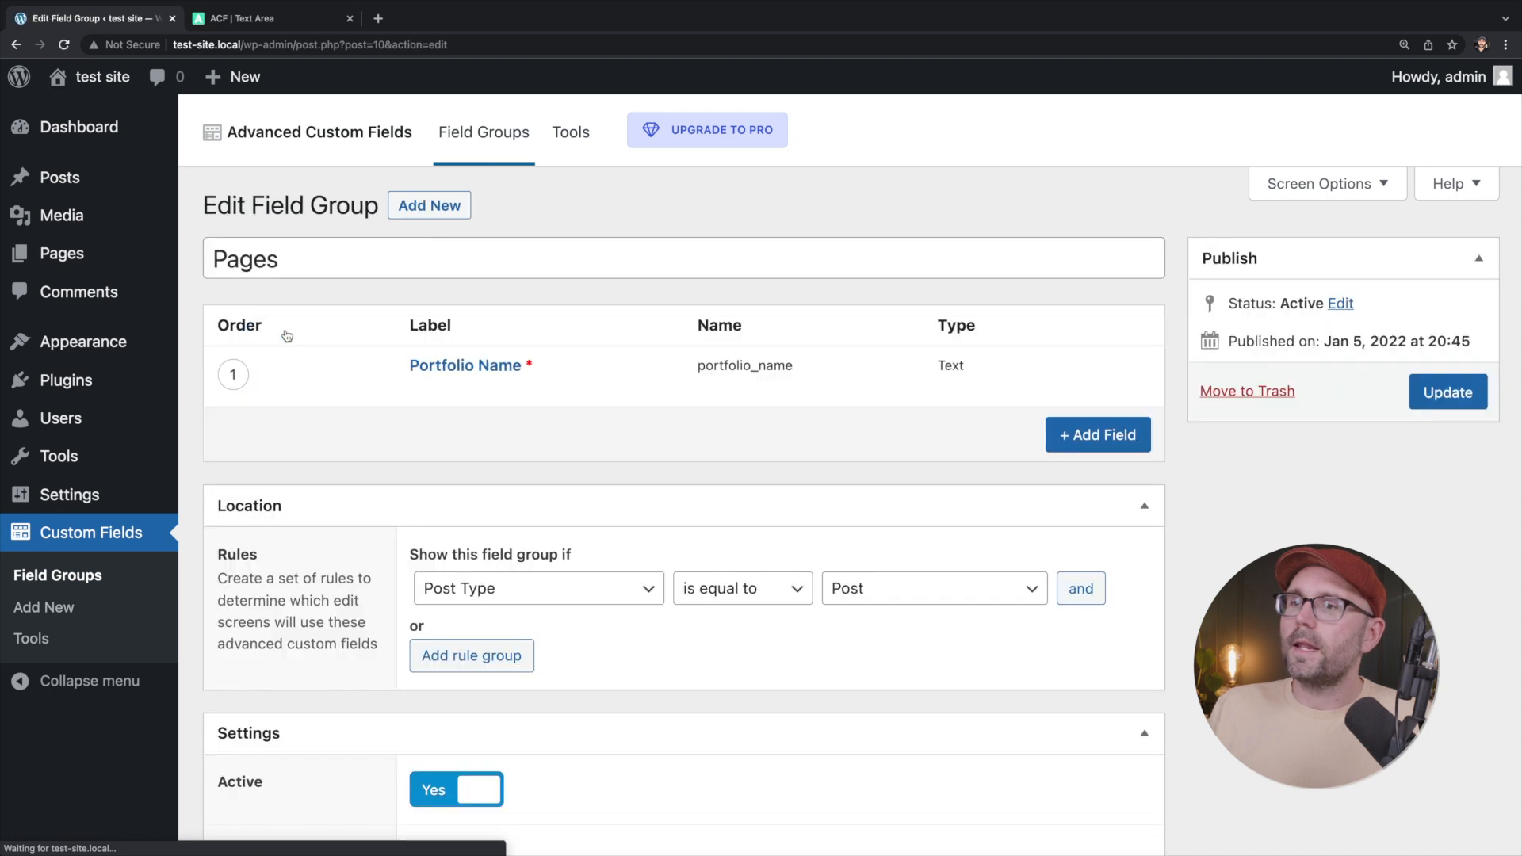
pyautogui.scroll(-3)
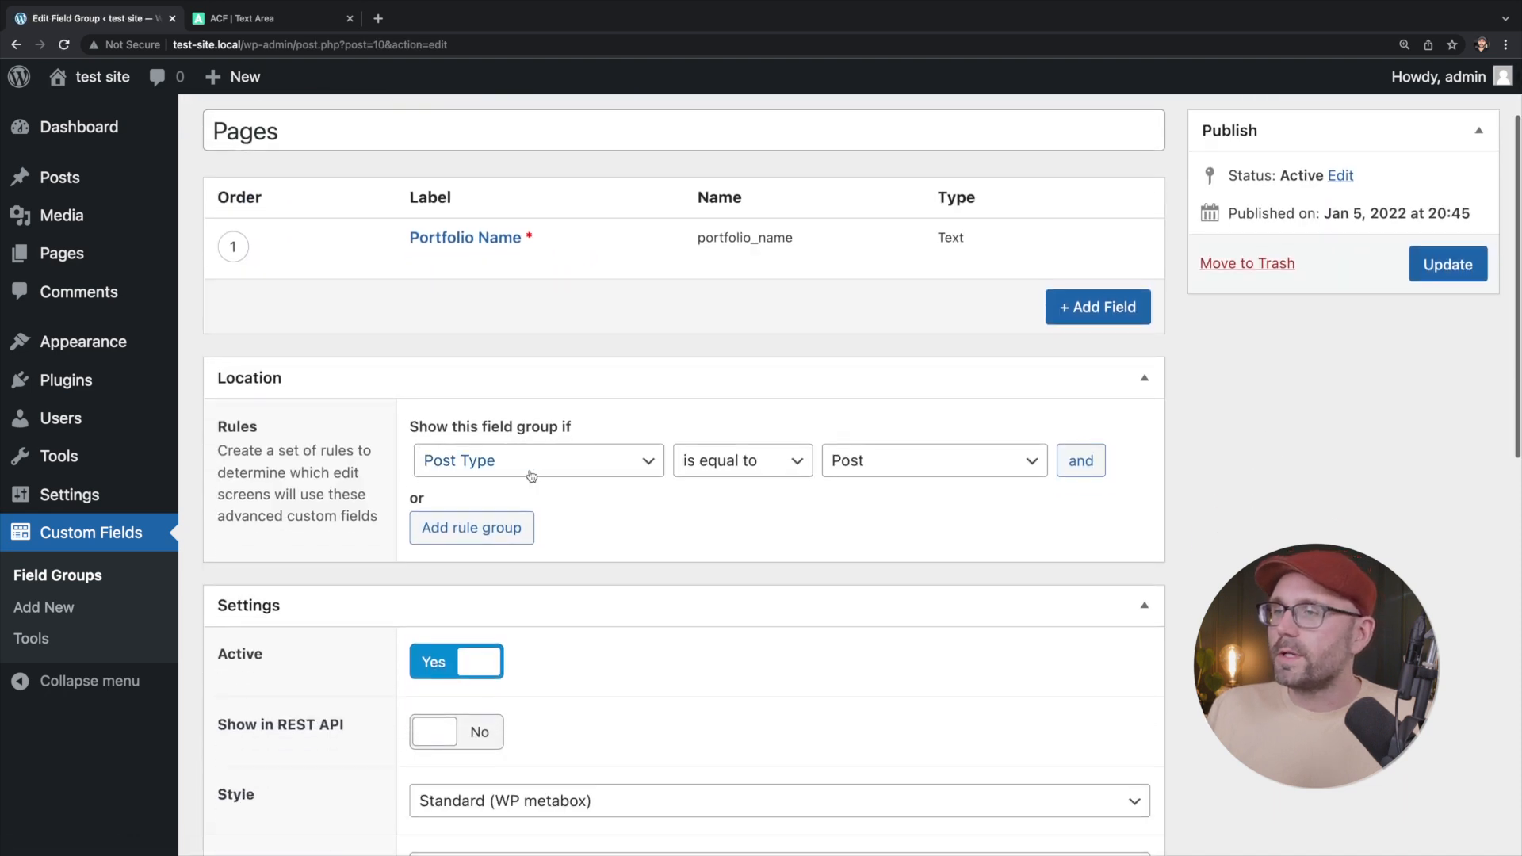
pyautogui.click(933, 460)
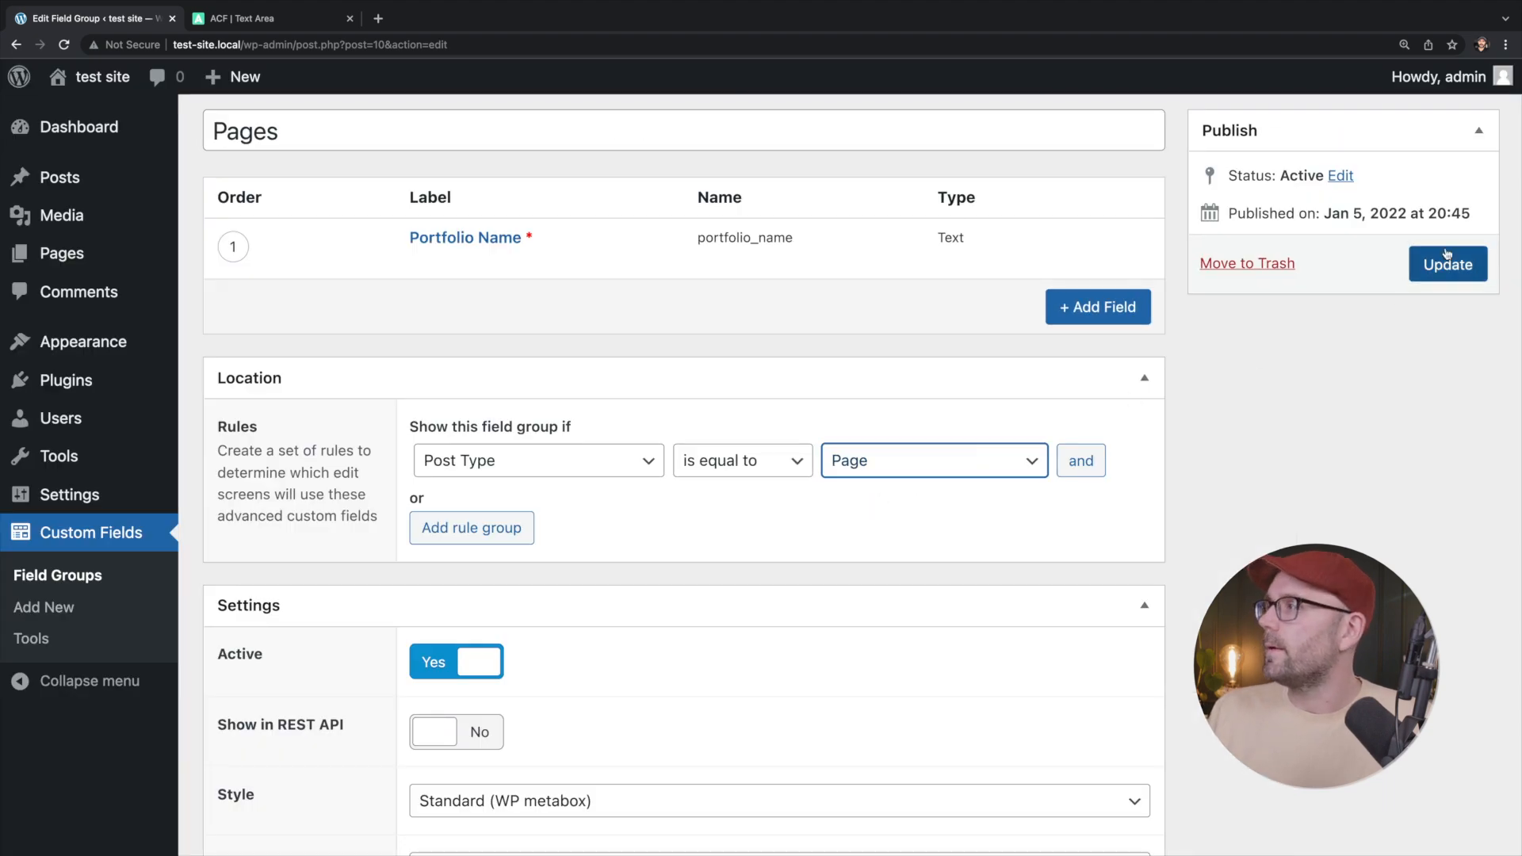
pyautogui.click(1446, 264)
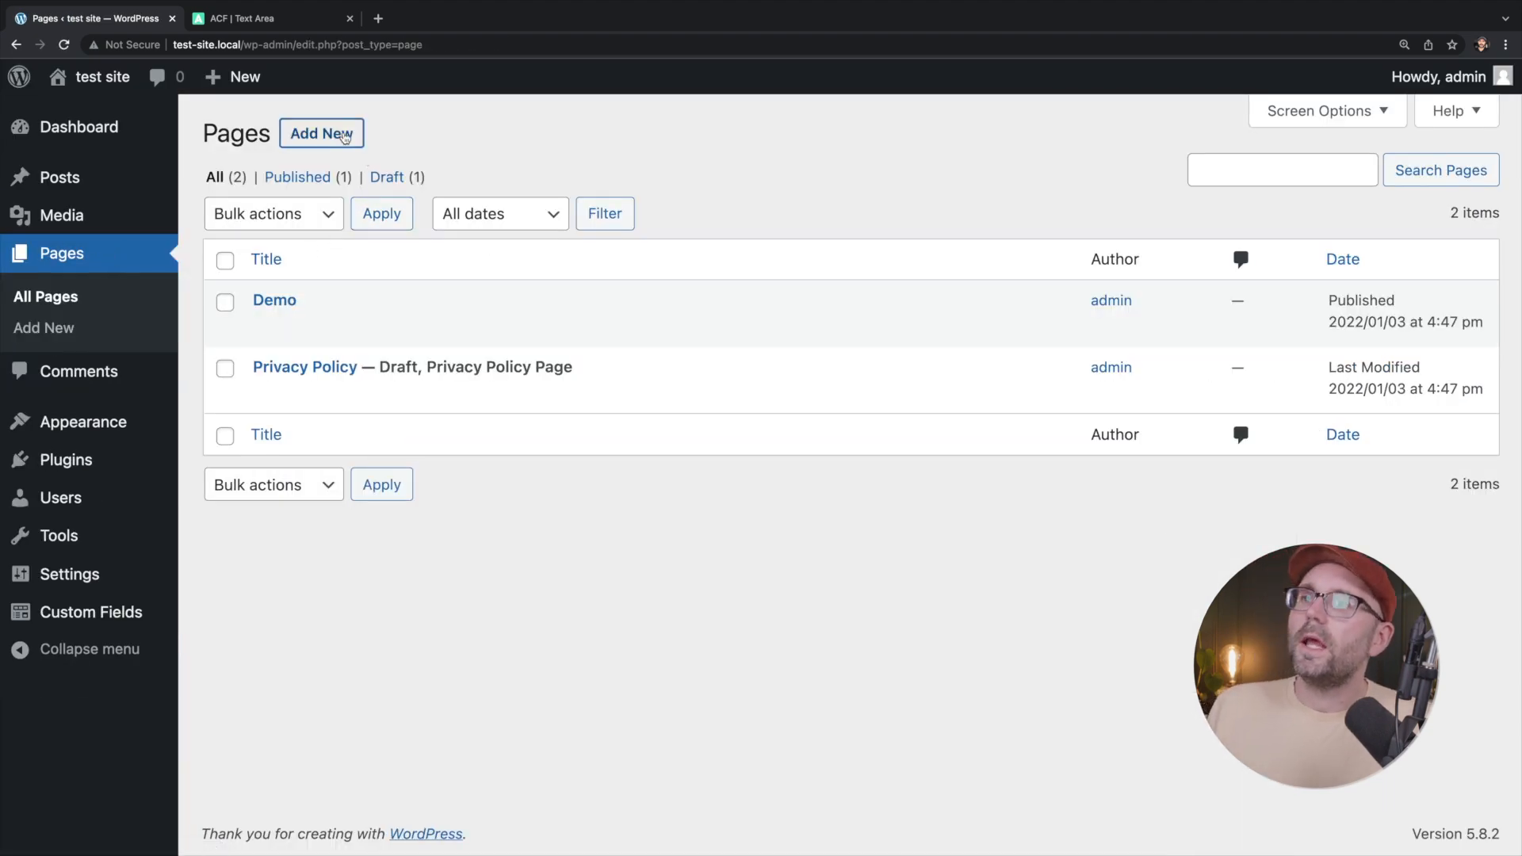
# - Create a new page and enter 'Hello Word' in its Portfolio Name field
pyautogui.click(321, 133)
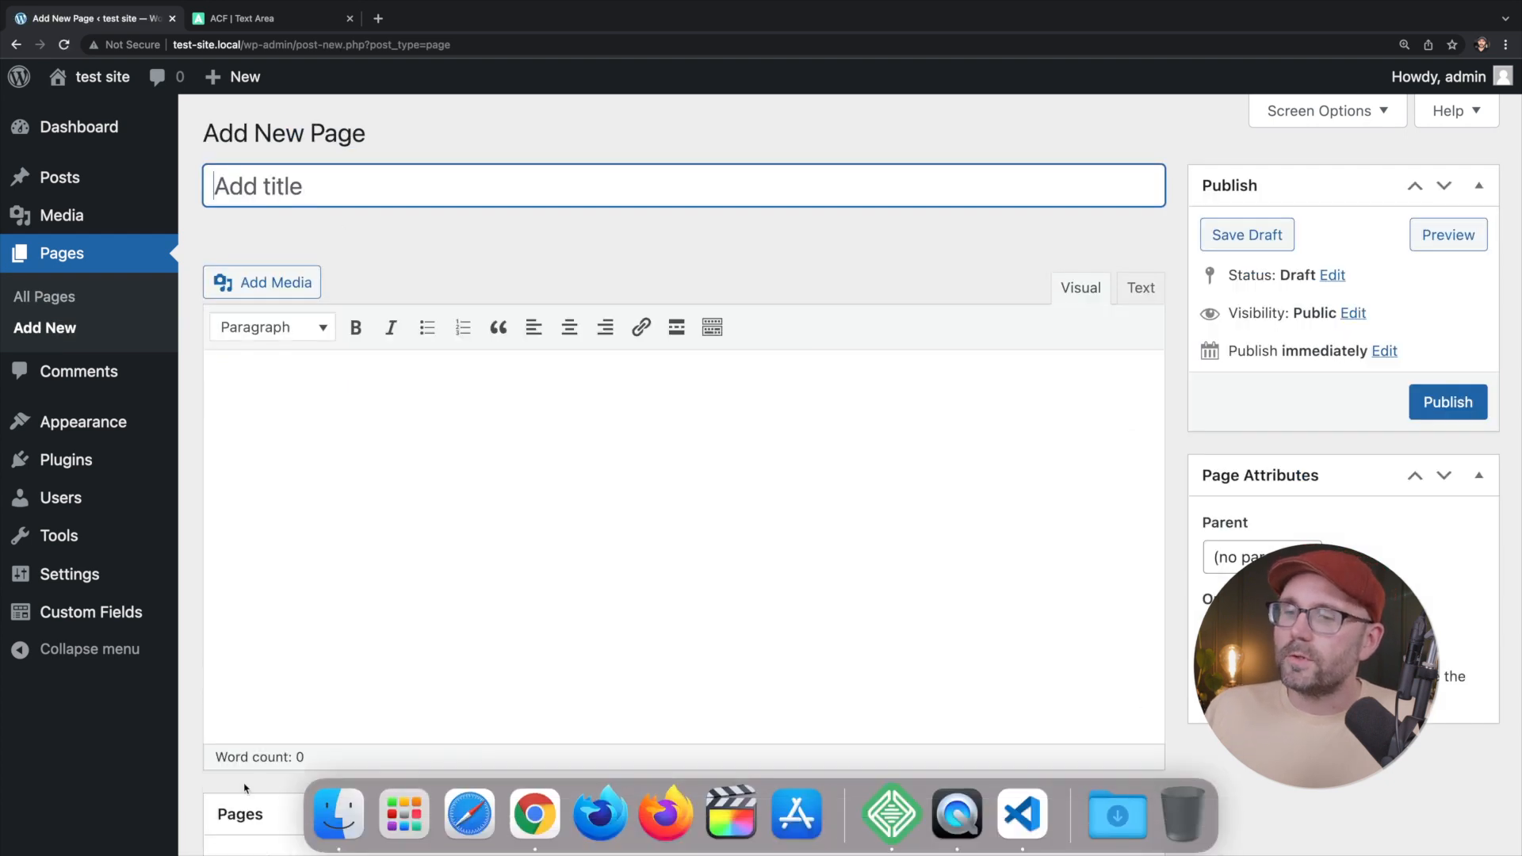
pyautogui.scroll(-3)
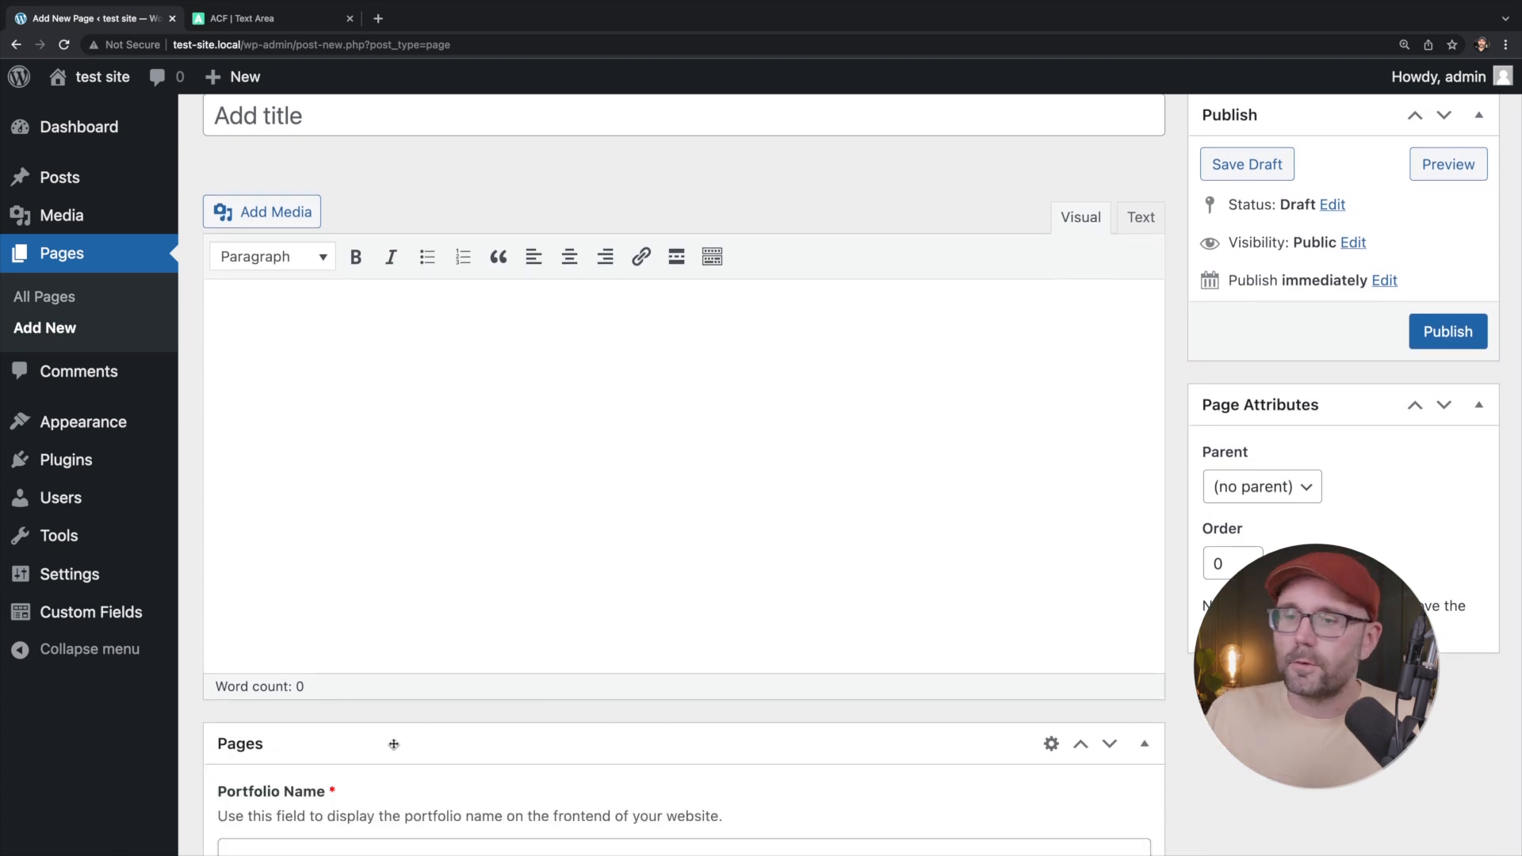
pyautogui.scroll(-3)
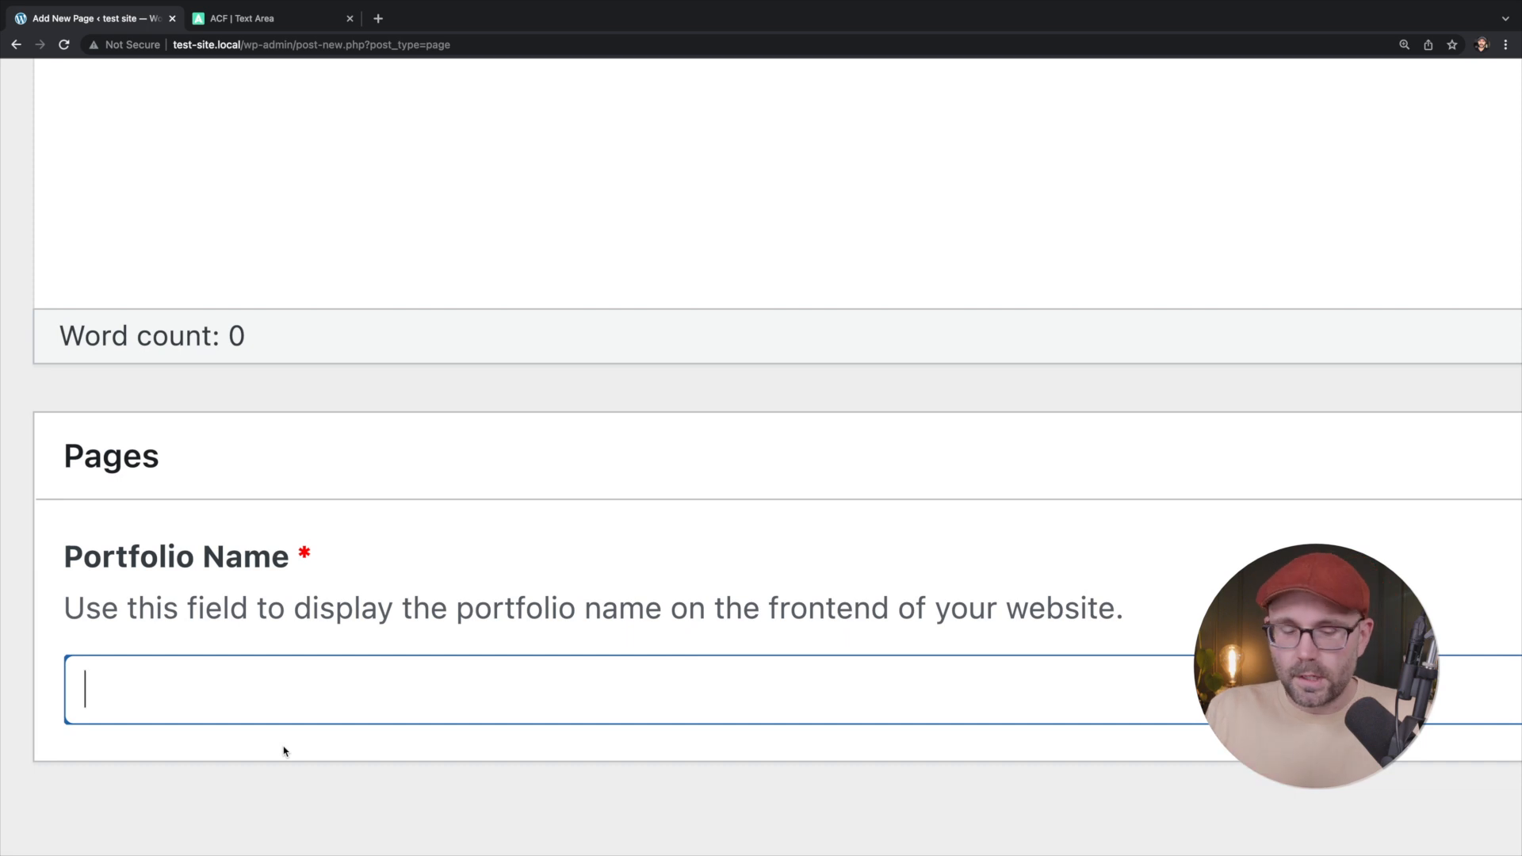
pyautogui.write('Hello Word')
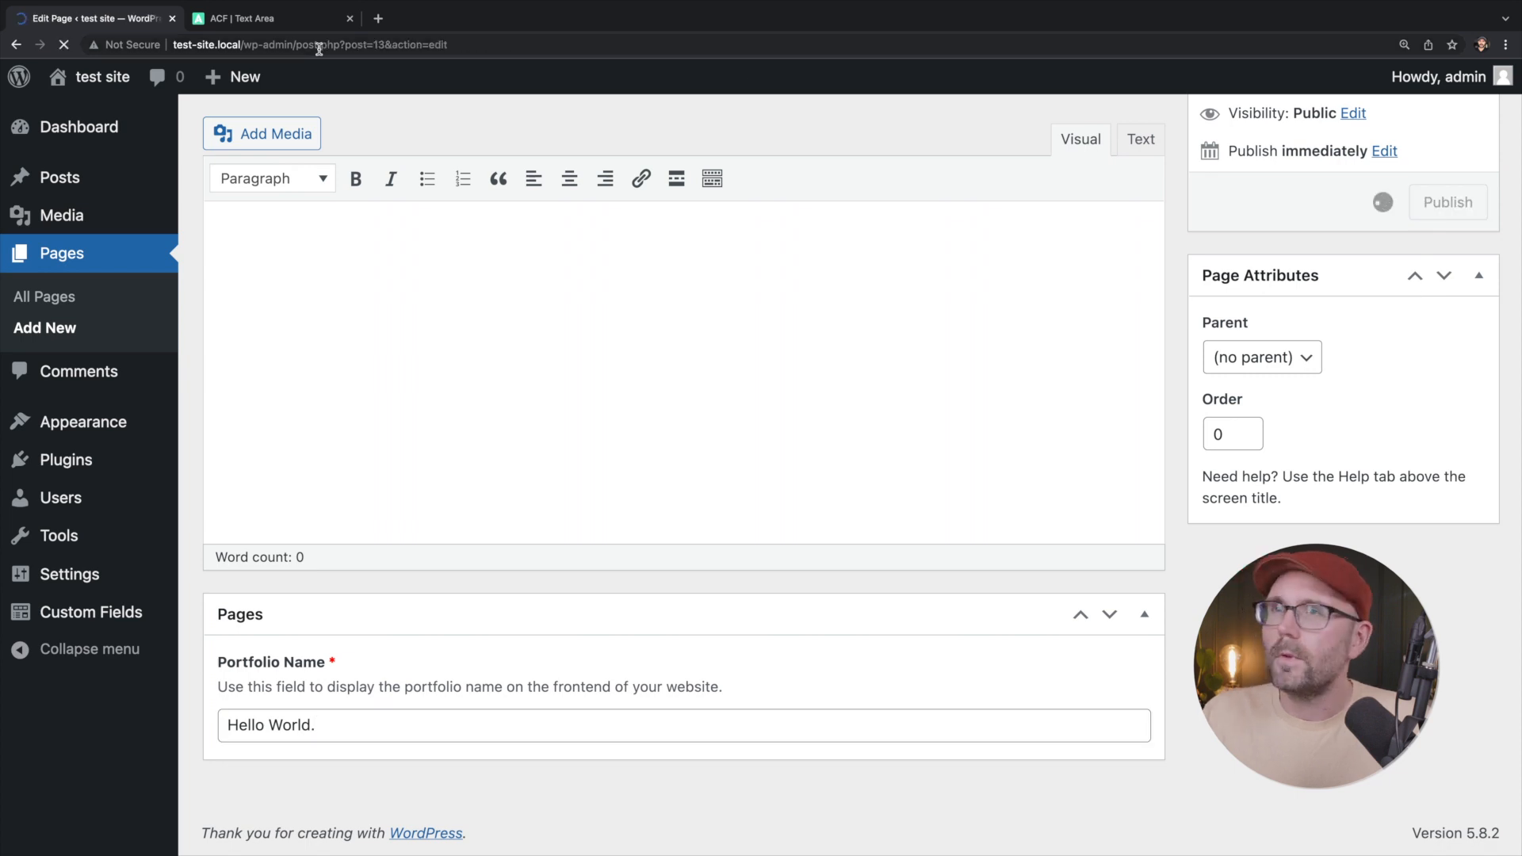
# - Title the new page 'Demo Page' and open its live view in a new tab
pyautogui.click(1446, 202)
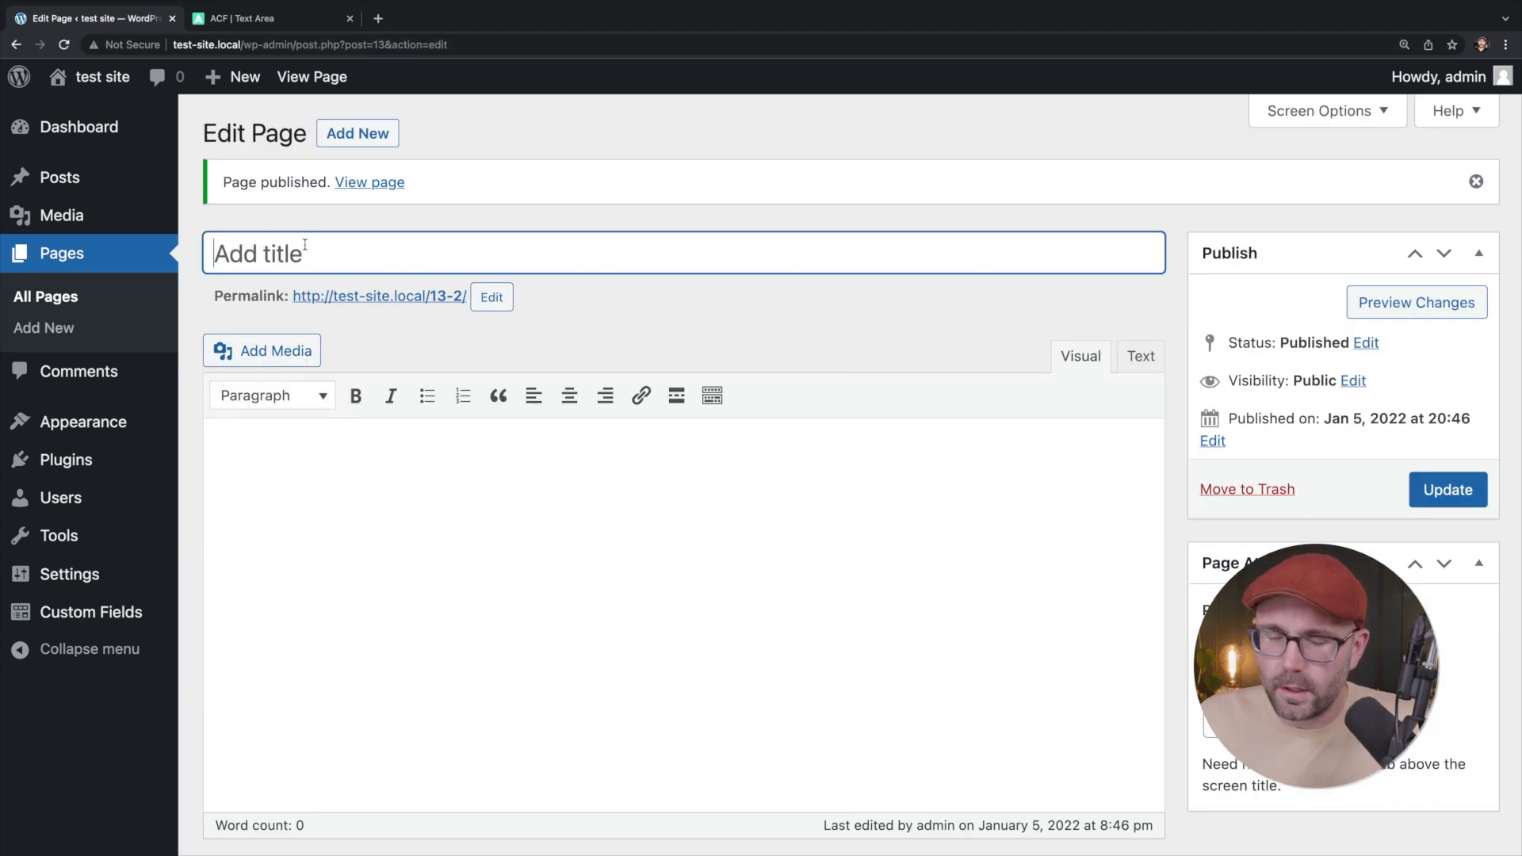
pyautogui.write('Demo')
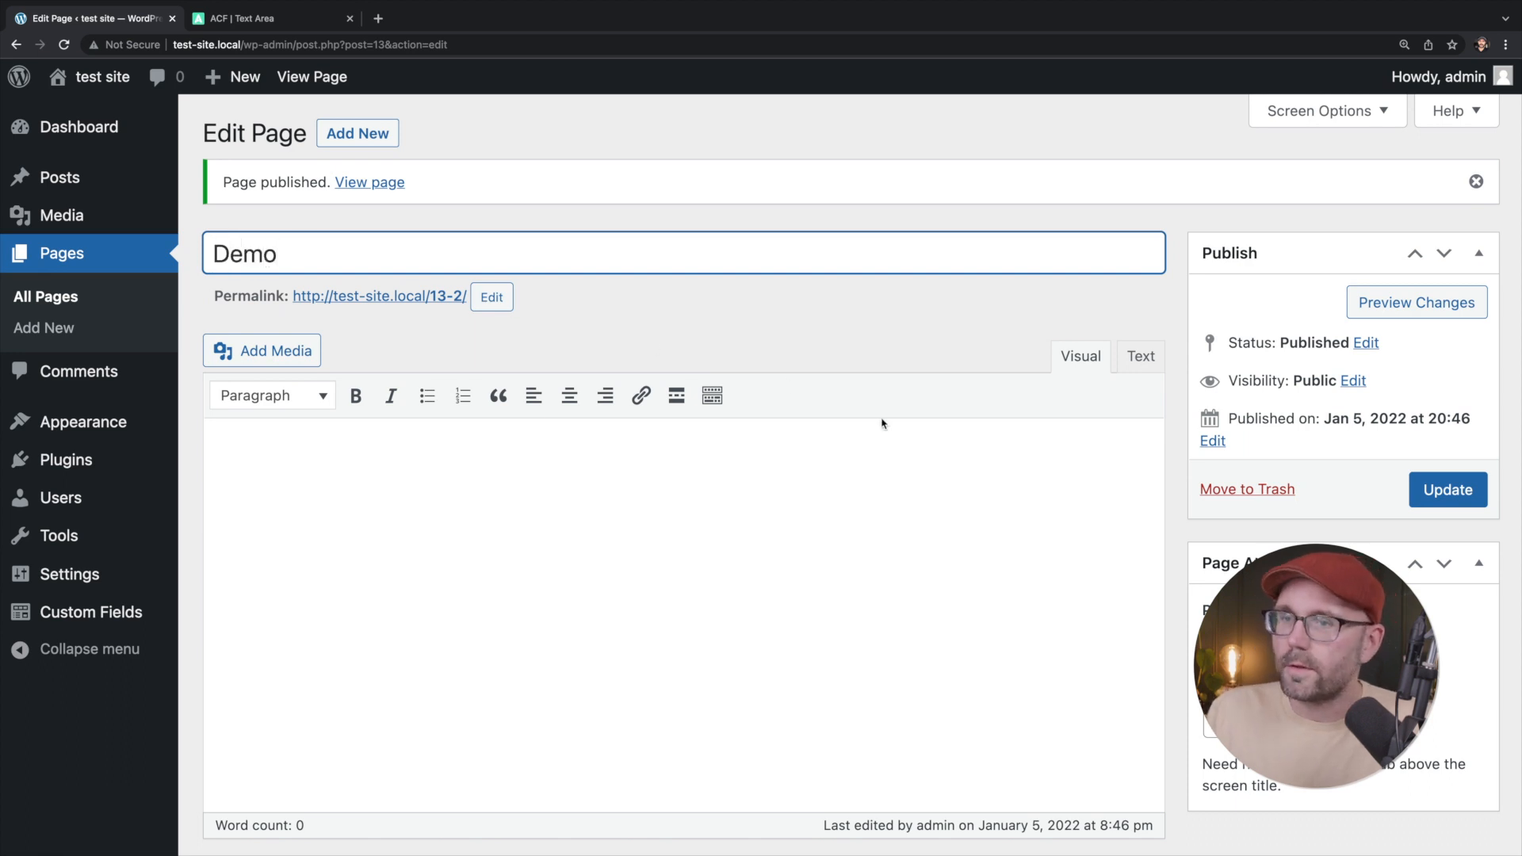
pyautogui.write('Page')
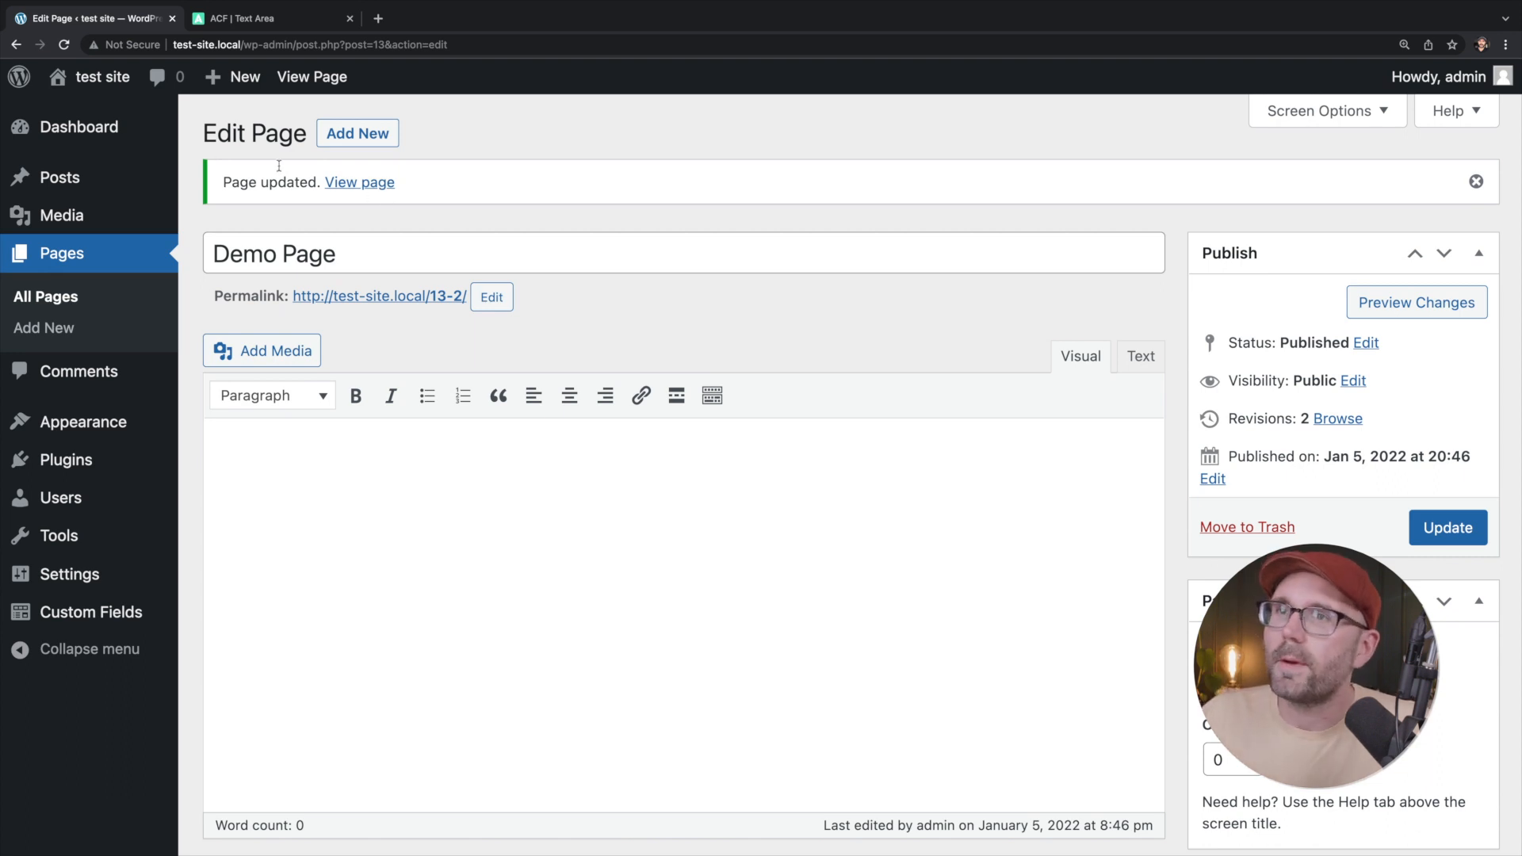
pyautogui.click(312, 76)
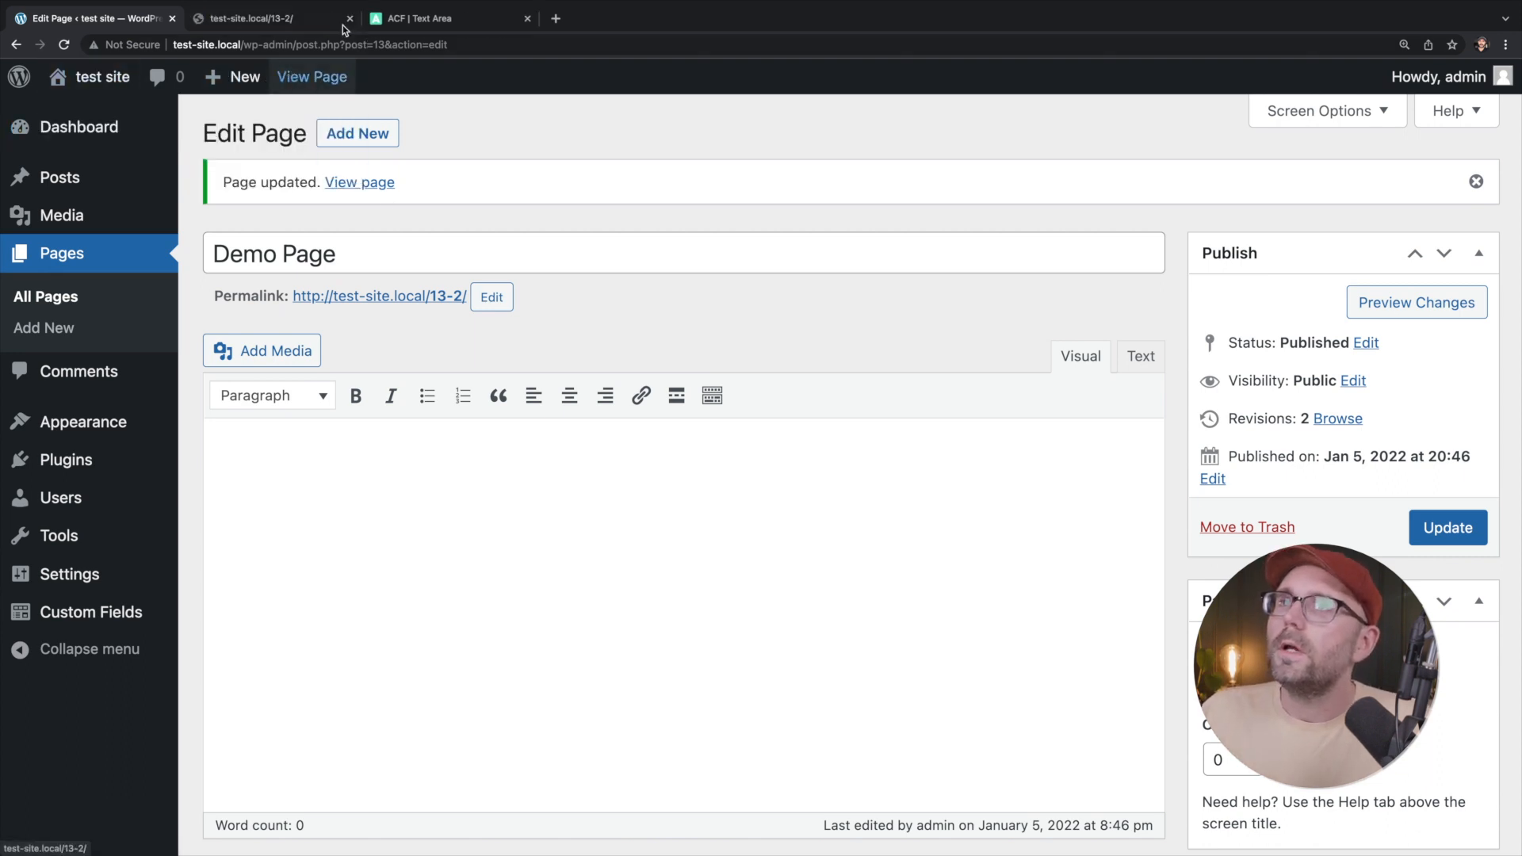
# - Check the live Demo Page, then return to the ACF Text Area documentation tab
pyautogui.click(262, 18)
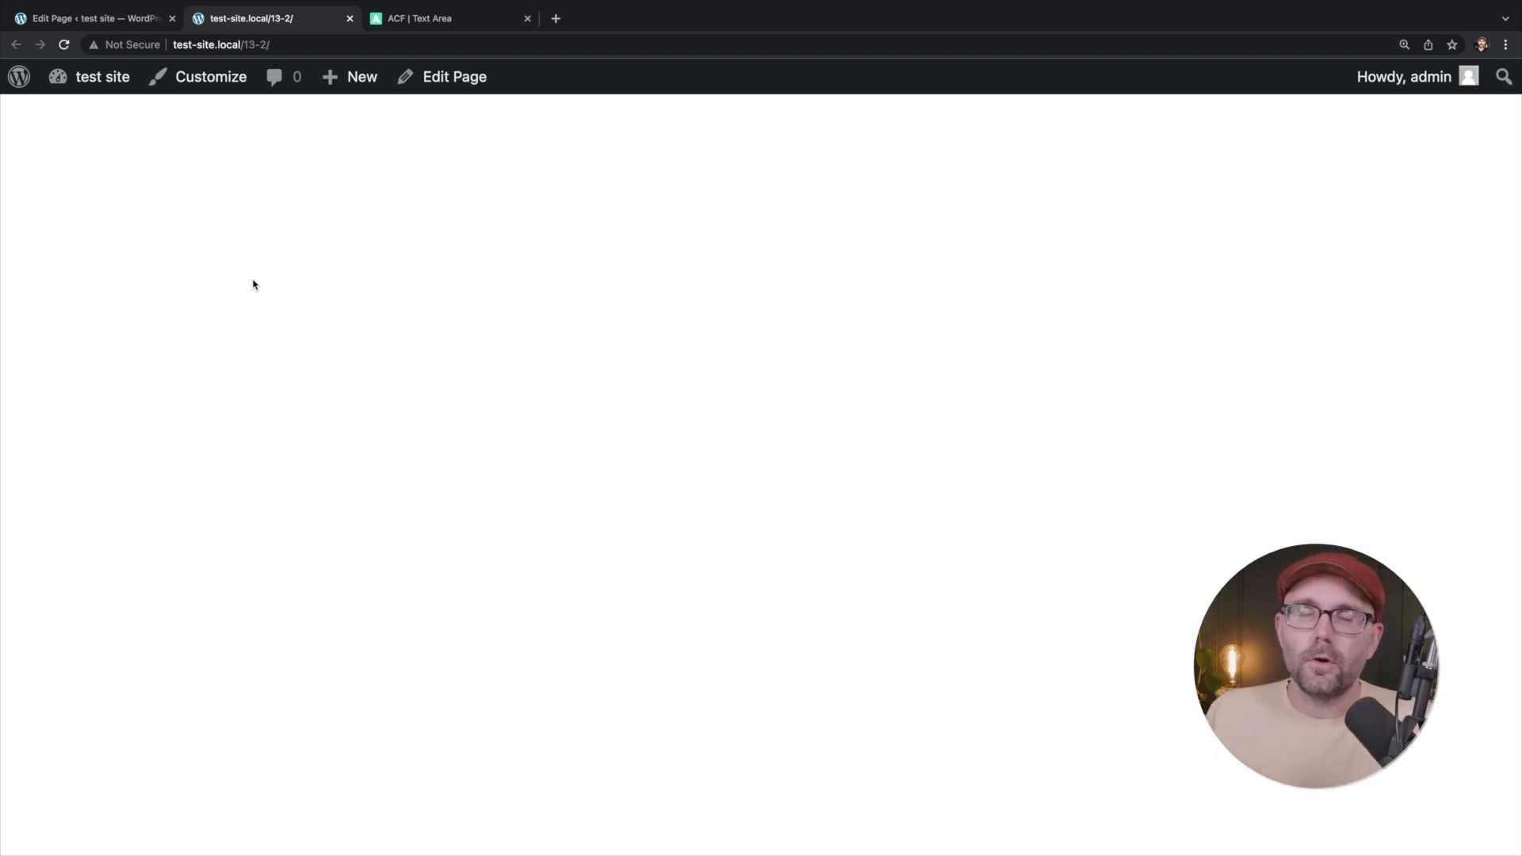
pyautogui.click(446, 17)
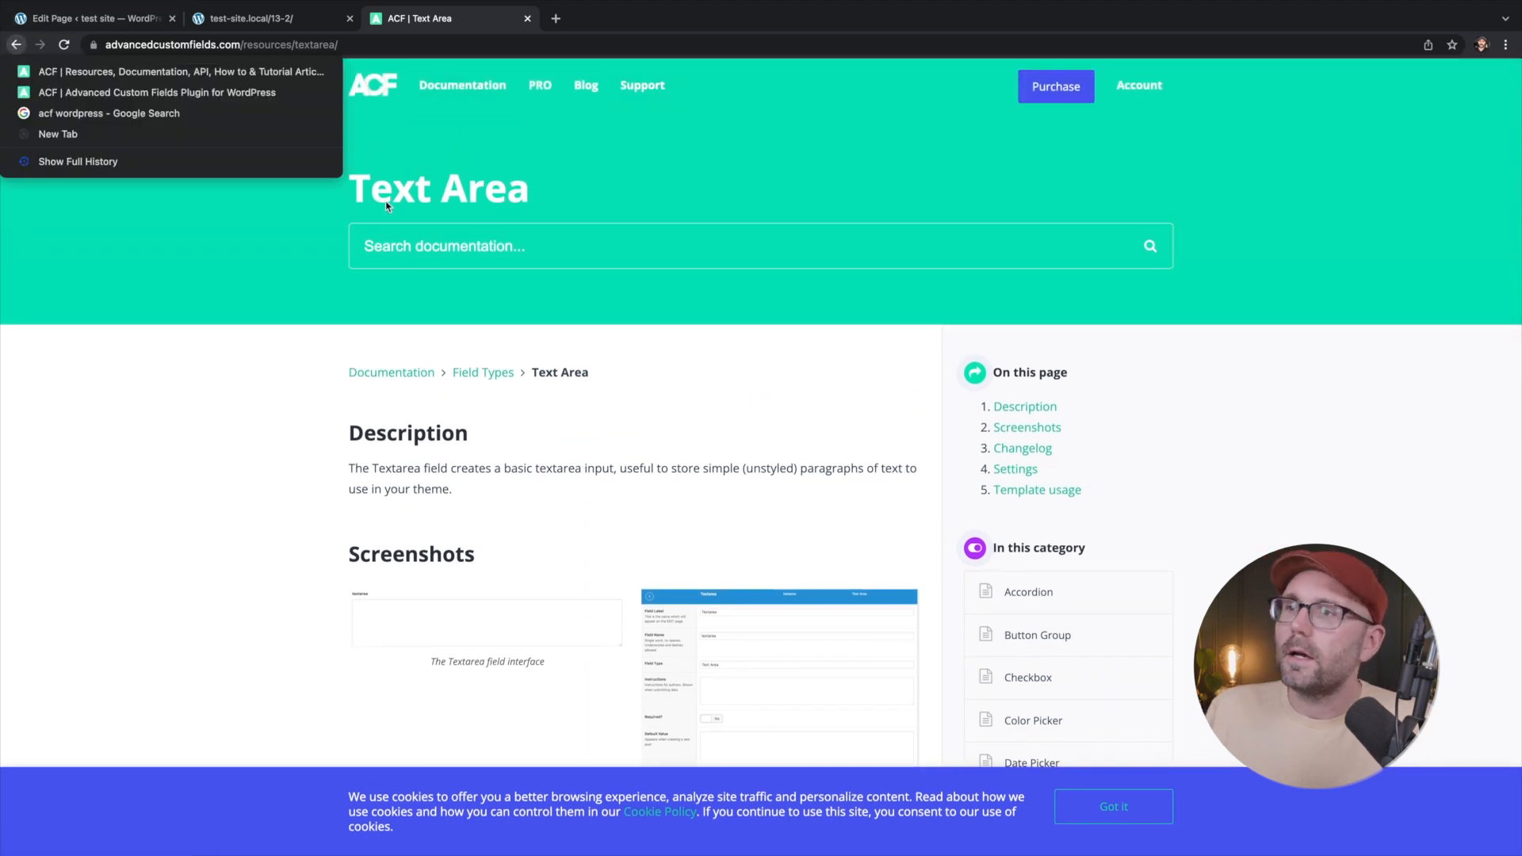
# - On the ACF Text field docs, select the <?php the_field('heading'); ?> template example
pyautogui.click(483, 372)
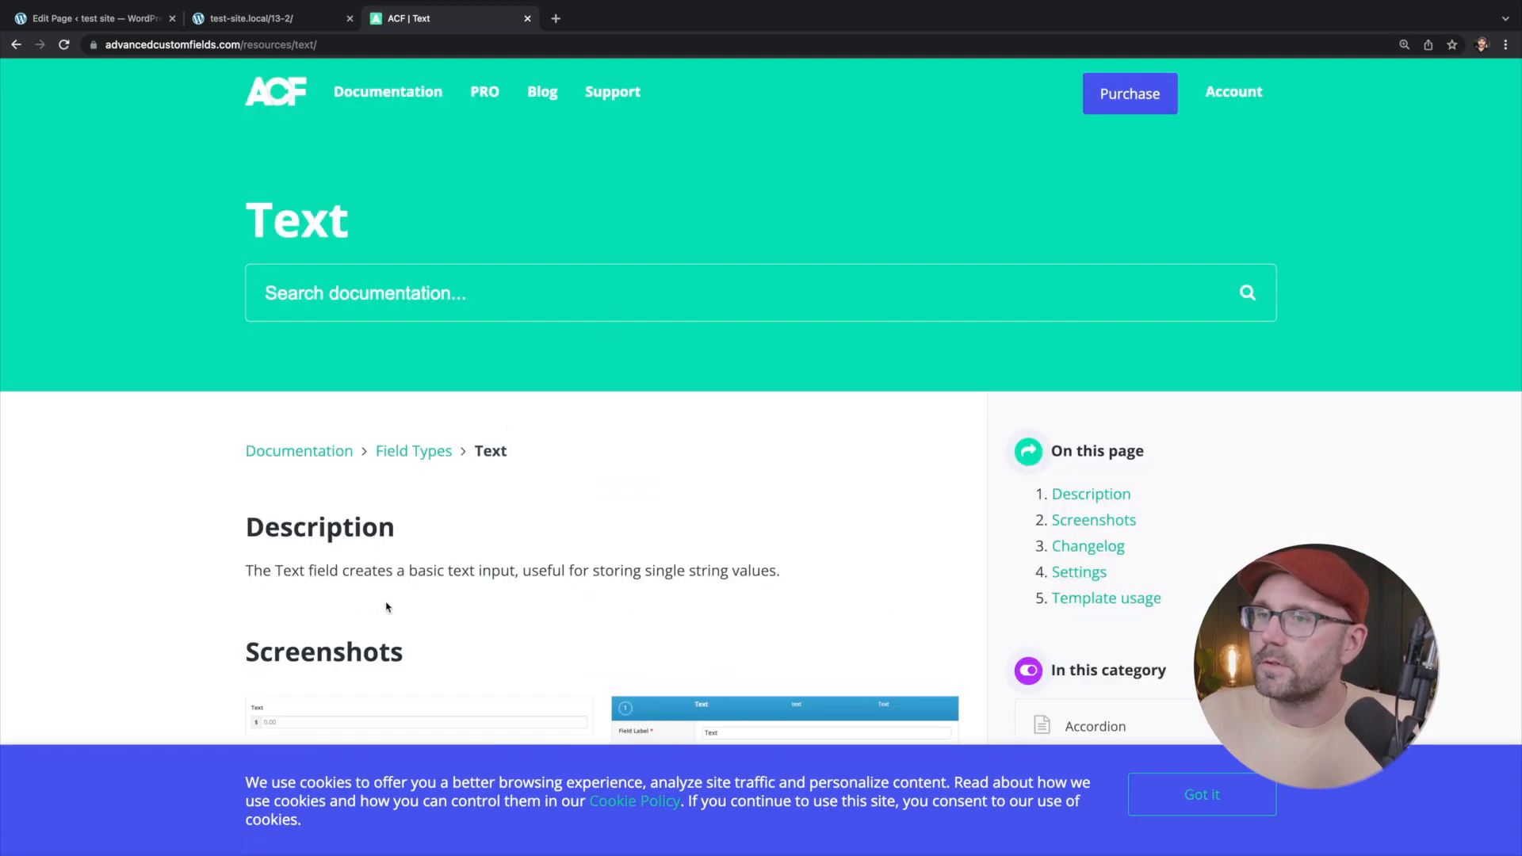
pyautogui.scroll(-3)
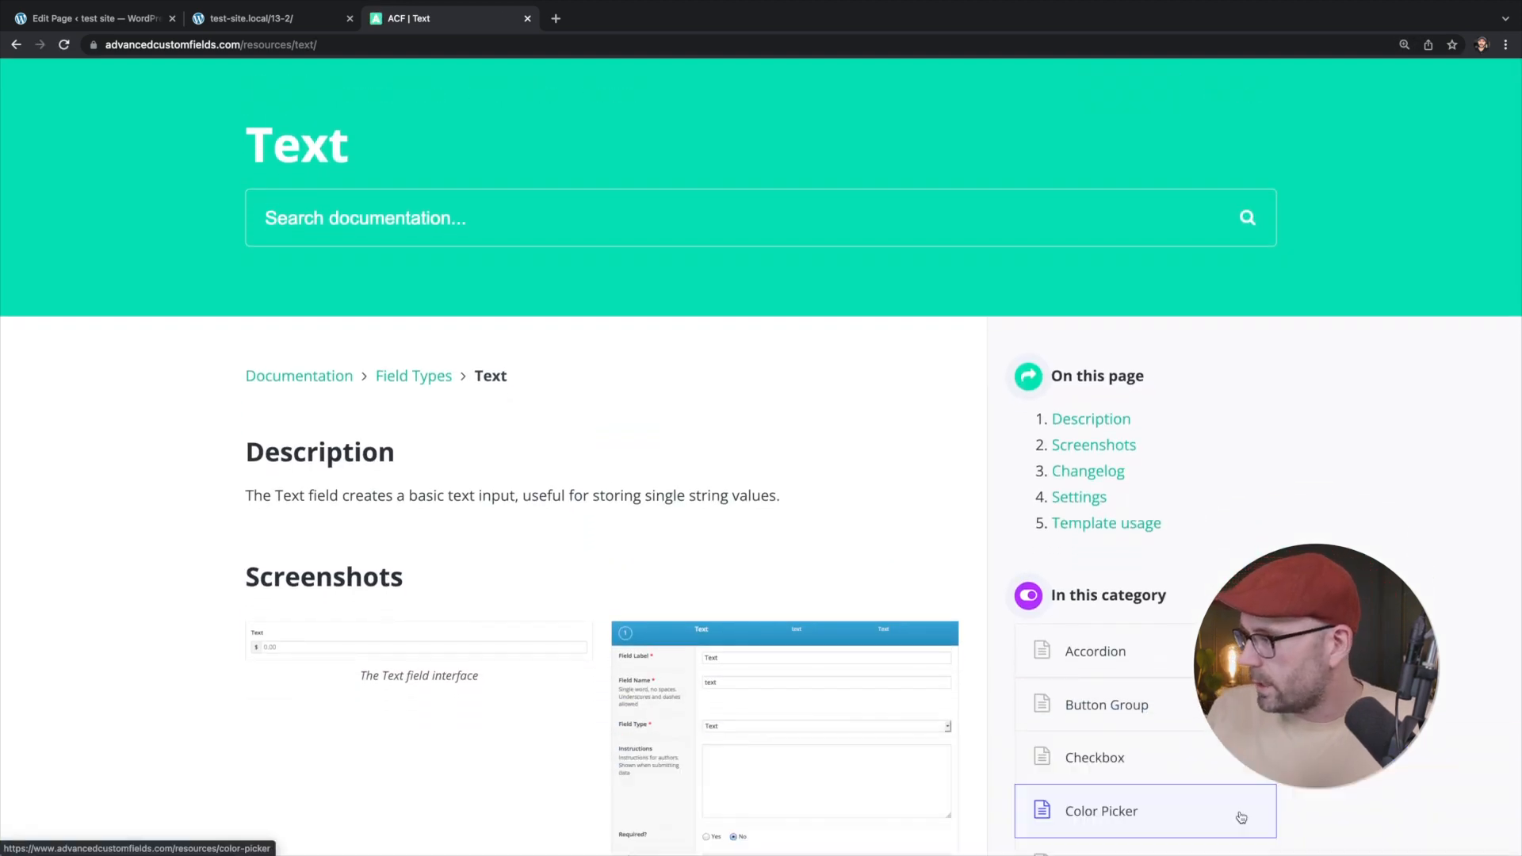
pyautogui.scroll(-3)
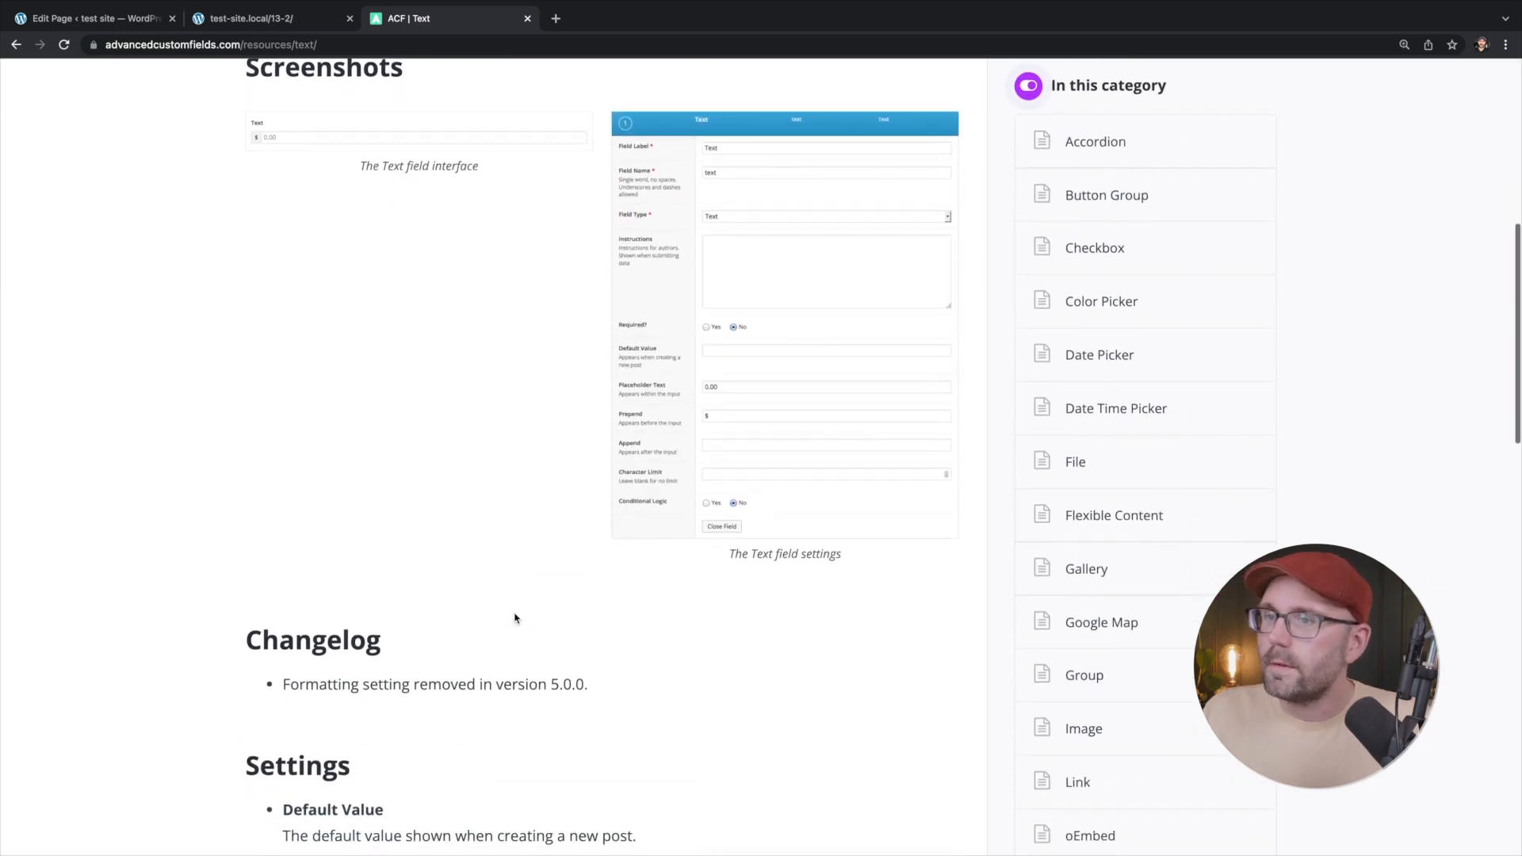
pyautogui.scroll(-3)
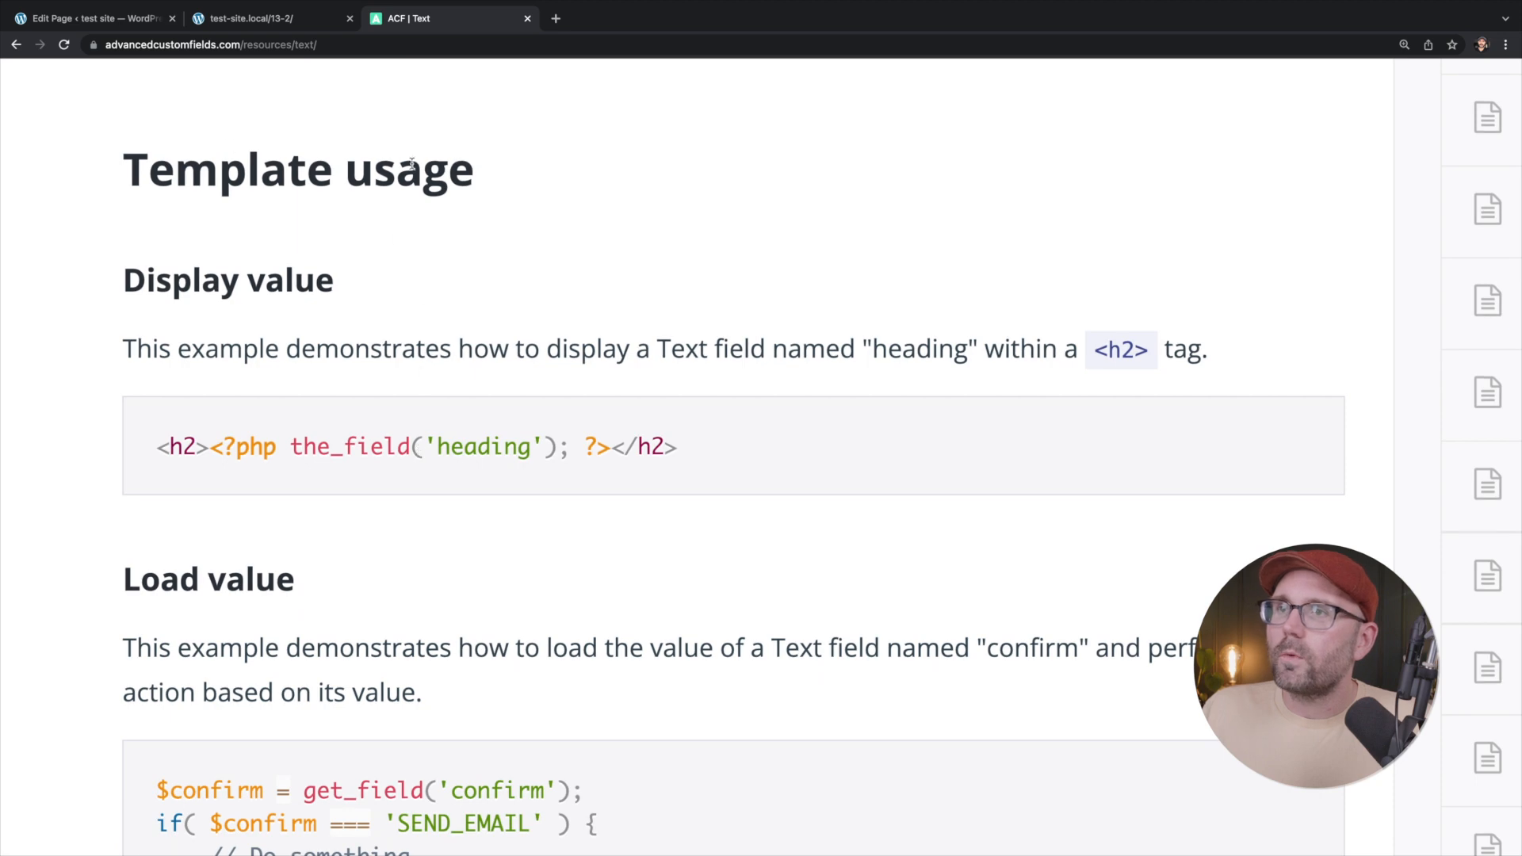
pyautogui.moveTo(479, 299)
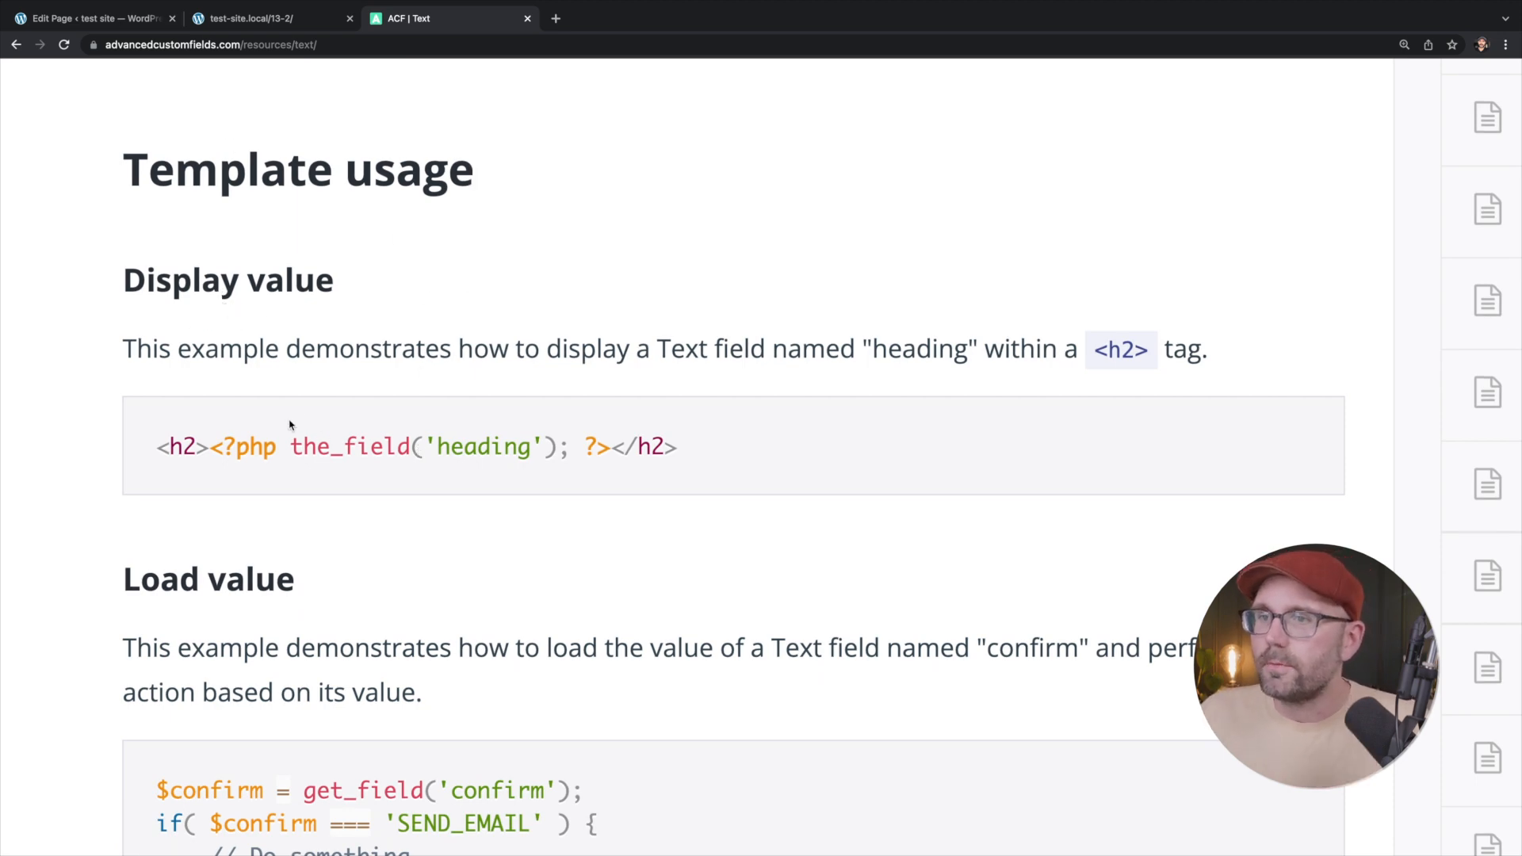
pyautogui.moveTo(208, 446); pyautogui.dragTo(614, 446)
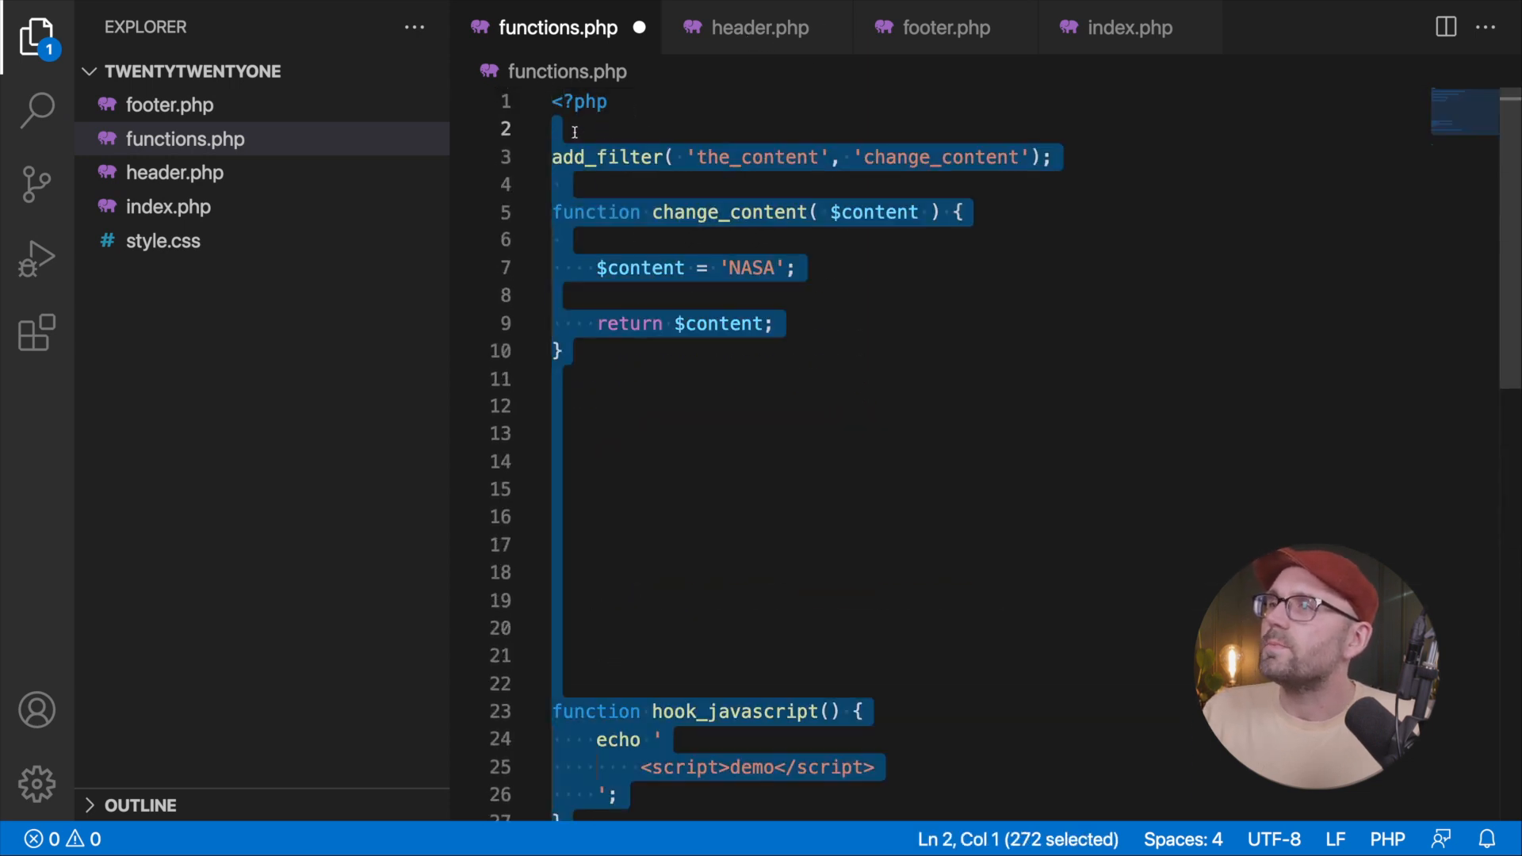
# - Empty functions.php and rename index.php's the_field('heading') toward 'portfolio_name'
pyautogui.press('Delete')
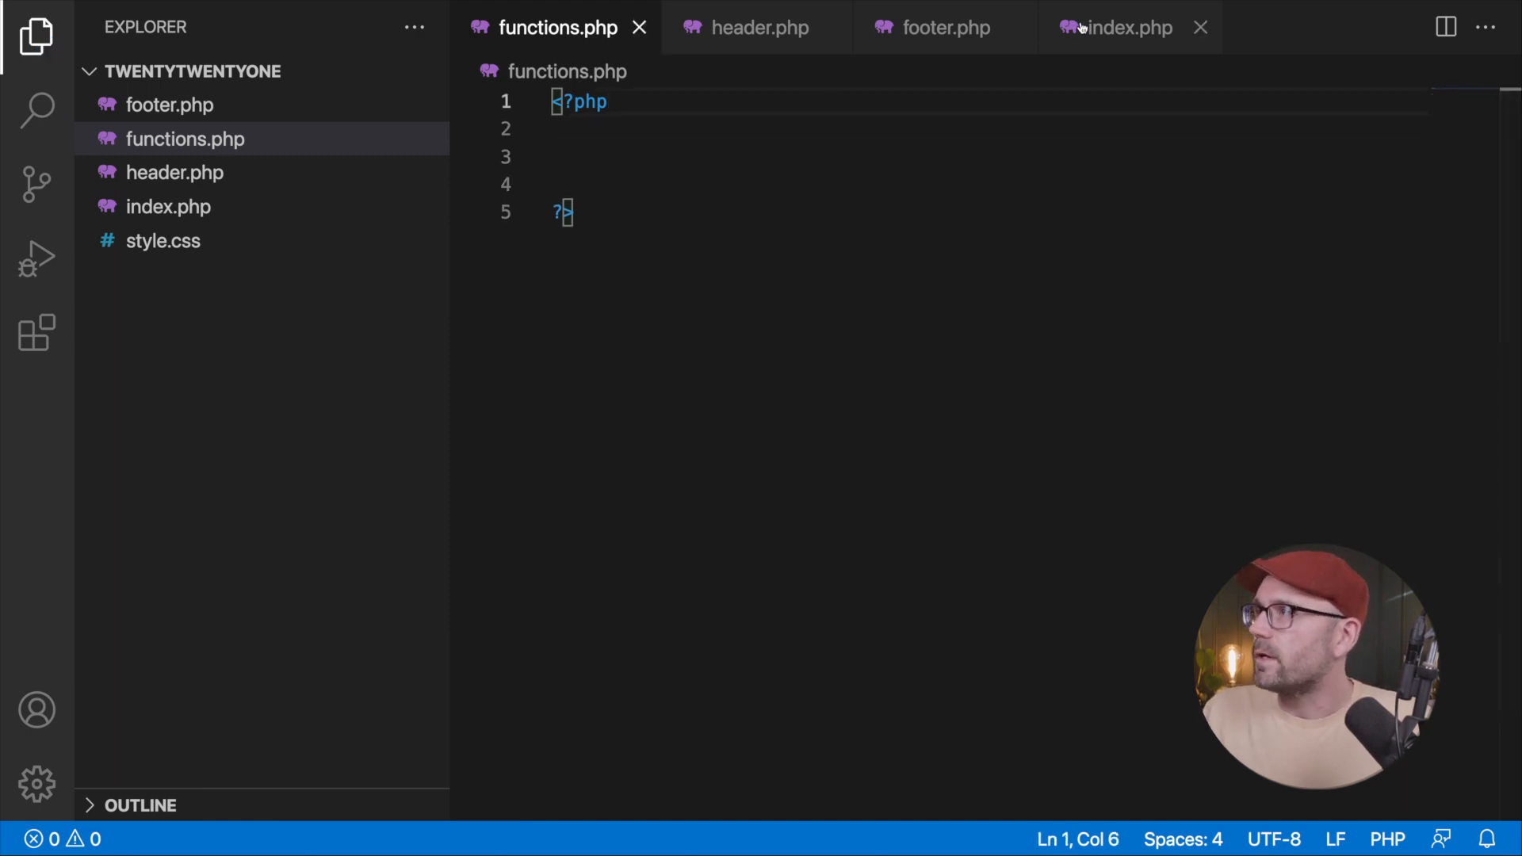
pyautogui.click(1121, 27)
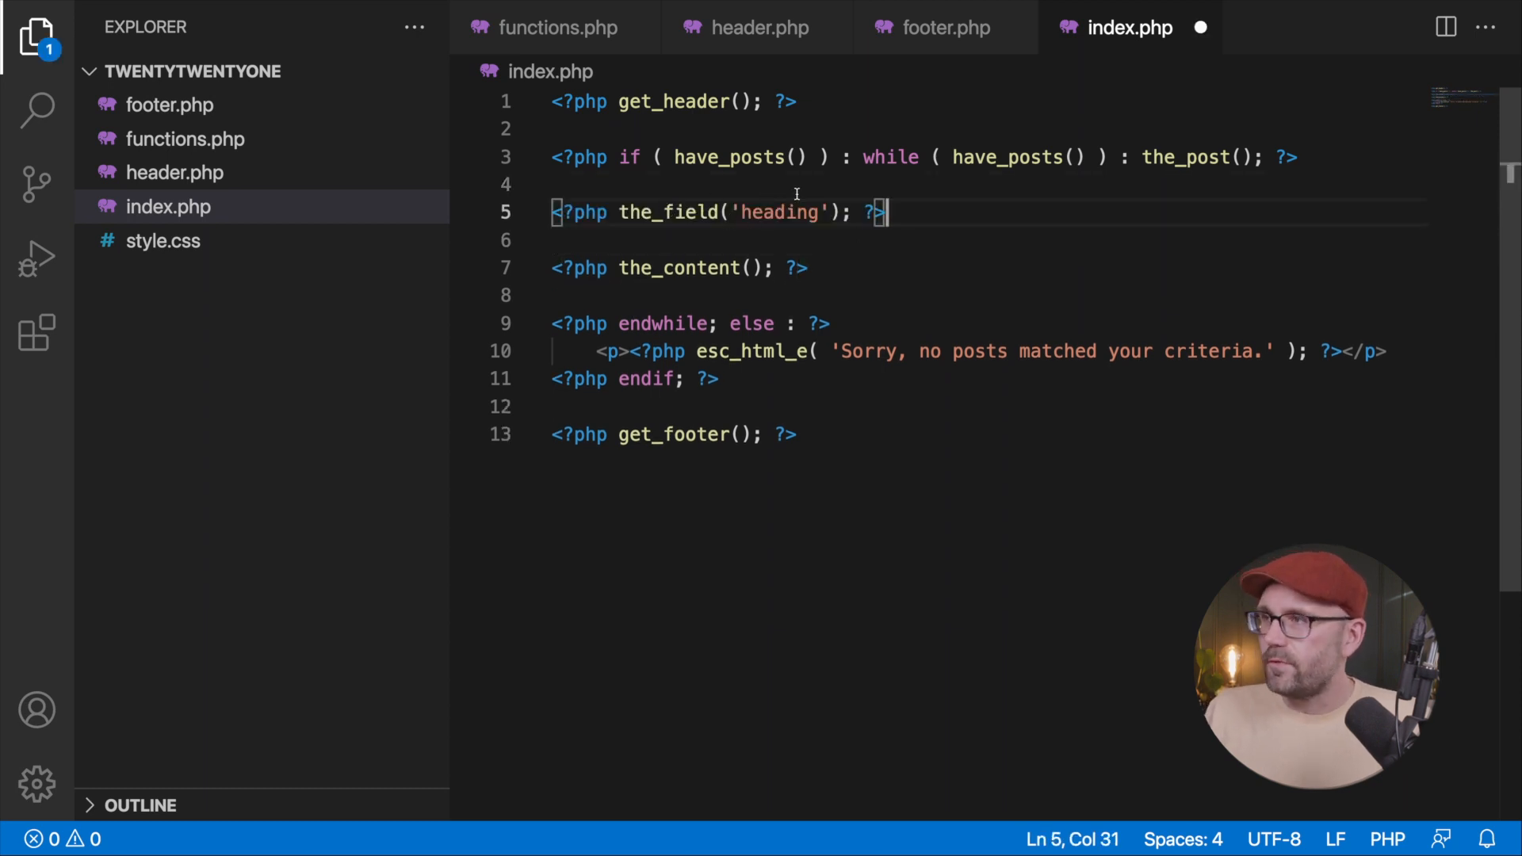
pyautogui.doubleClick(779, 211)
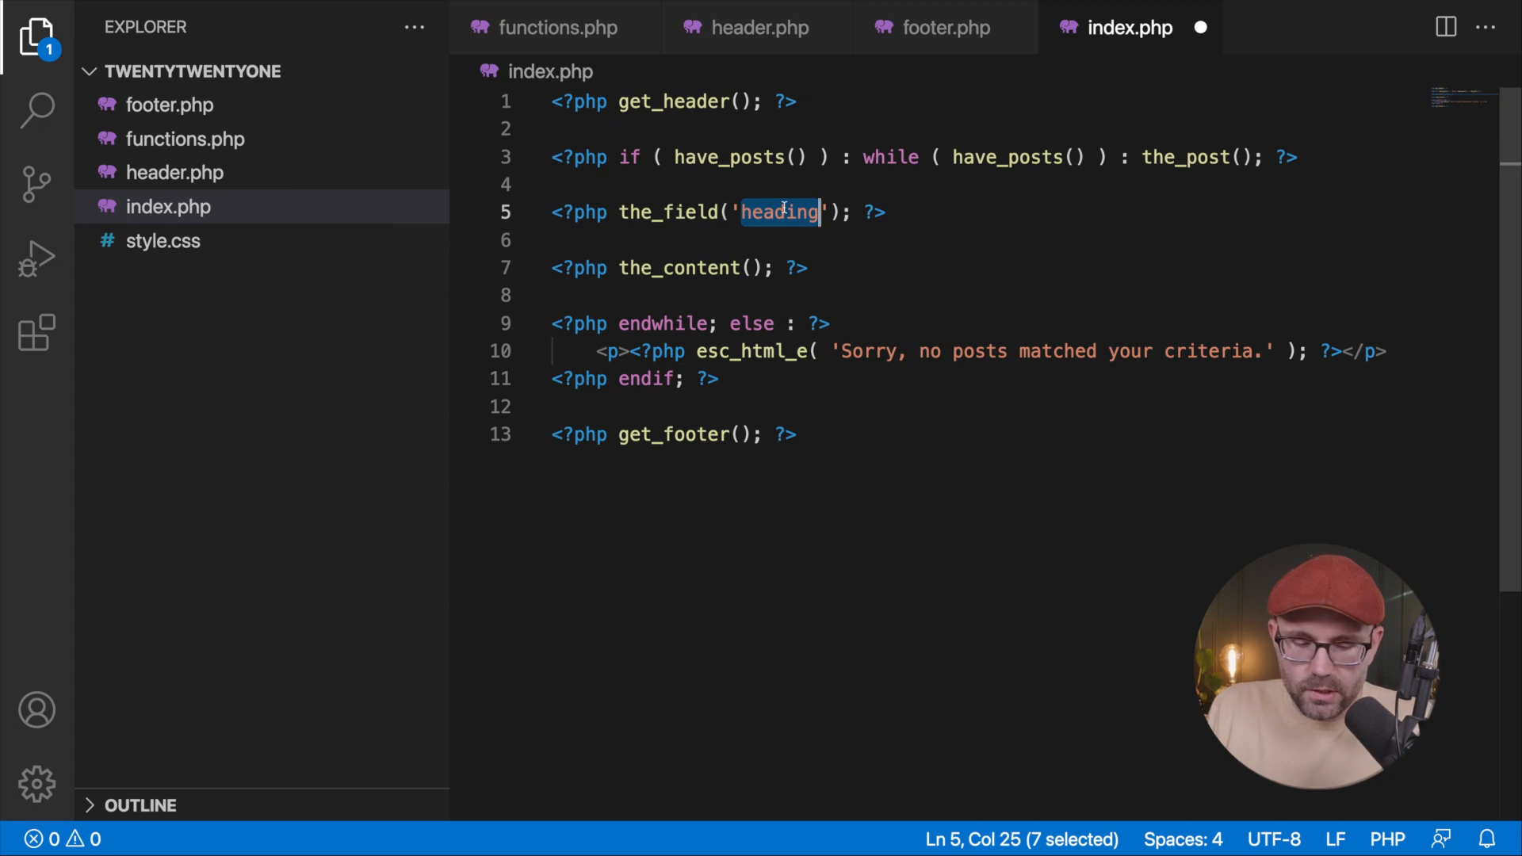
pyautogui.write('portfol')
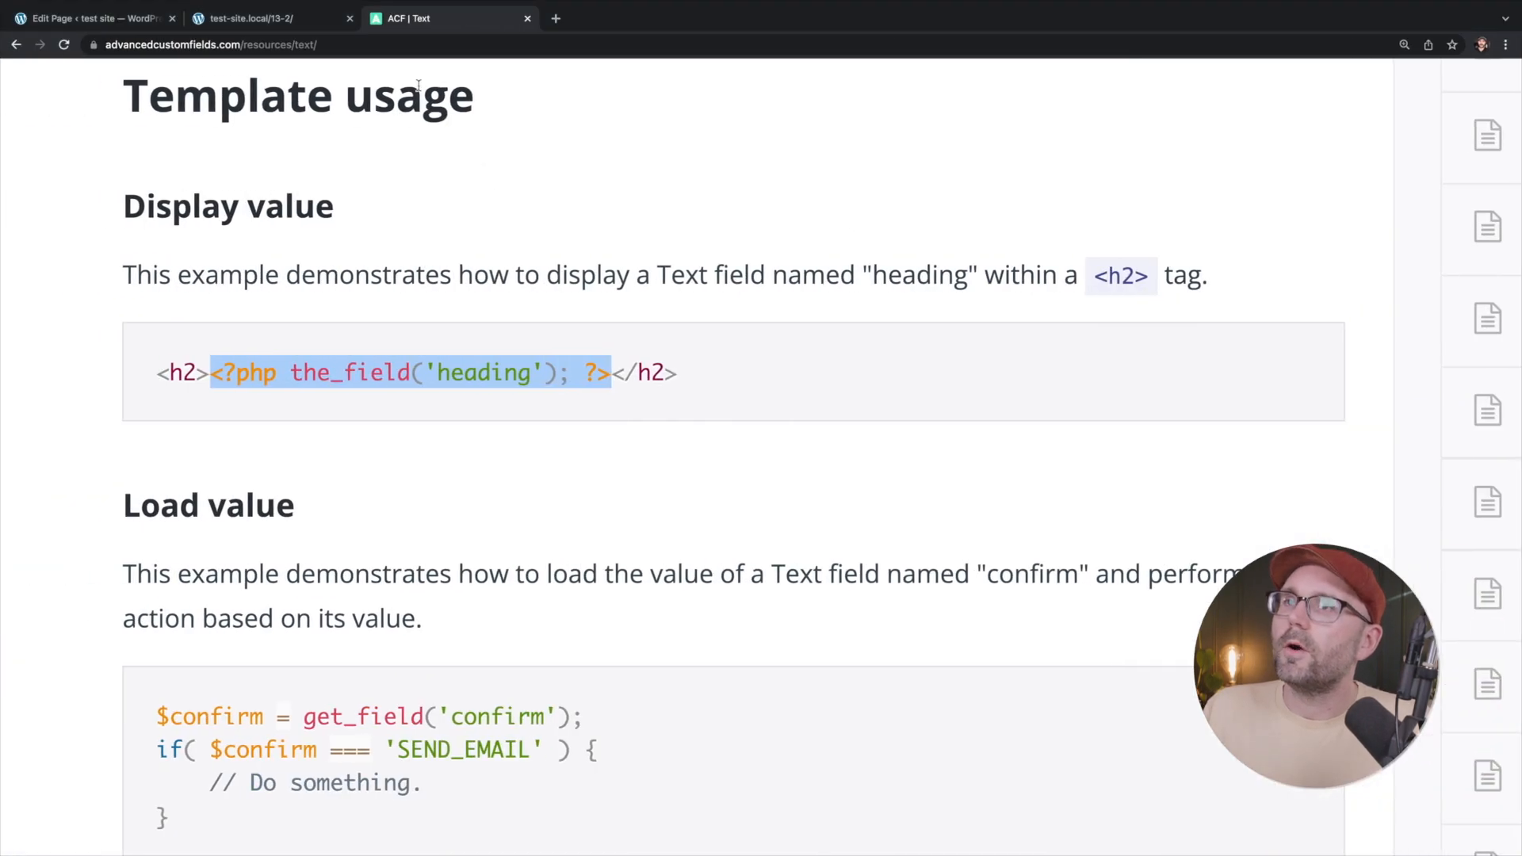
# - Edit the Demo Page and retype its Portfolio Name as 'Twitter Banner'
pyautogui.click(269, 17)
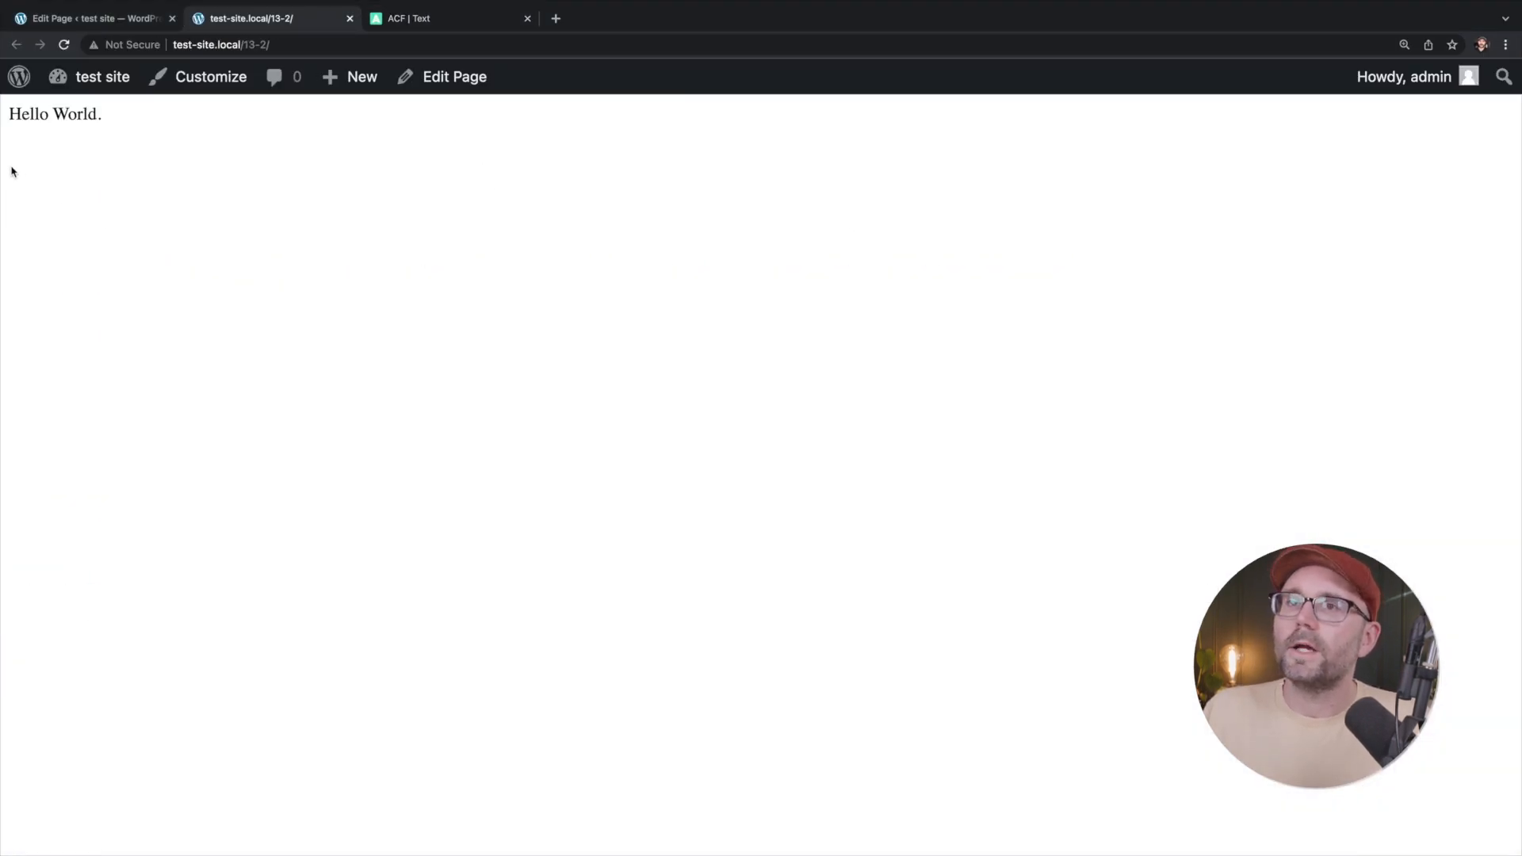
pyautogui.moveTo(142, 121)
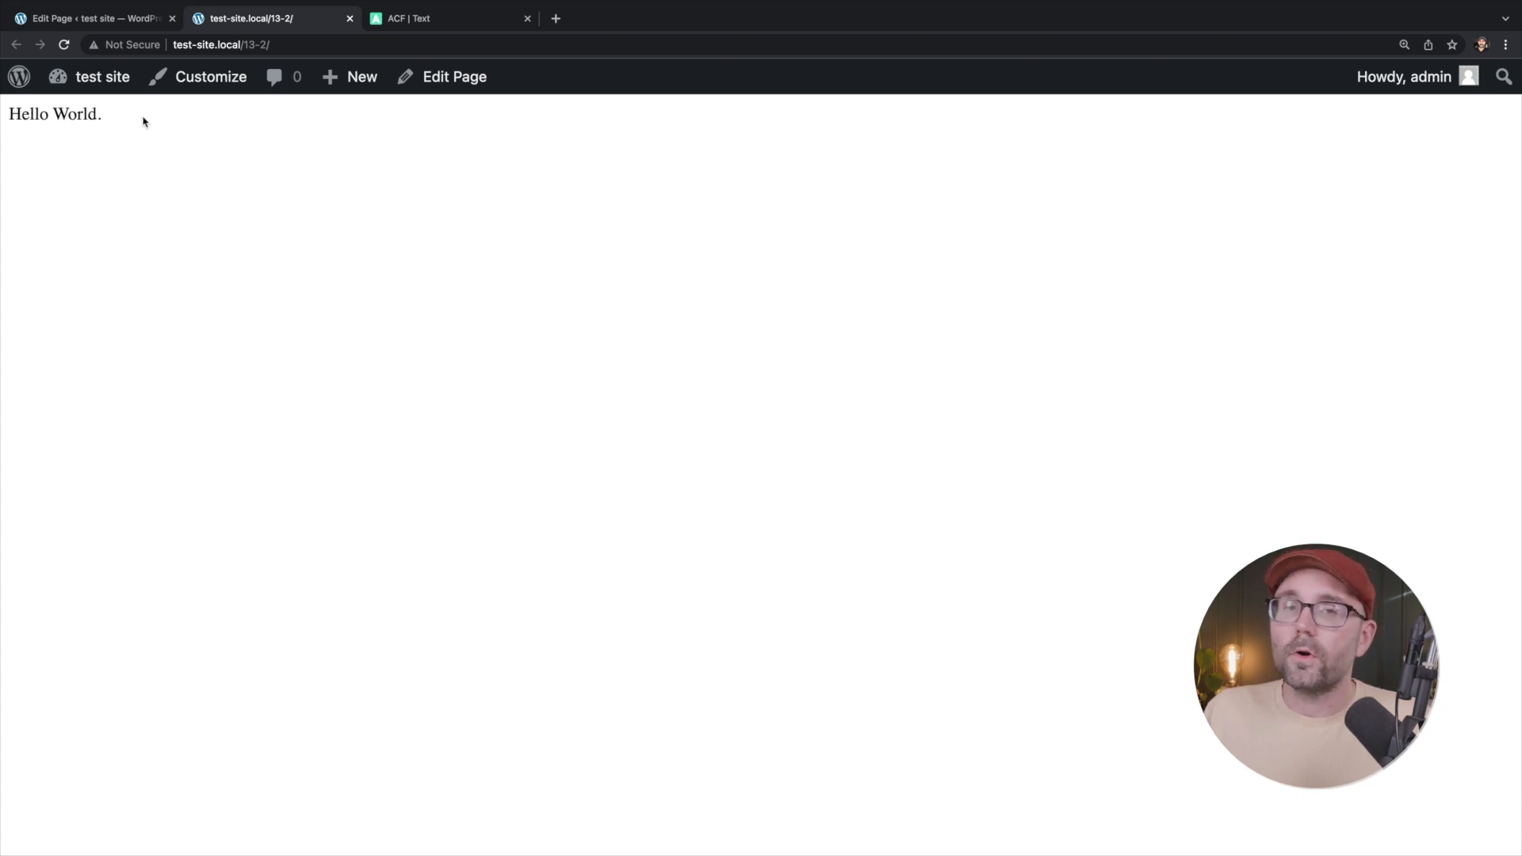
pyautogui.moveTo(453, 77)
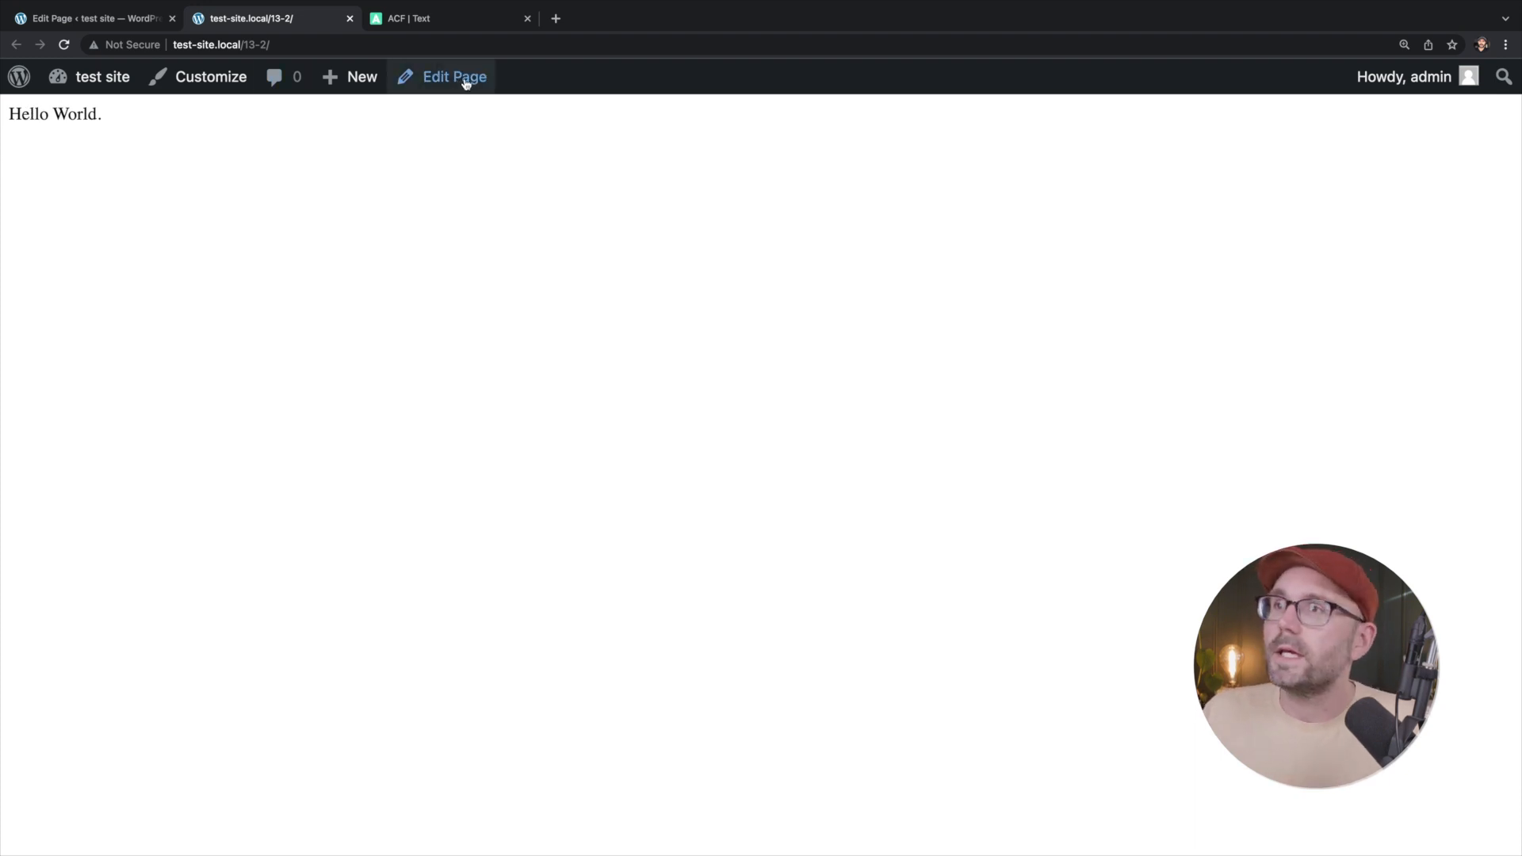
pyautogui.click(453, 77)
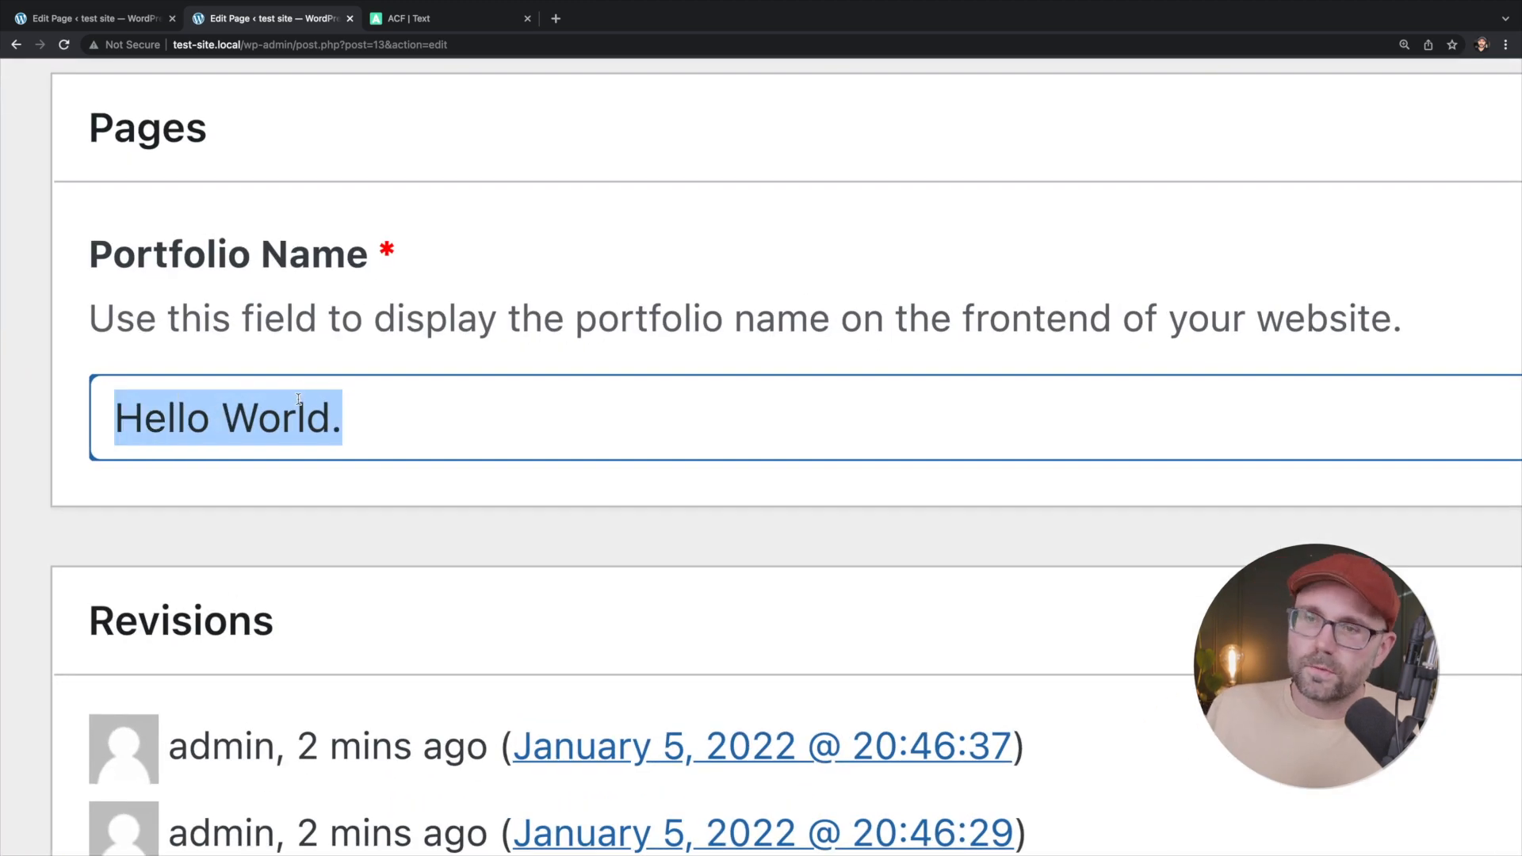
pyautogui.write('Twitter Po')
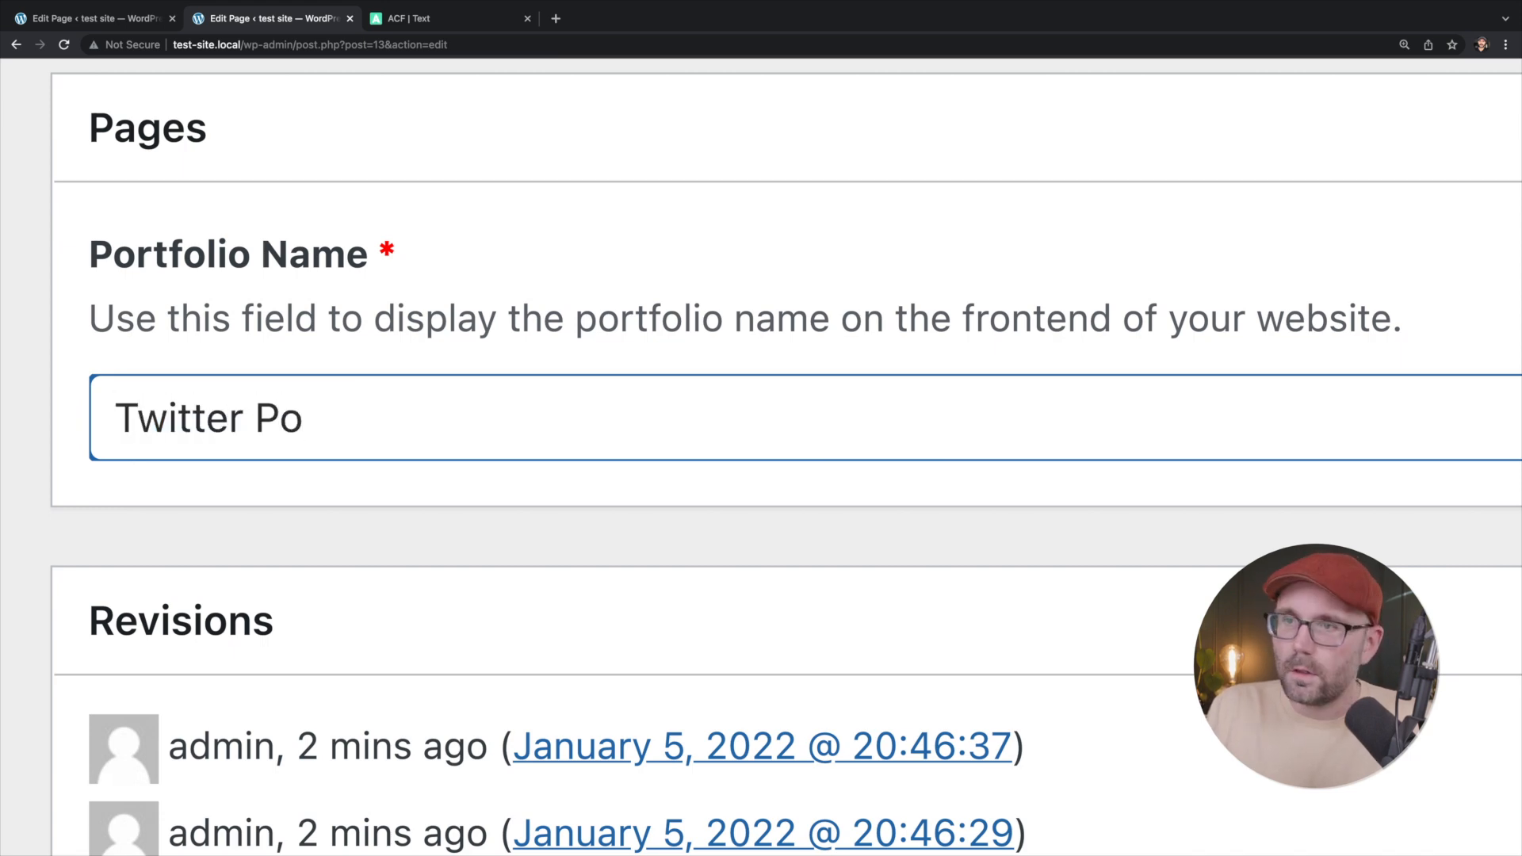
pyautogui.press('Backspace')
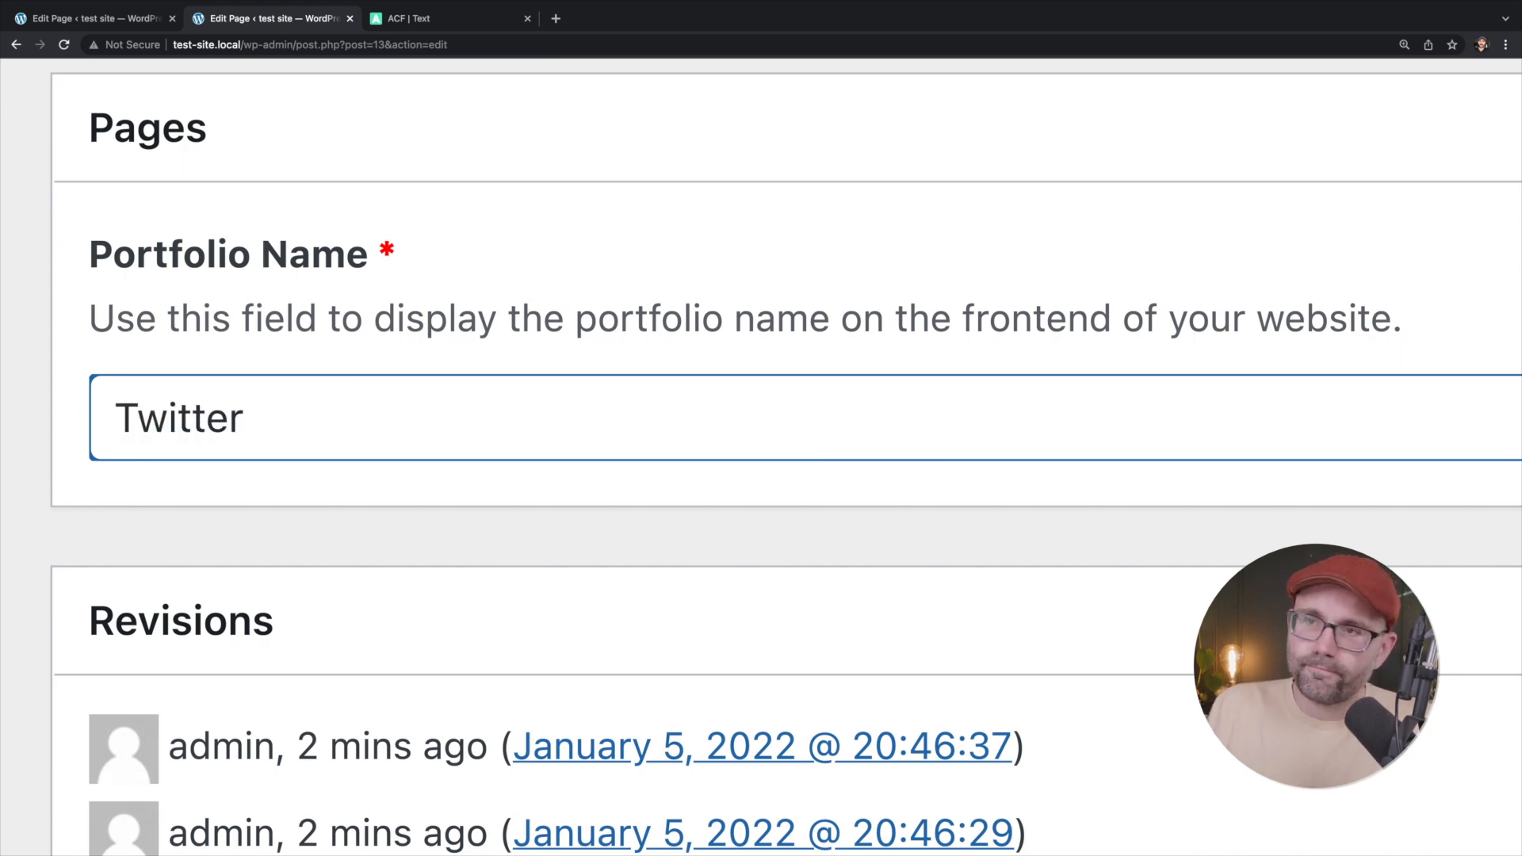
pyautogui.write('Banner')
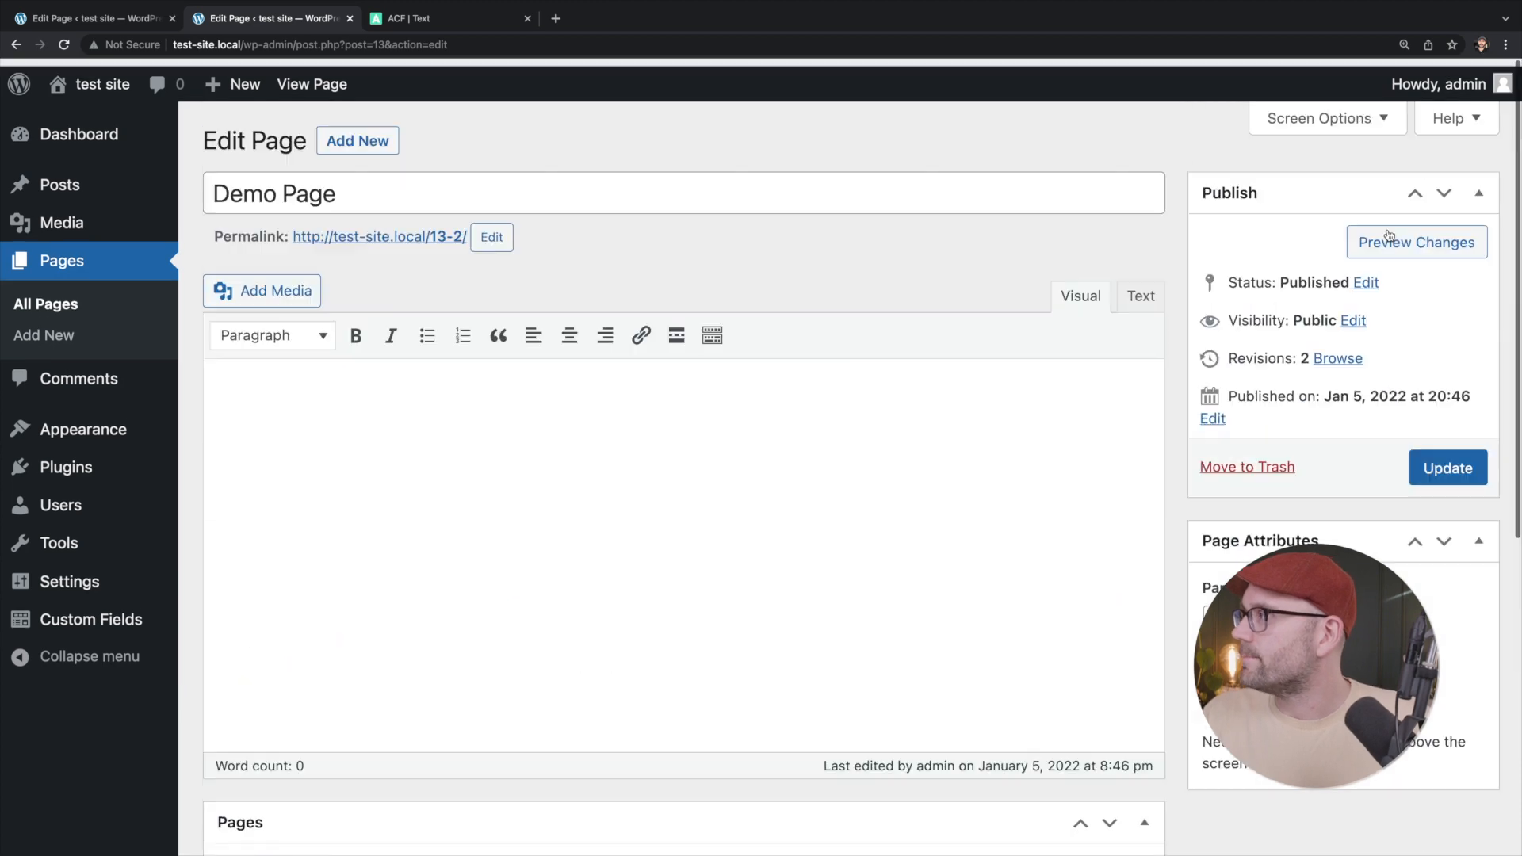
# - Save the Demo Page update and view its front end in a new tab
pyautogui.click(1448, 467)
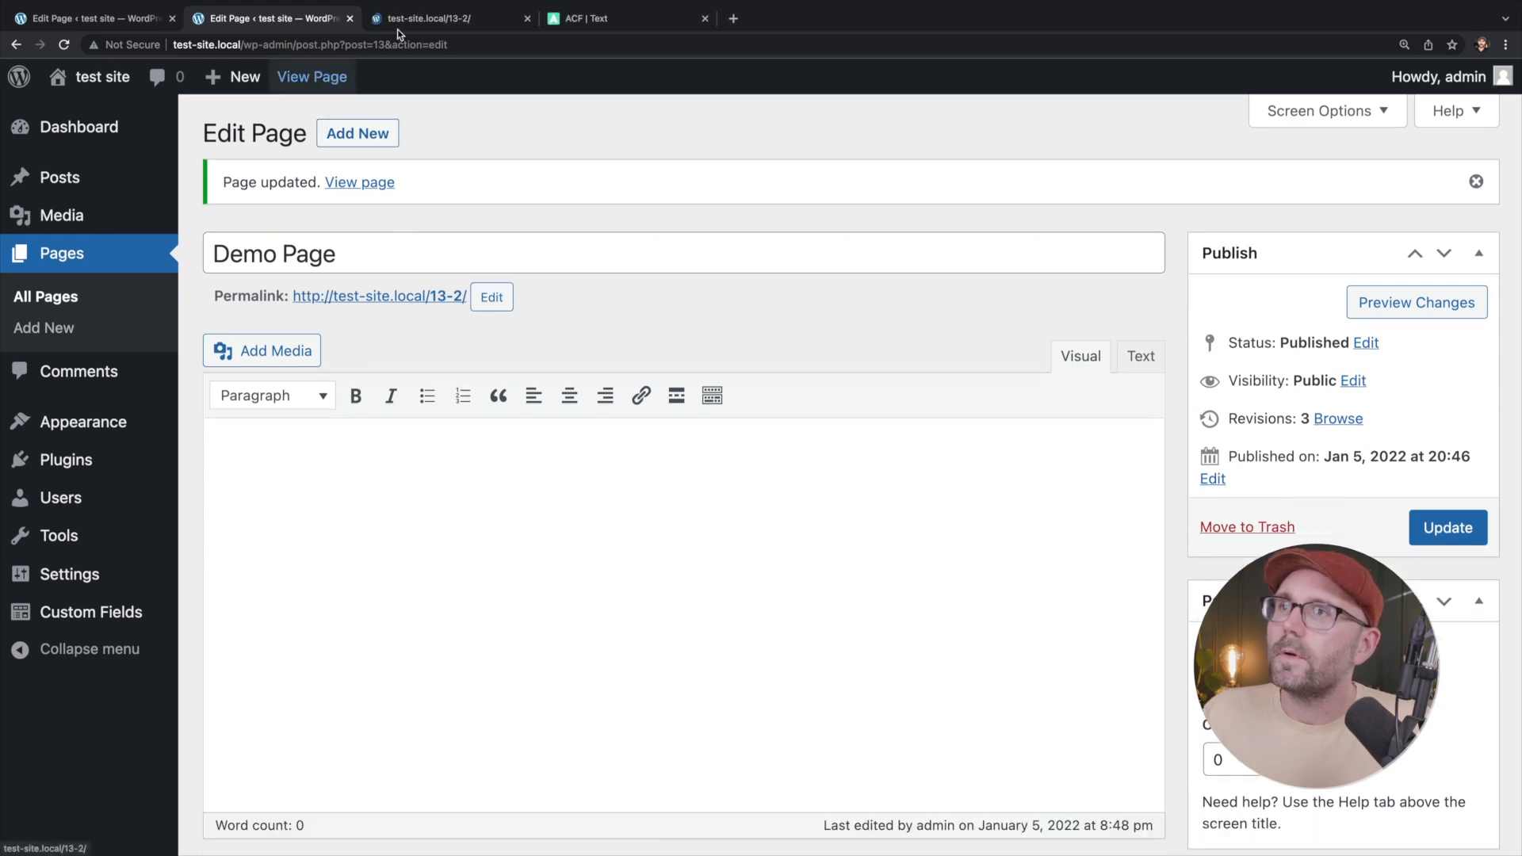
pyautogui.click(427, 17)
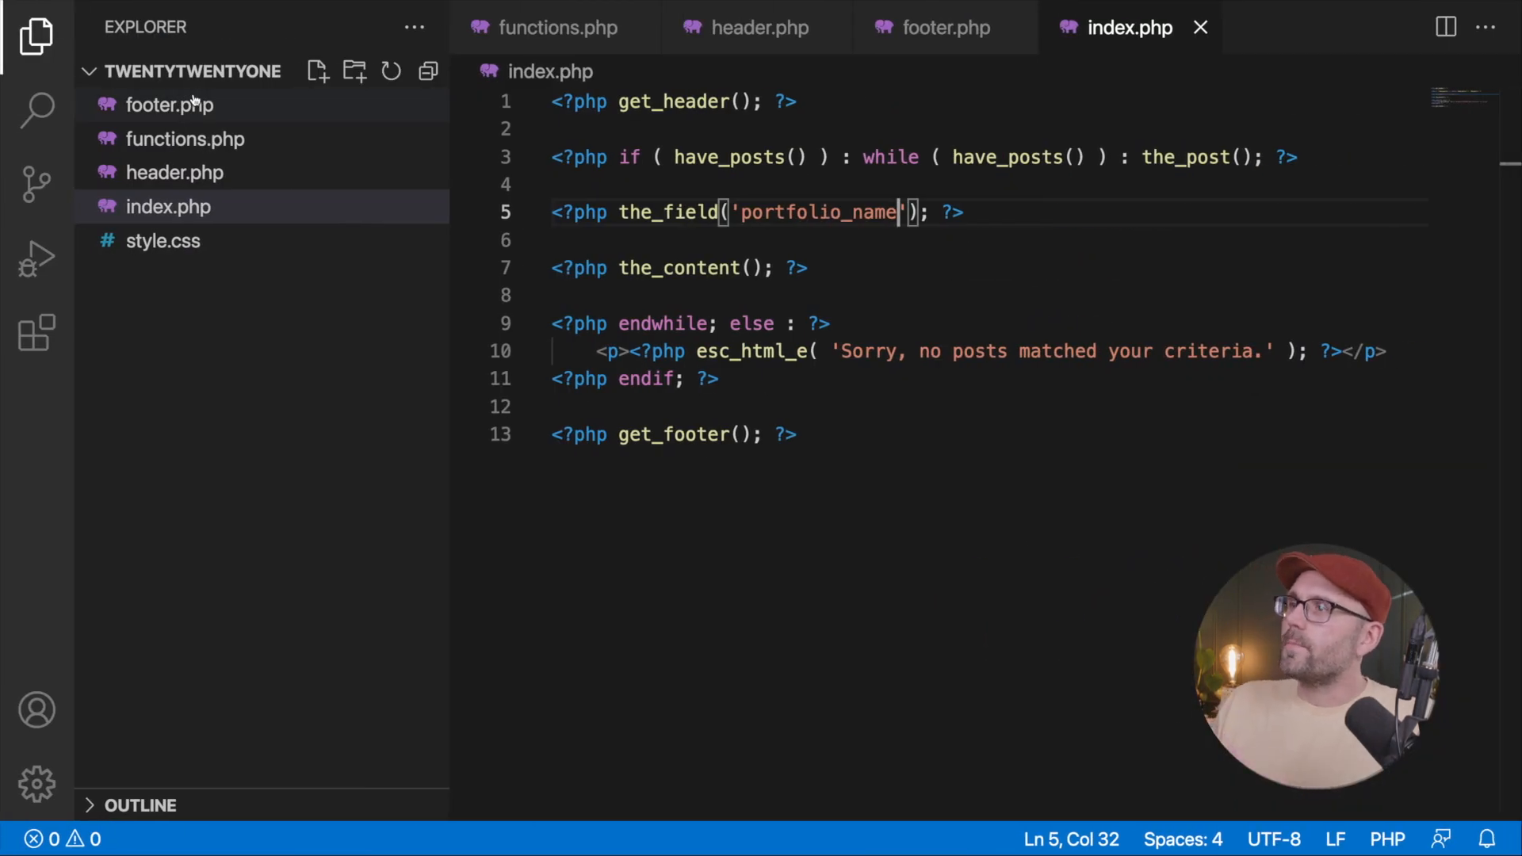
pyautogui.click(733, 213)
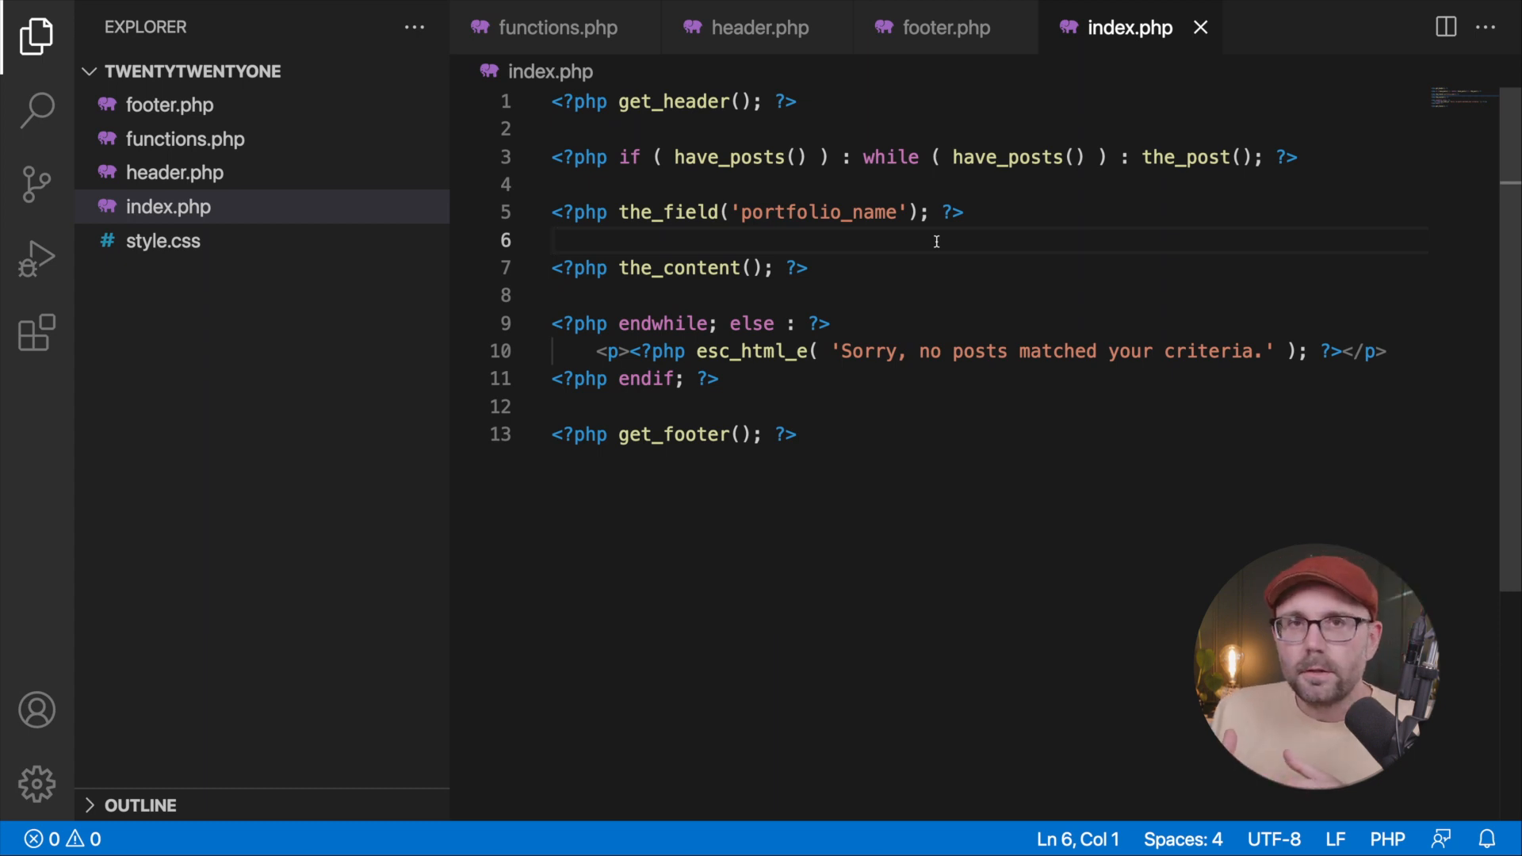
pyautogui.doubleClick(819, 212)
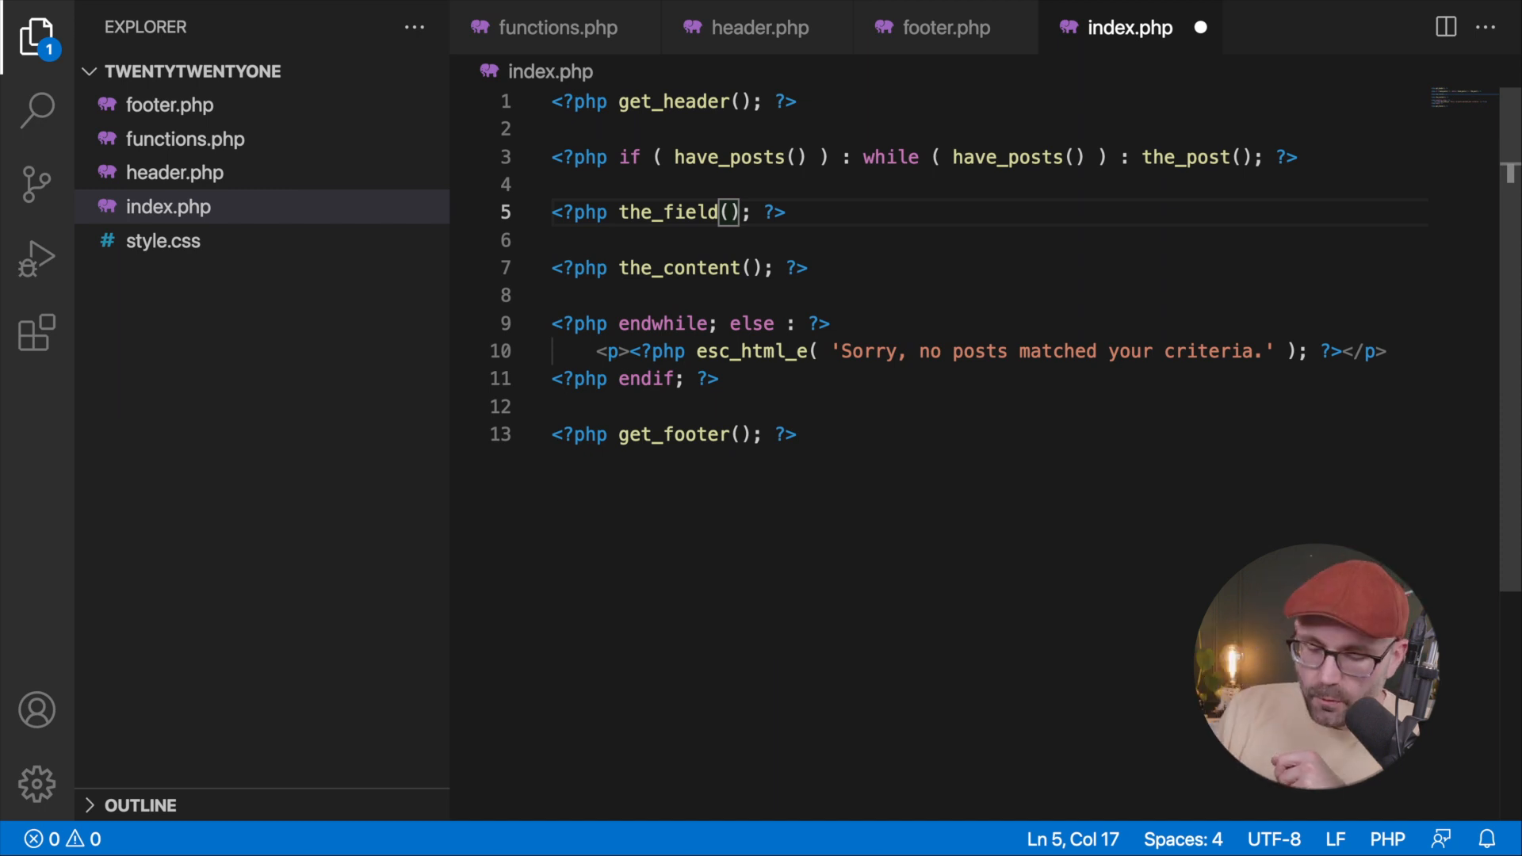
pyautogui.write("'portfolio_name'")
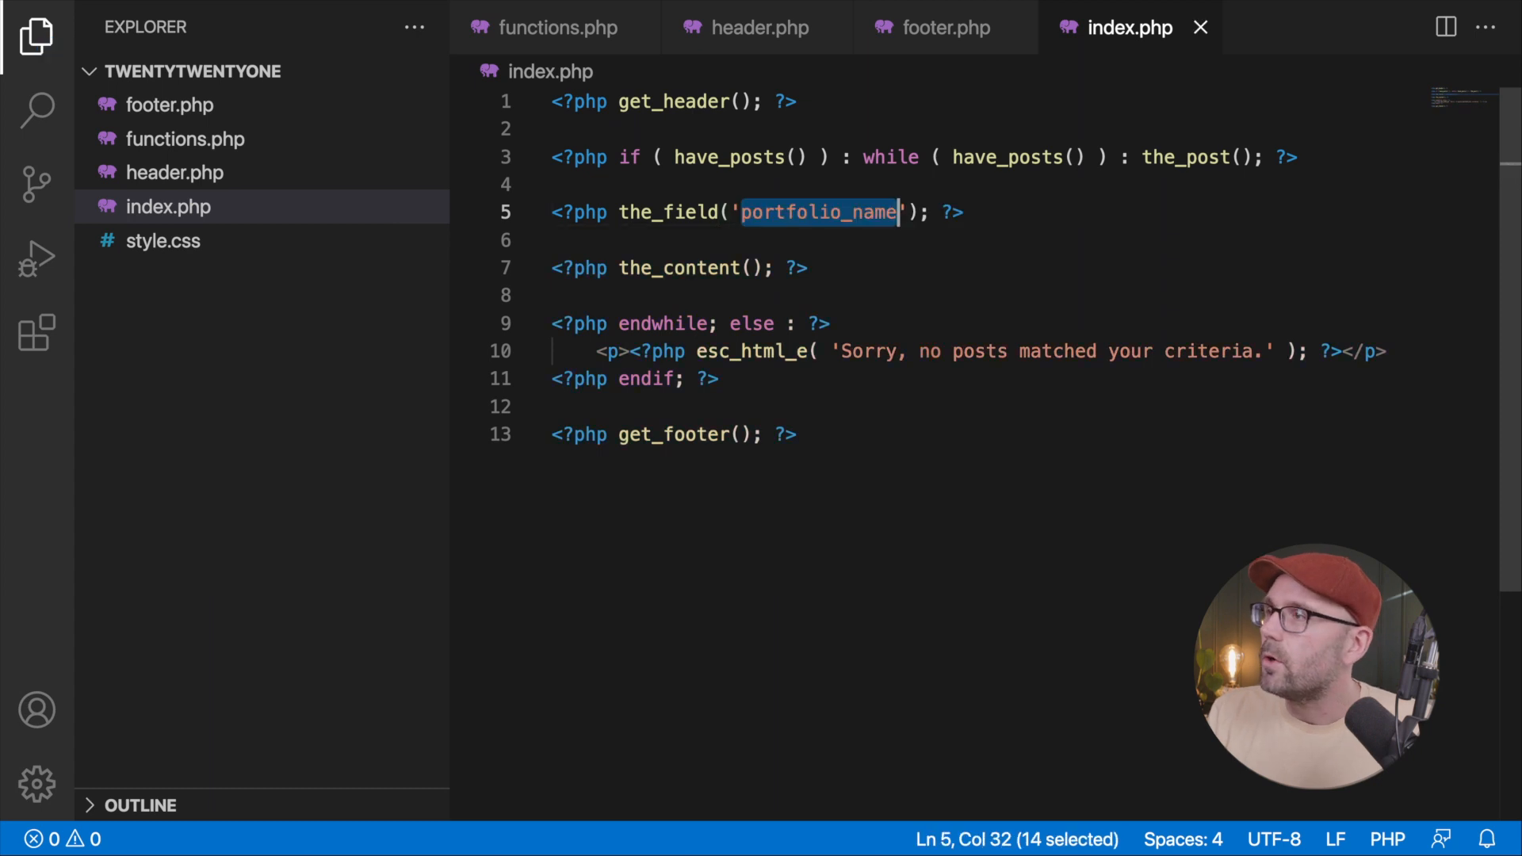